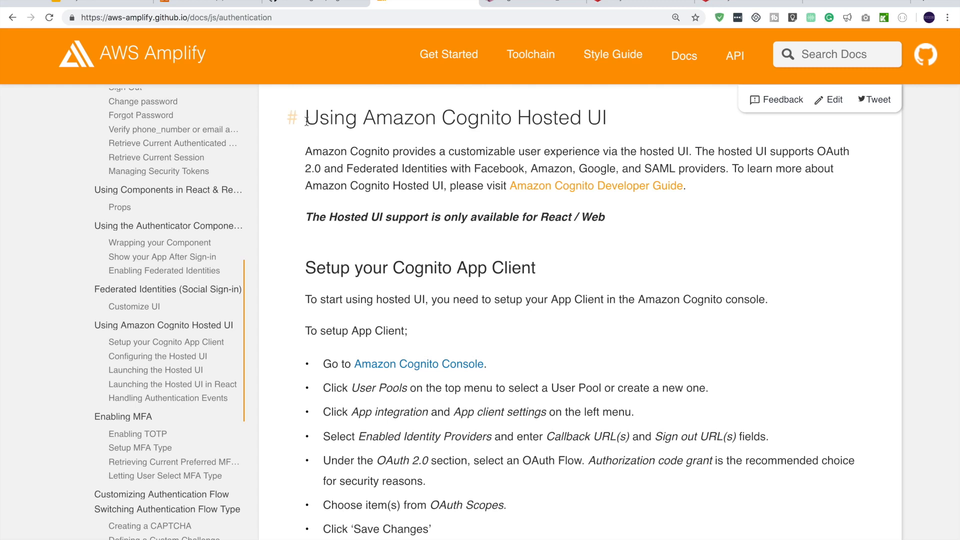
Read through the Cognito Hosted UI section of the tutorial down to the console link
drag(448, 118, 605, 118)
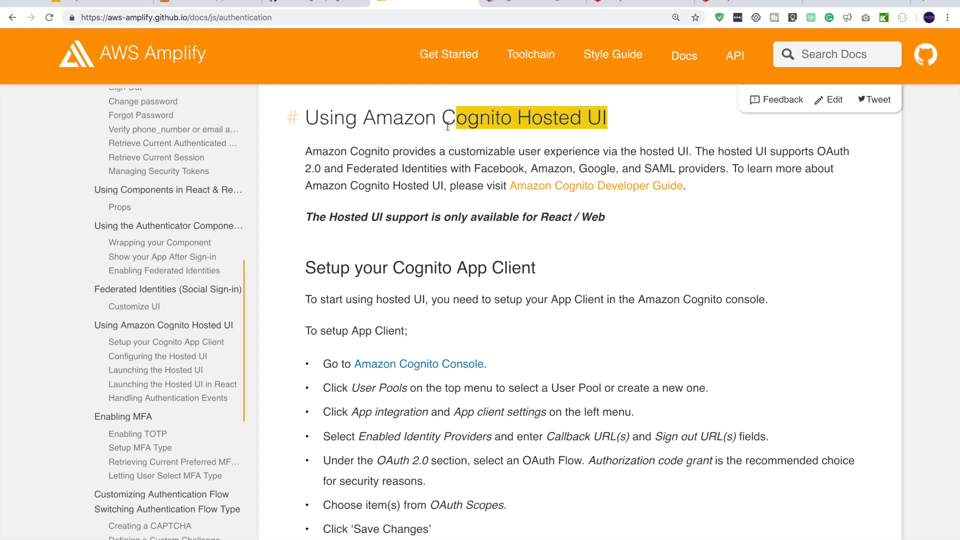
scroll(down, 3)
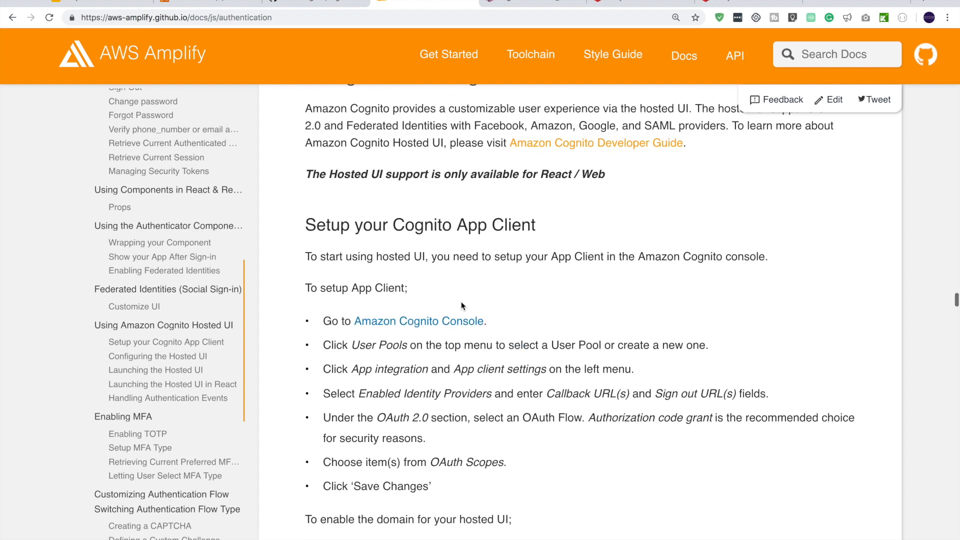
scroll(down, 3)
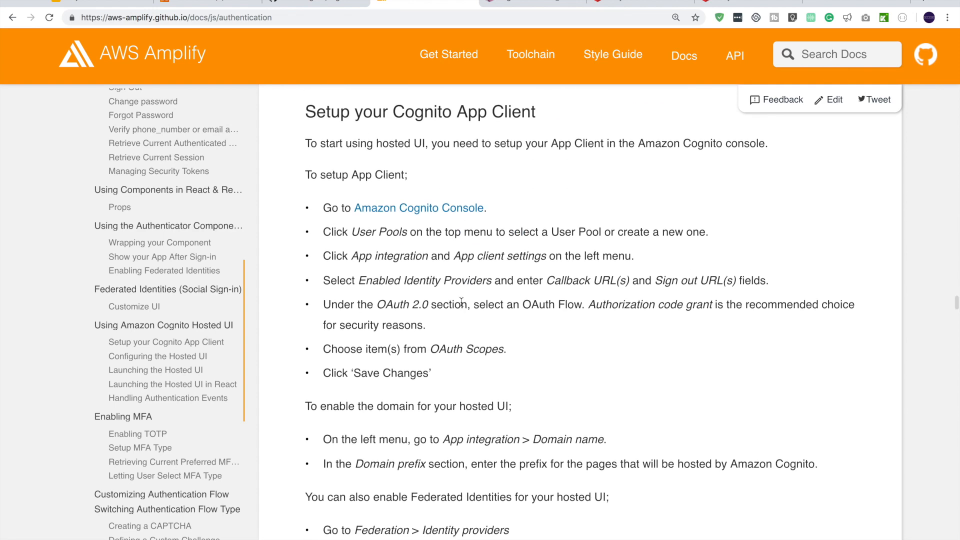
scroll(down, 3)
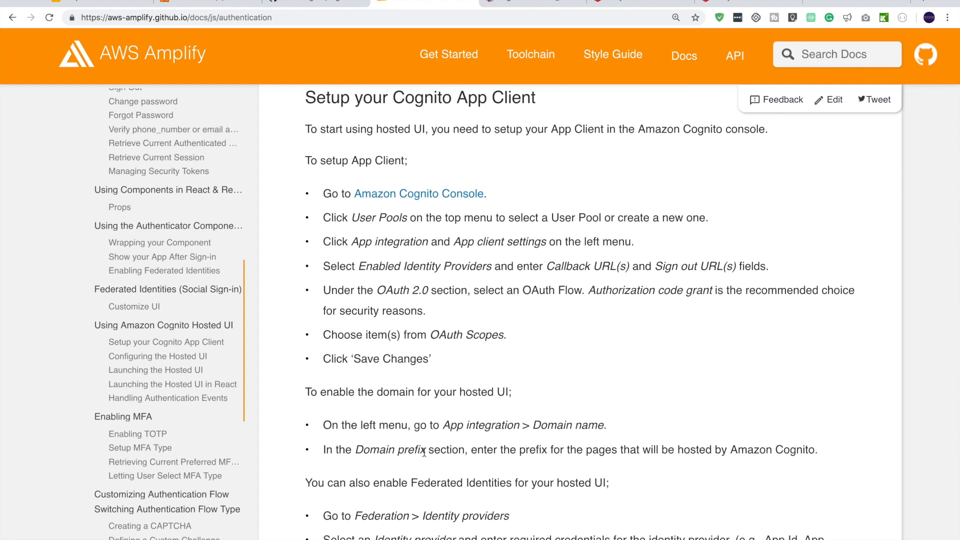
scroll(down, 3)
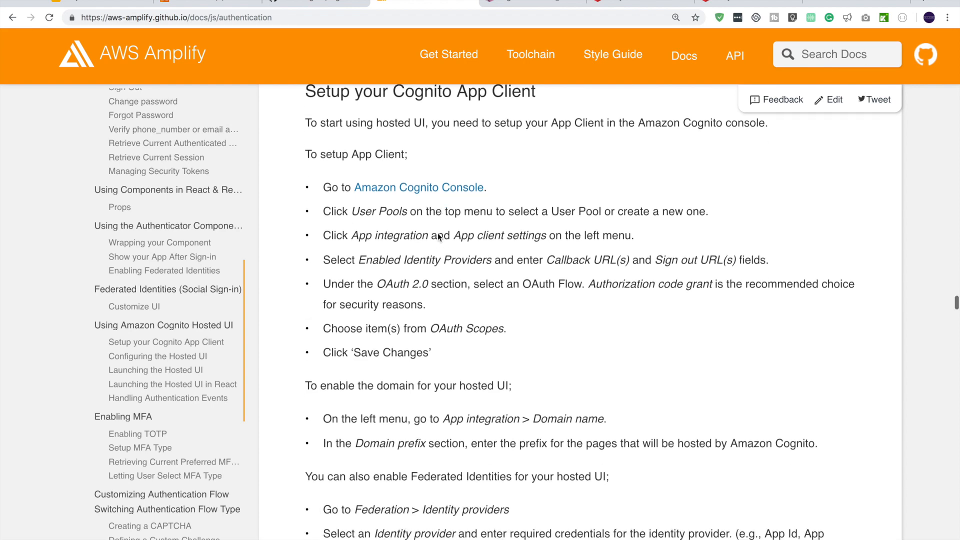
click(157, 356)
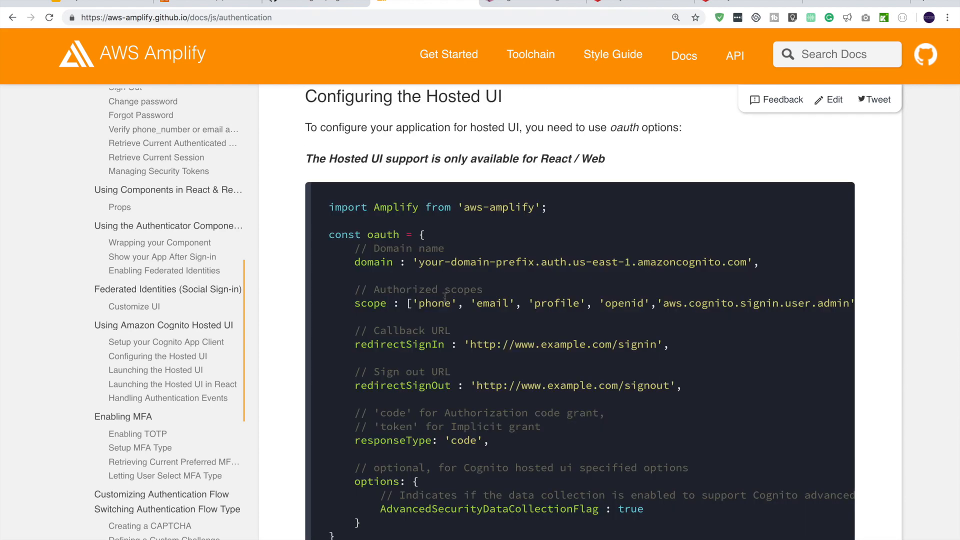
scroll(down, 3)
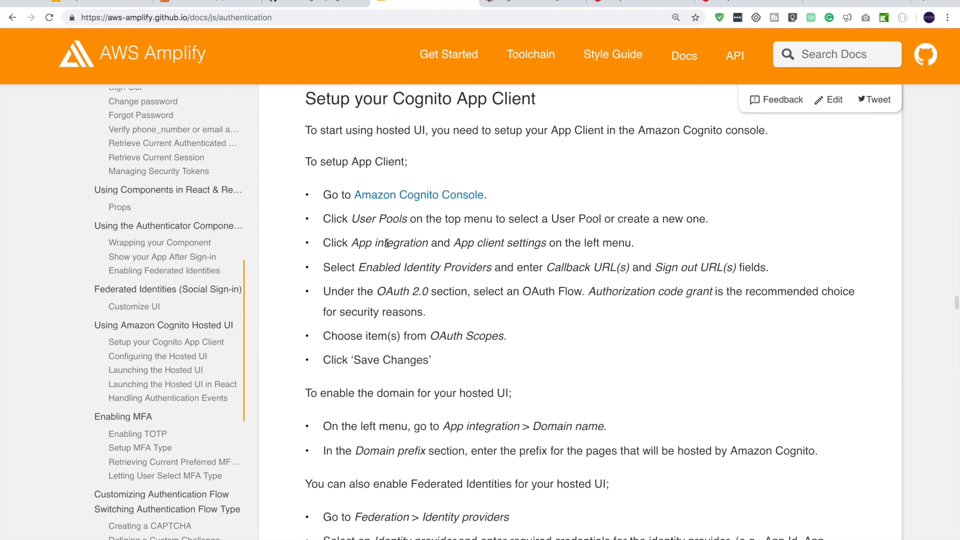
mouse_move(470, 208)
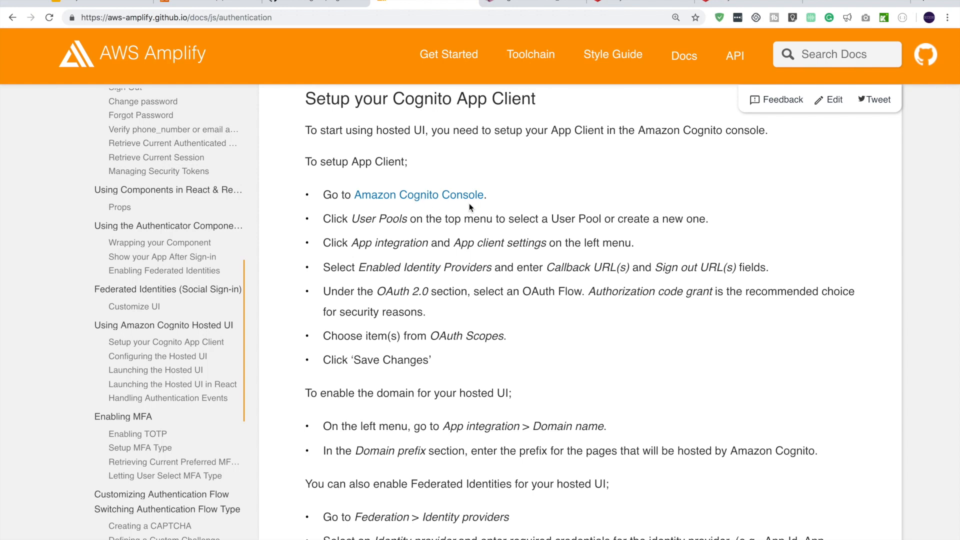
mouse_move(490, 235)
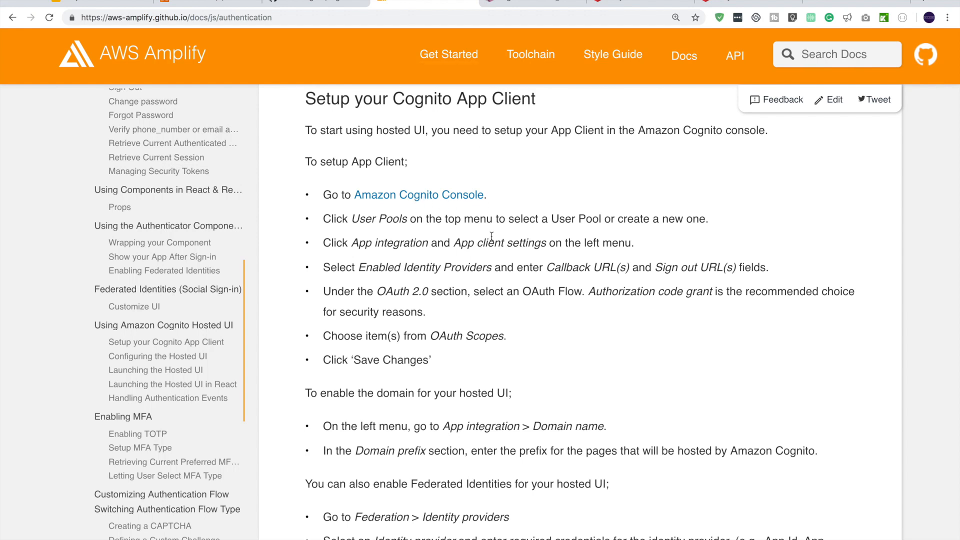
mouse_move(492, 237)
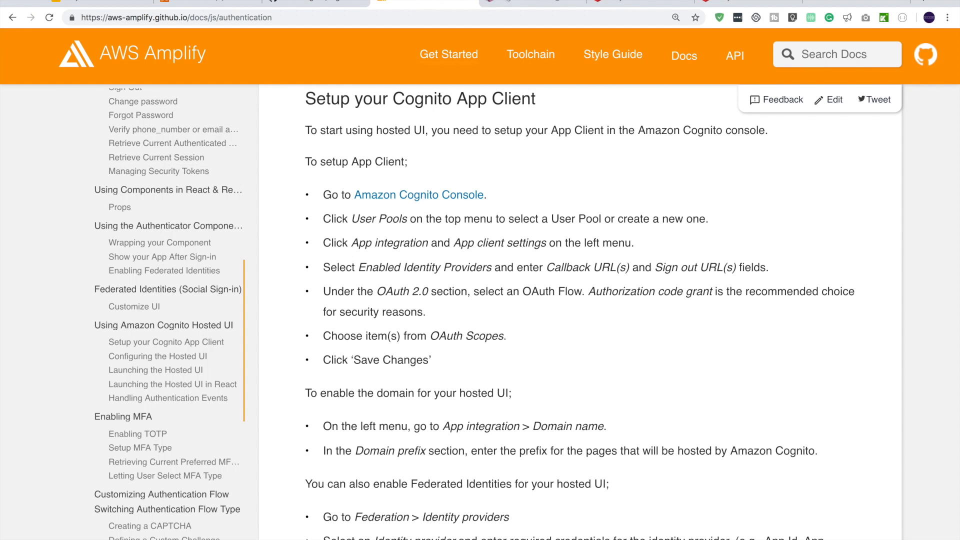
From the Cognito console go to Manage User Pools and select cognito81a50535_userpool_81a50535
click(418, 195)
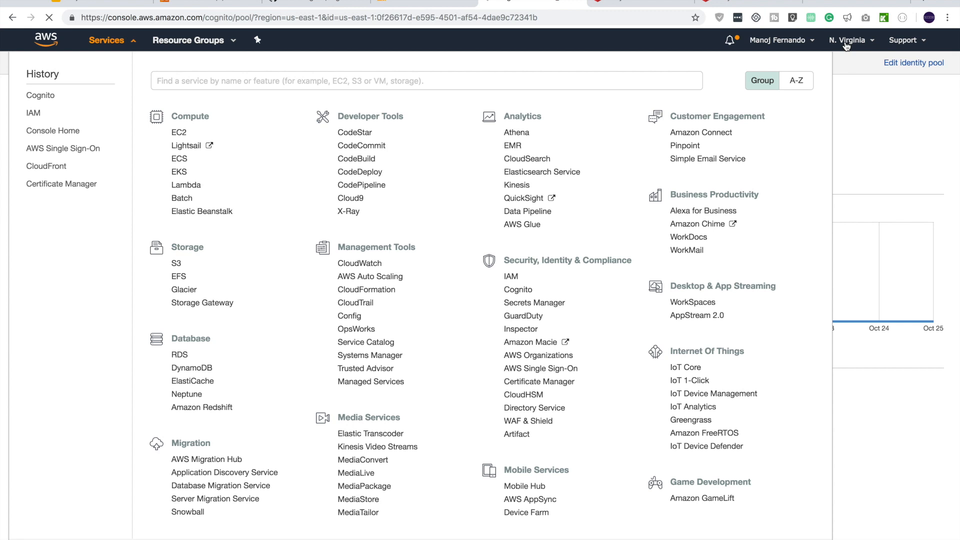
click(40, 95)
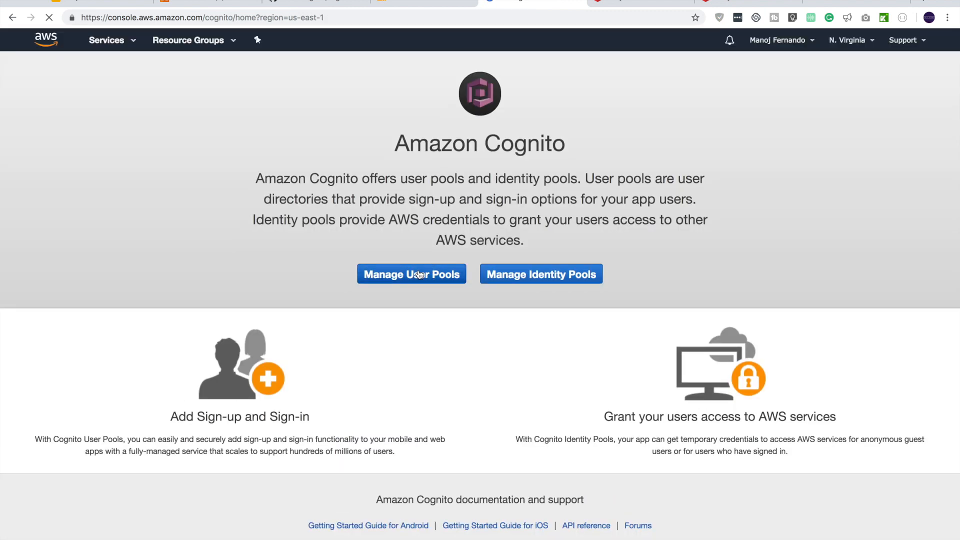
click(410, 274)
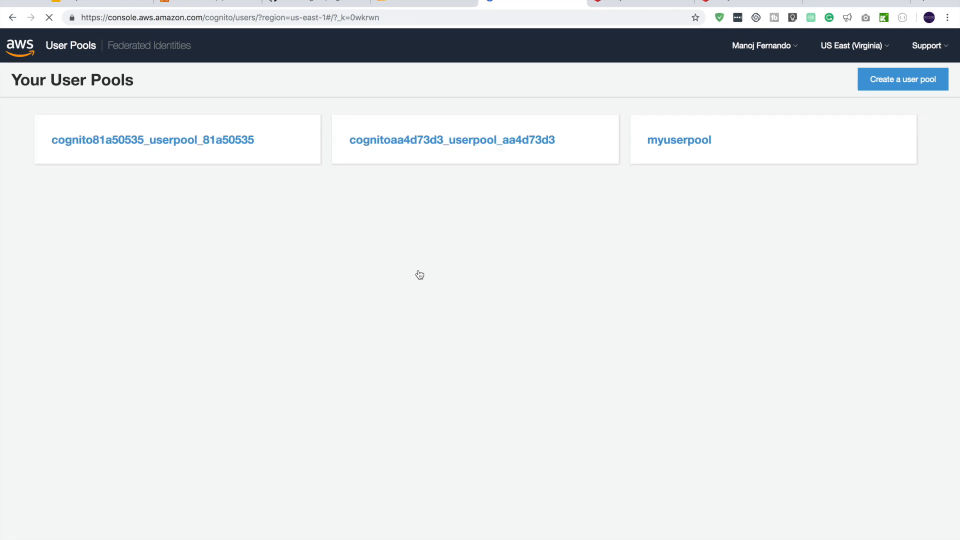
click(152, 140)
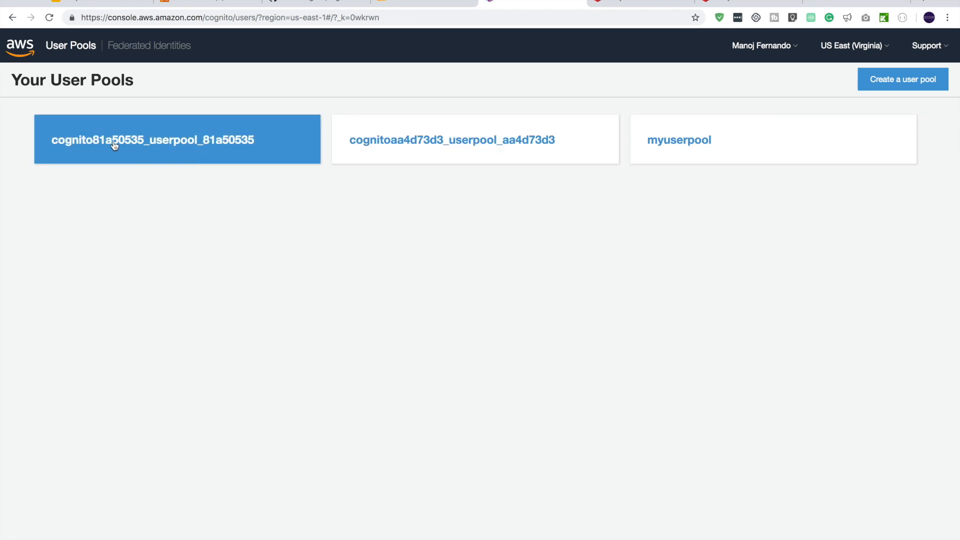
mouse_move(127, 146)
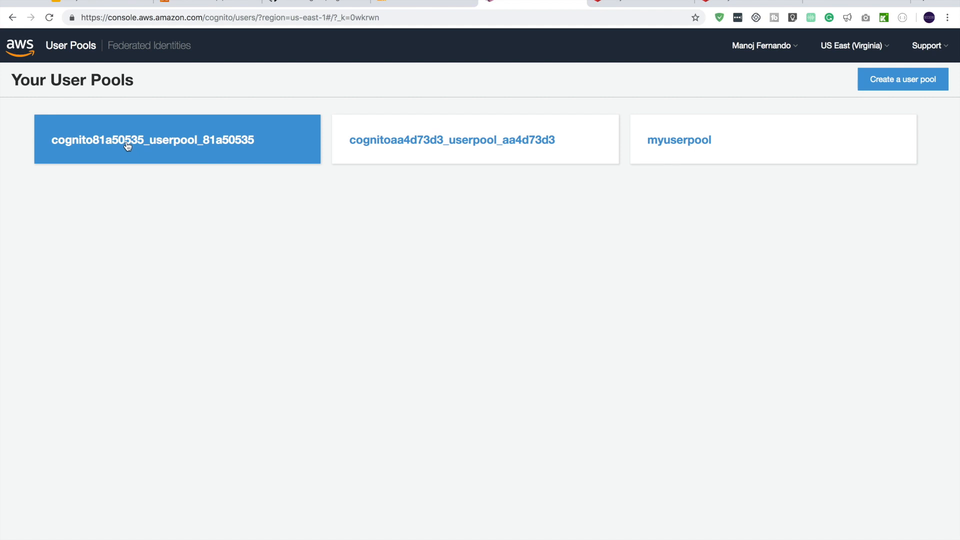
click(152, 139)
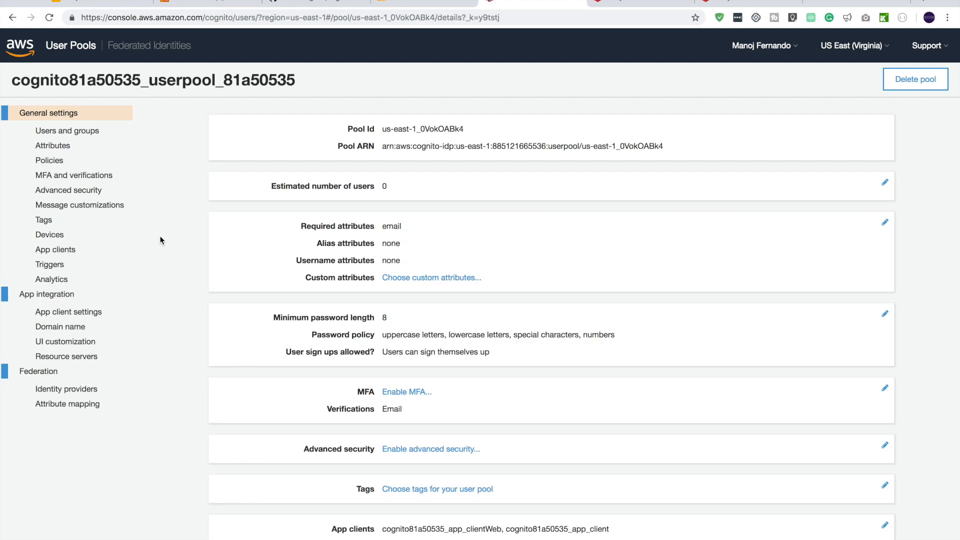
mouse_move(104, 146)
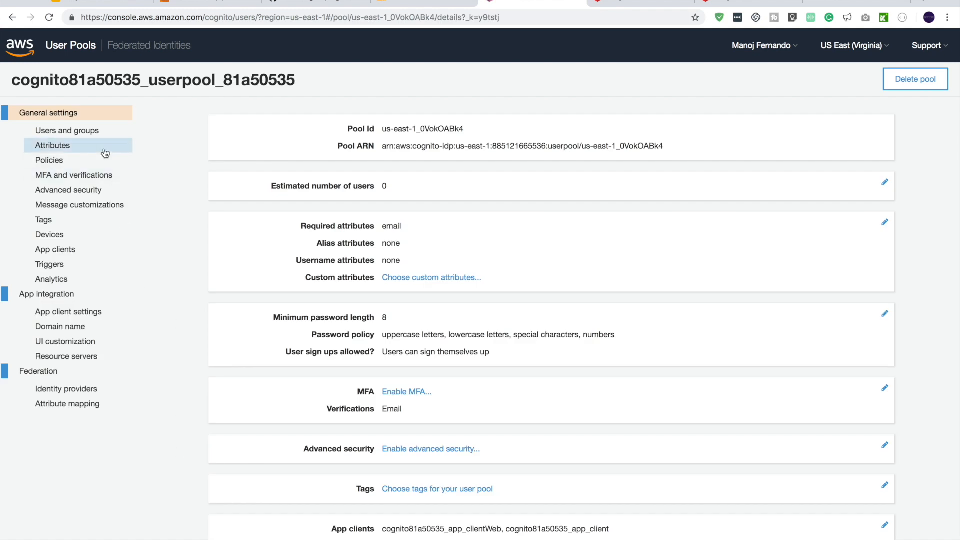
mouse_move(59, 326)
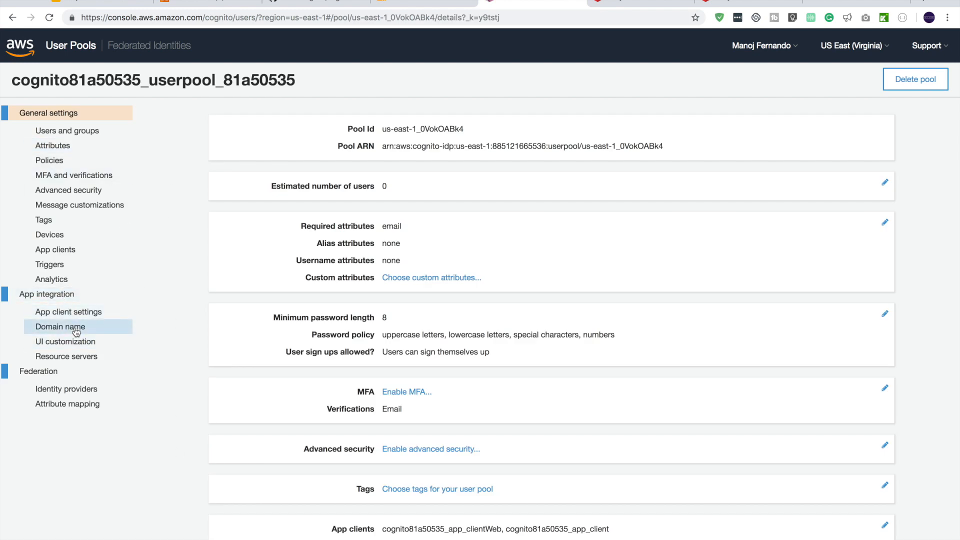
On the Domain name page enter ebuy-web as the domain prefix and check its availability
click(59, 326)
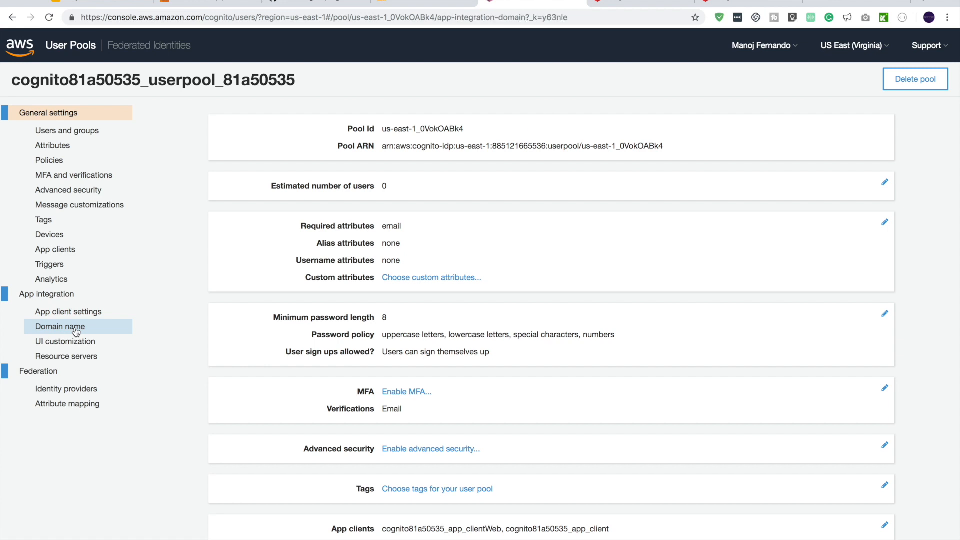
click(59, 326)
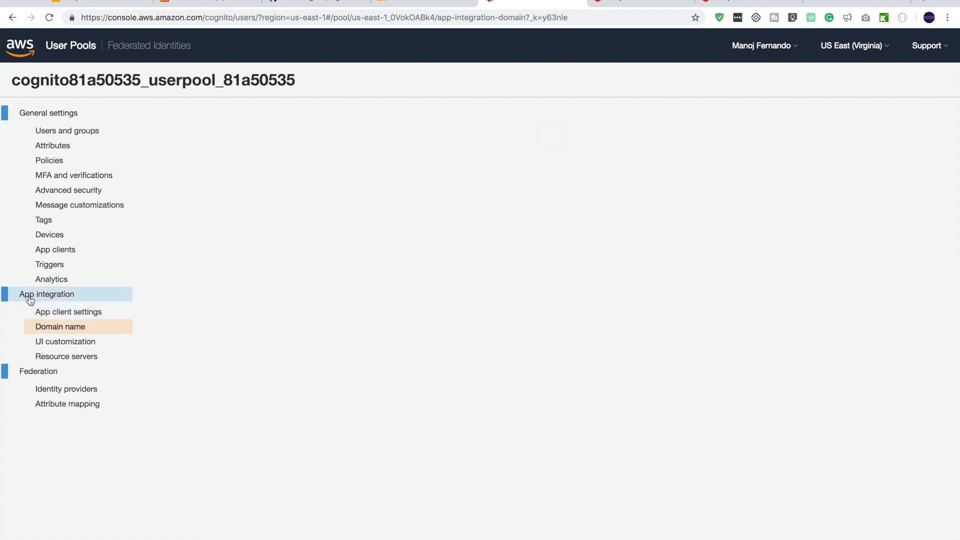
click(59, 326)
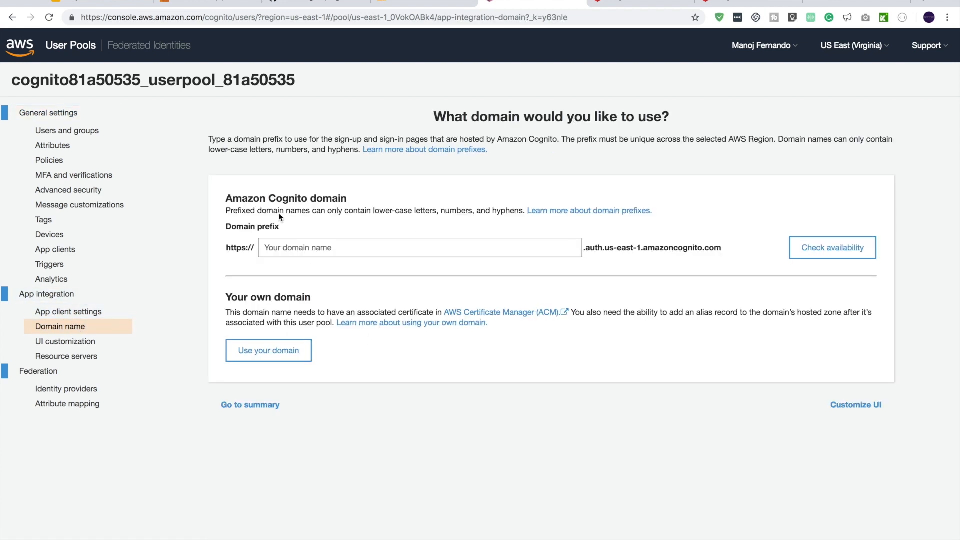
mouse_move(241, 238)
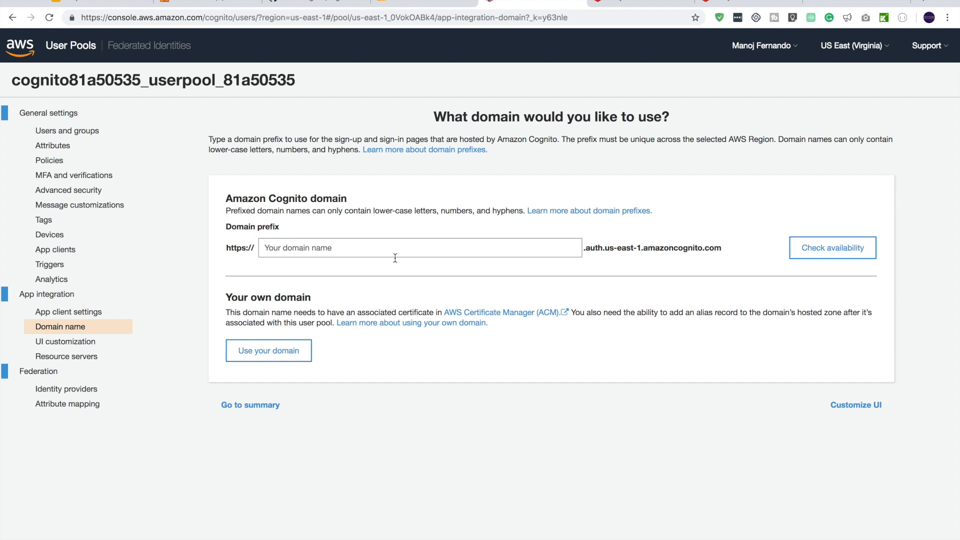
click(420, 247)
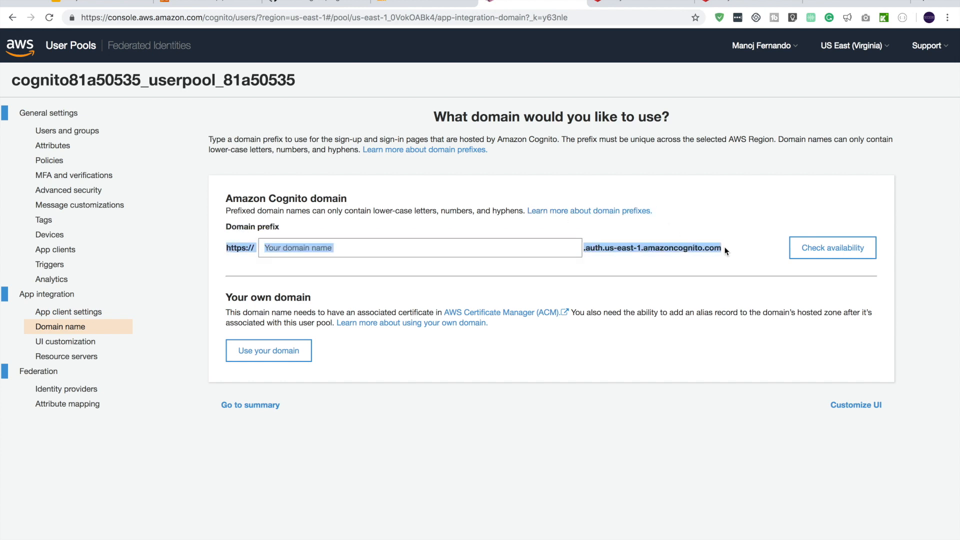
mouse_move(318, 239)
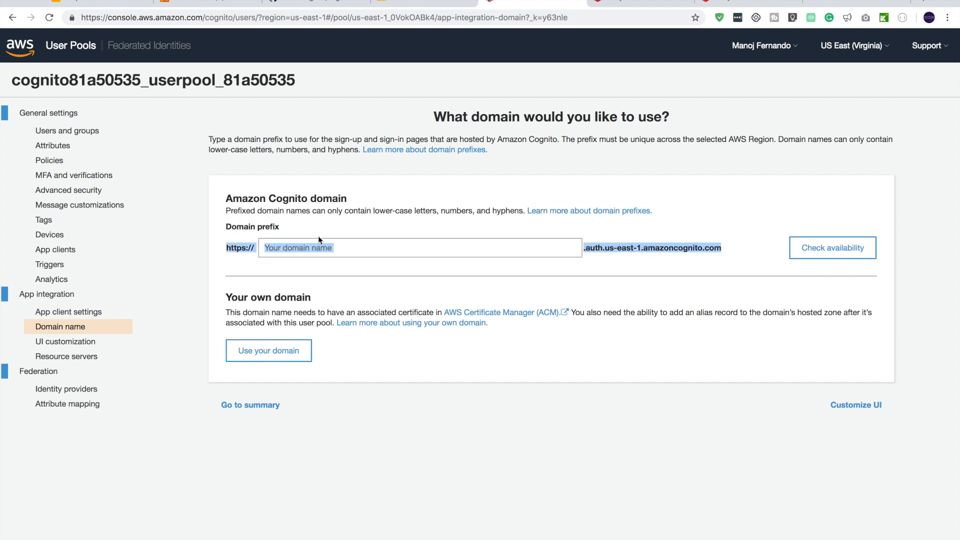
click(420, 247)
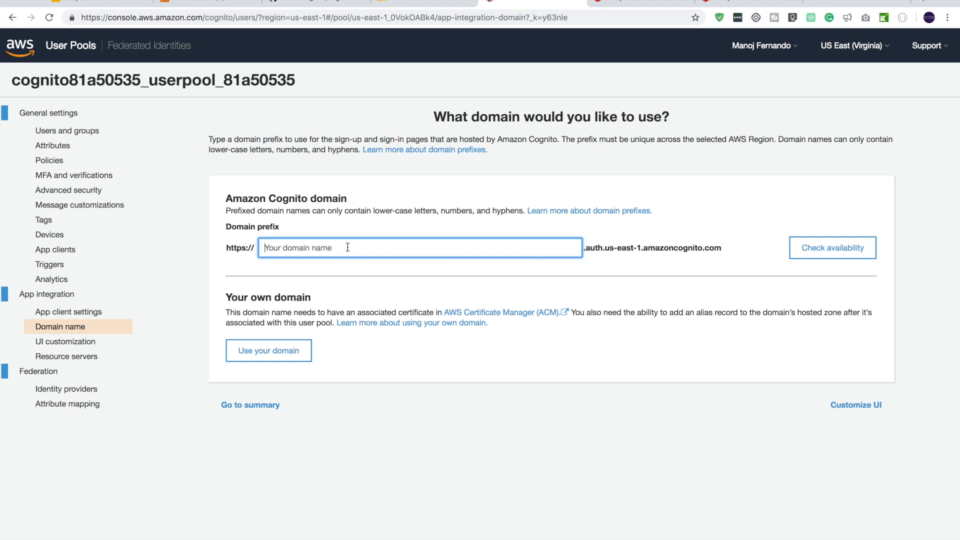
text(ebbu)
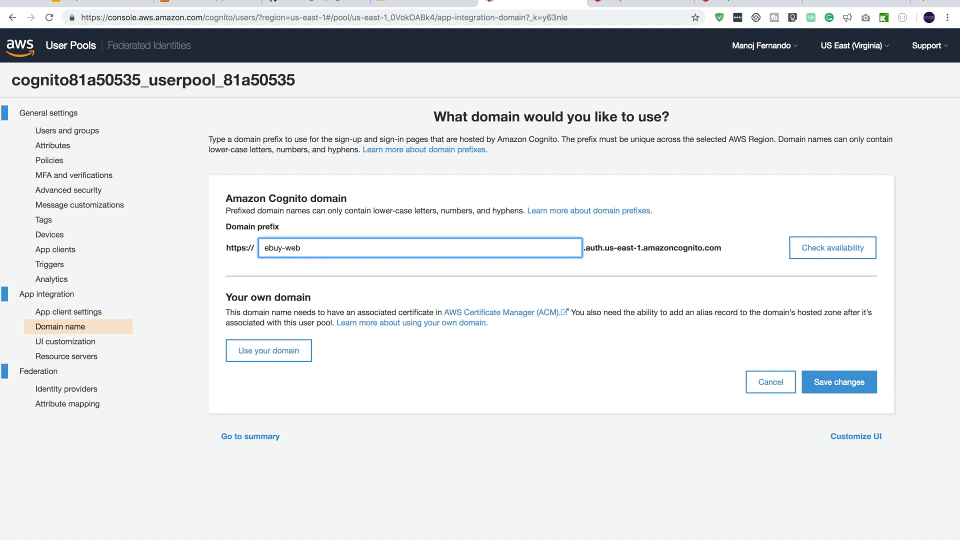
click(837, 381)
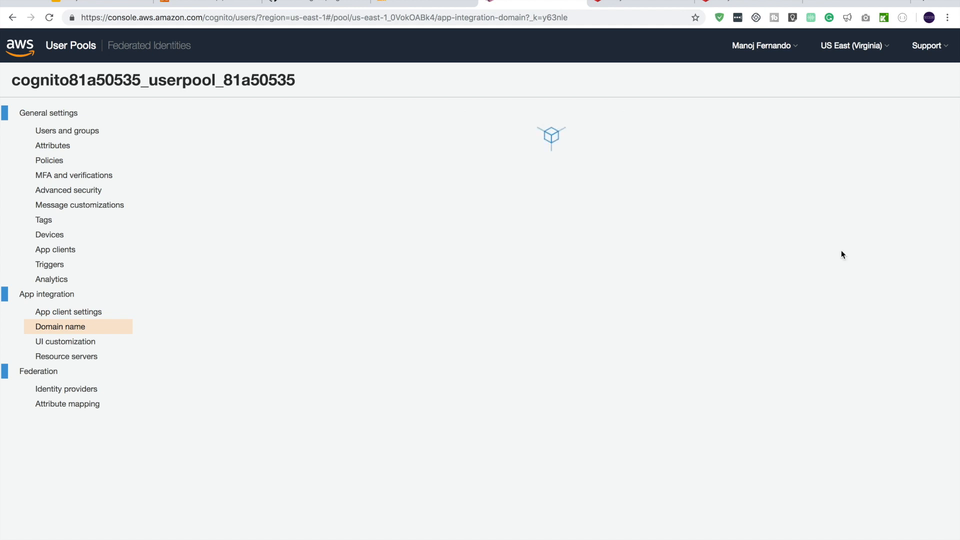
Save ebuy-web as the user pool's hosted domain prefix so it appears as an existing domain
click(831, 293)
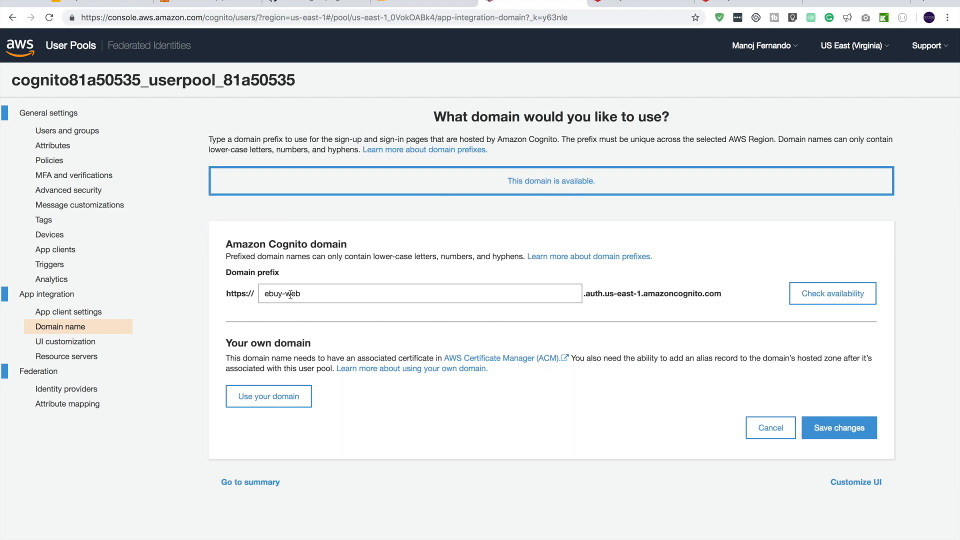
mouse_move(609, 292)
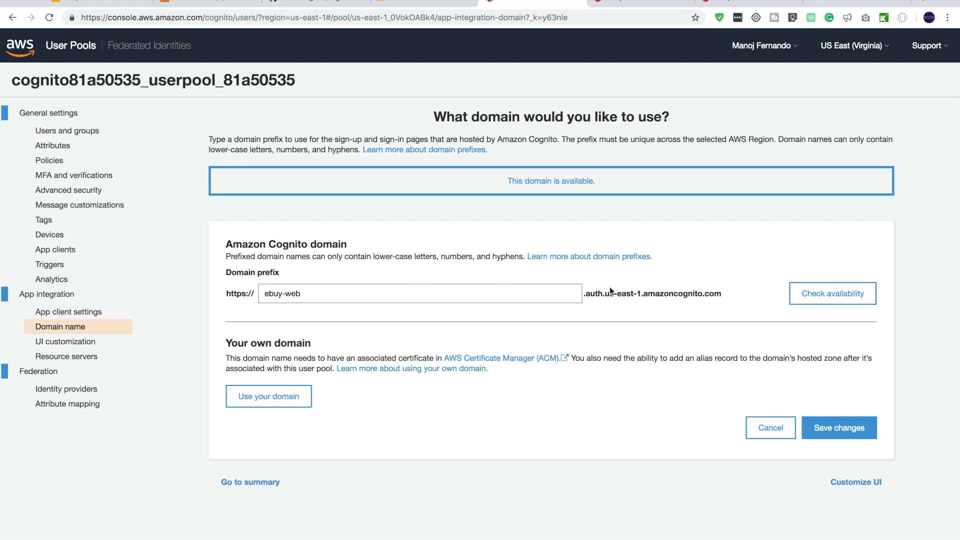
mouse_move(730, 300)
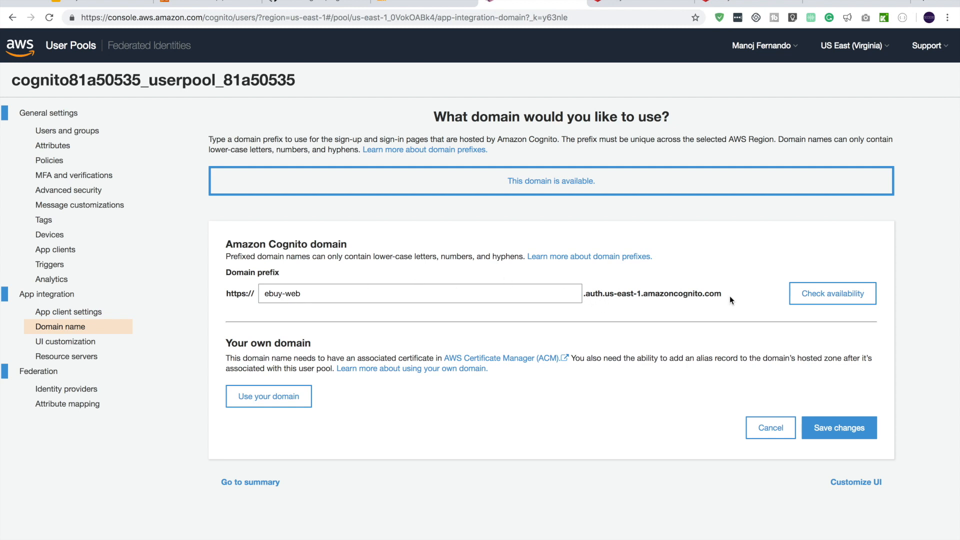
mouse_move(838, 435)
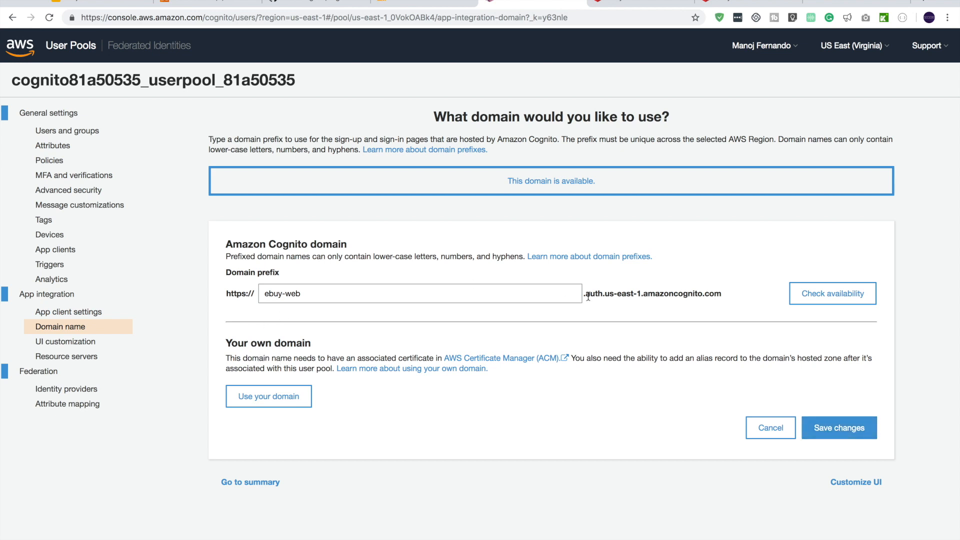
mouse_move(867, 374)
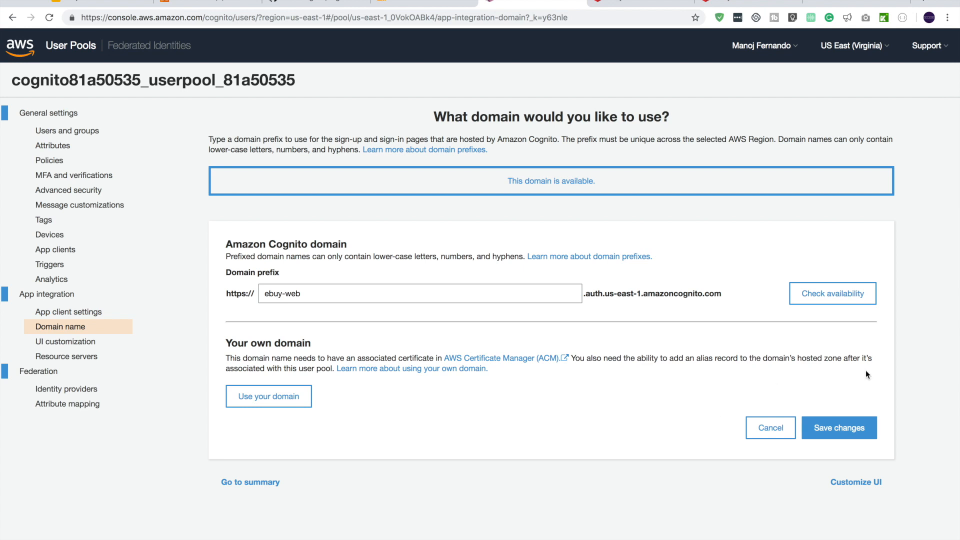
mouse_move(839, 436)
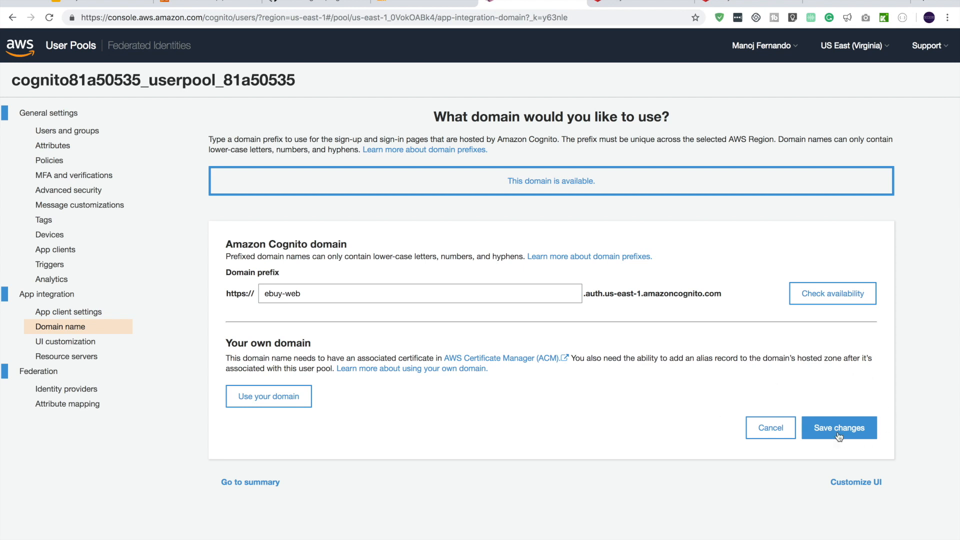
click(837, 427)
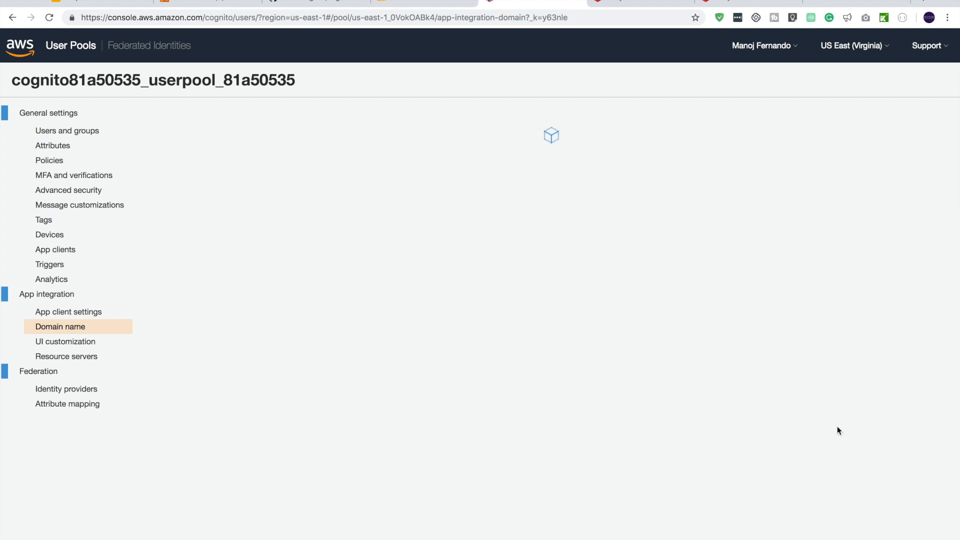
click(60, 326)
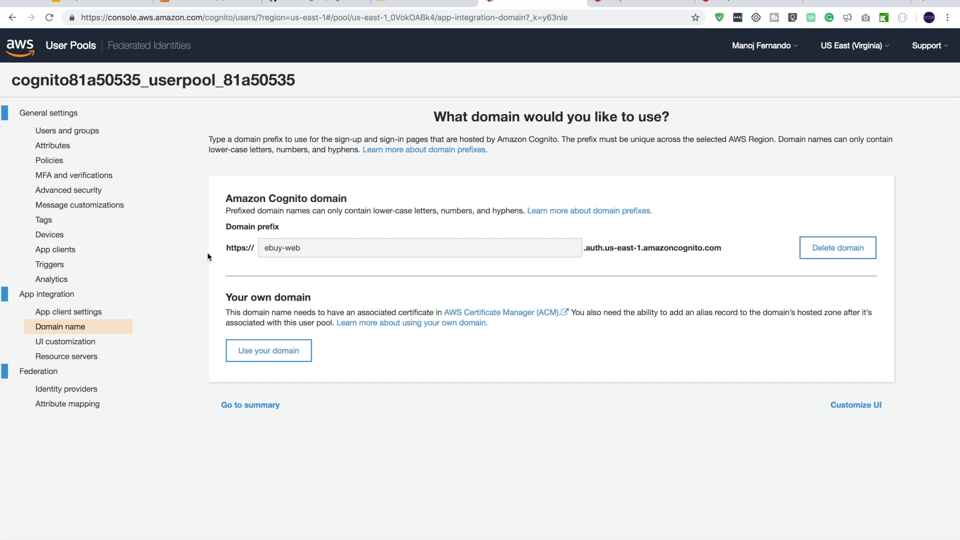
mouse_move(558, 210)
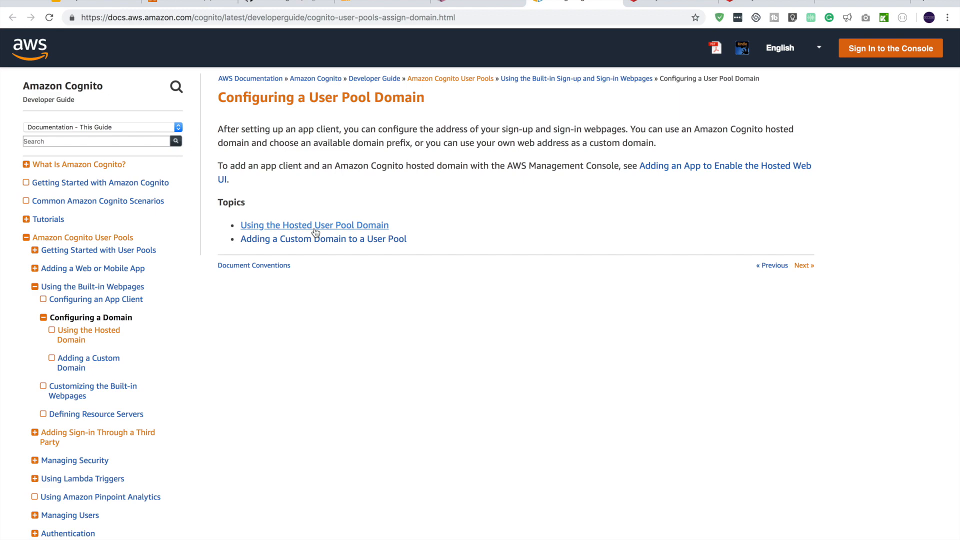
Go to the 'Using the Hosted User Pool Domain' topic with the Verify Your Sign-in Page step
click(314, 225)
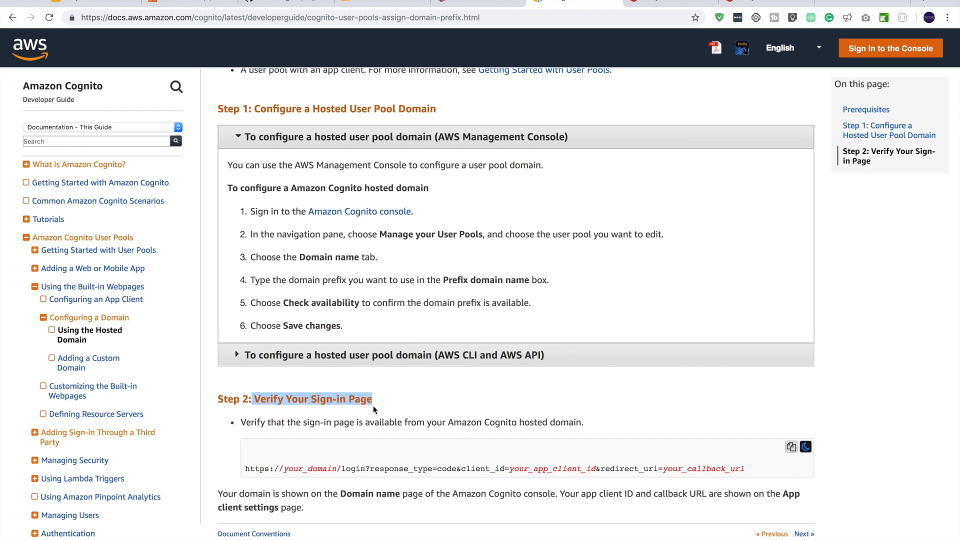
mouse_move(245, 476)
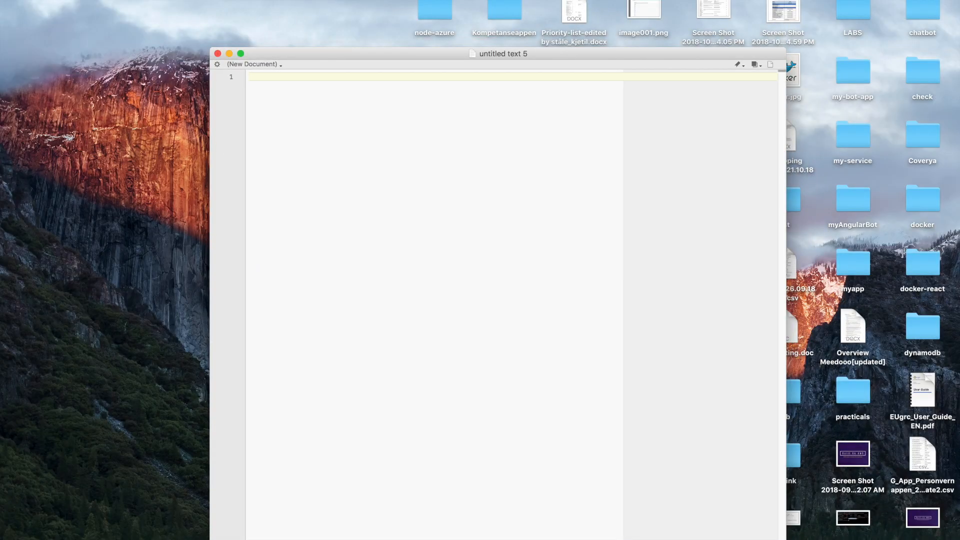
Paste the sign-in URL template and replace your_domain with ebuy-web.auth.us-east-1.amazoncognito.com
text(https://your_domain/login?response_type=code&client_id=your_app_client_id&redirect_uri=your_callback_url)
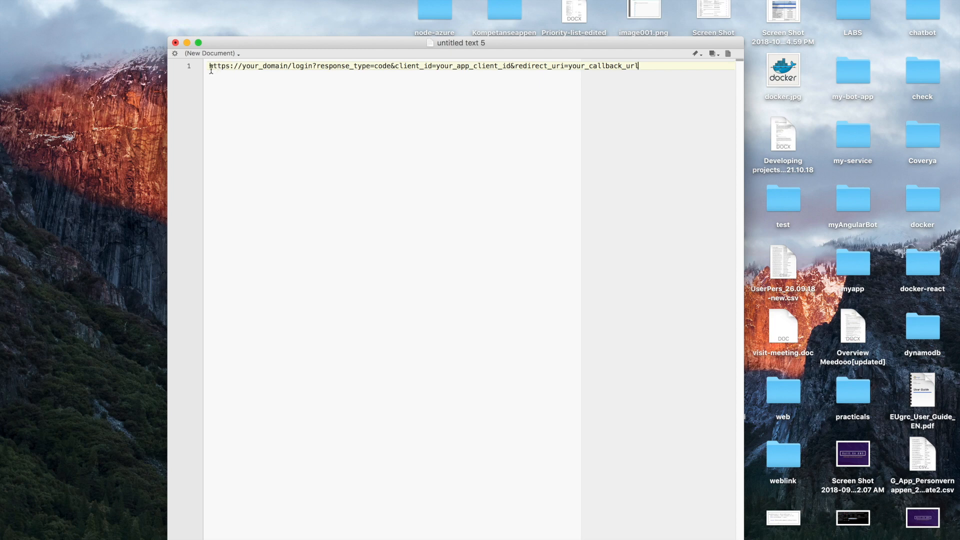
mouse_move(249, 83)
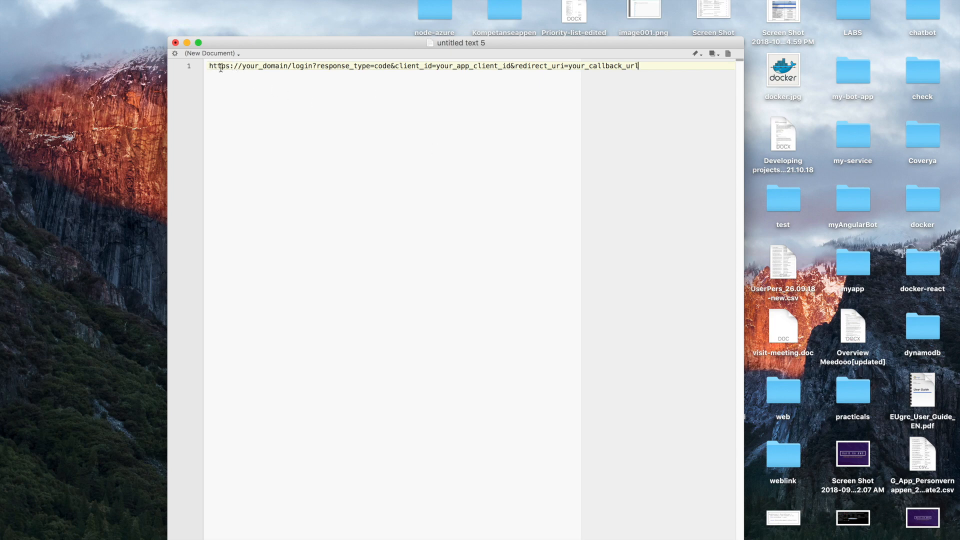
double_click(264, 66)
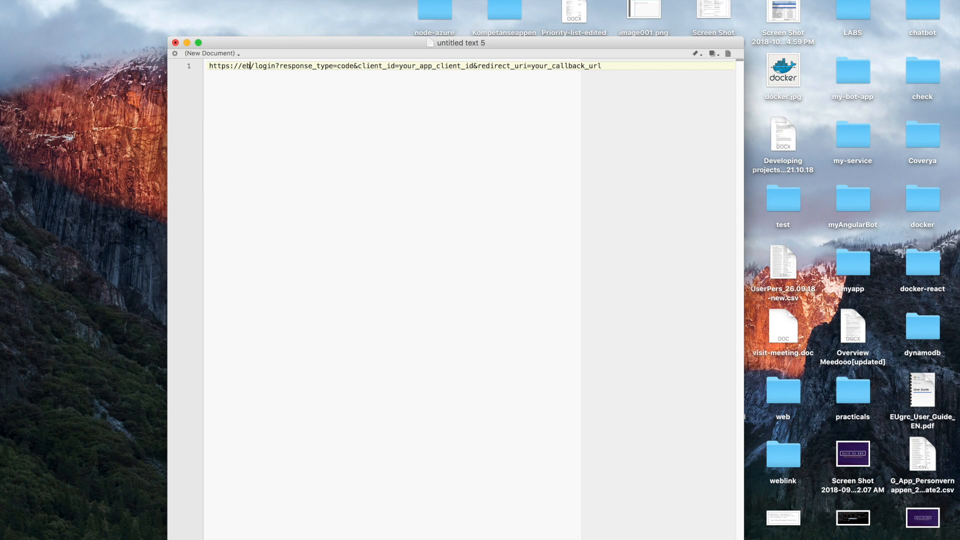
text(uy-web)
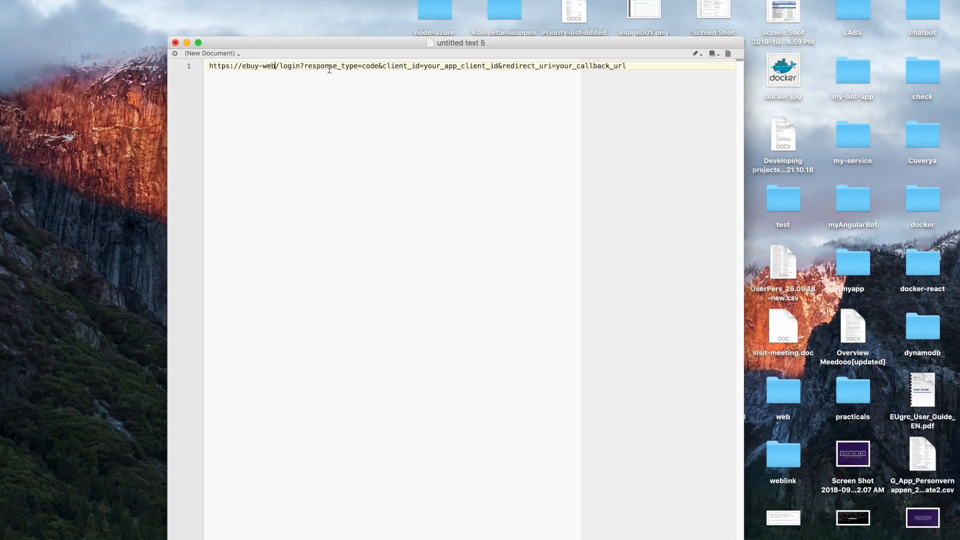
text(.auth.us-east-1.amazoncognito.com)
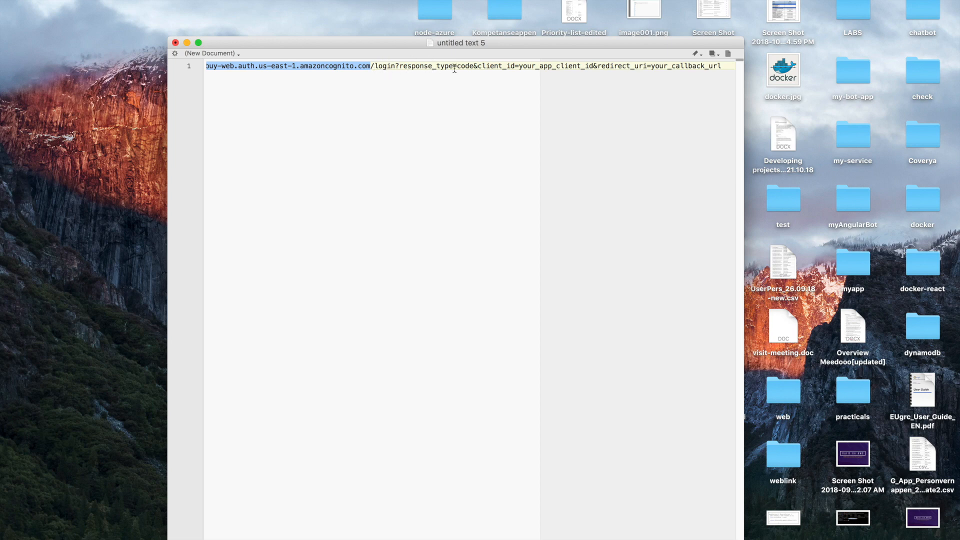
Review the response_type and next parameters of the URL, leaving their placeholders
double_click(464, 66)
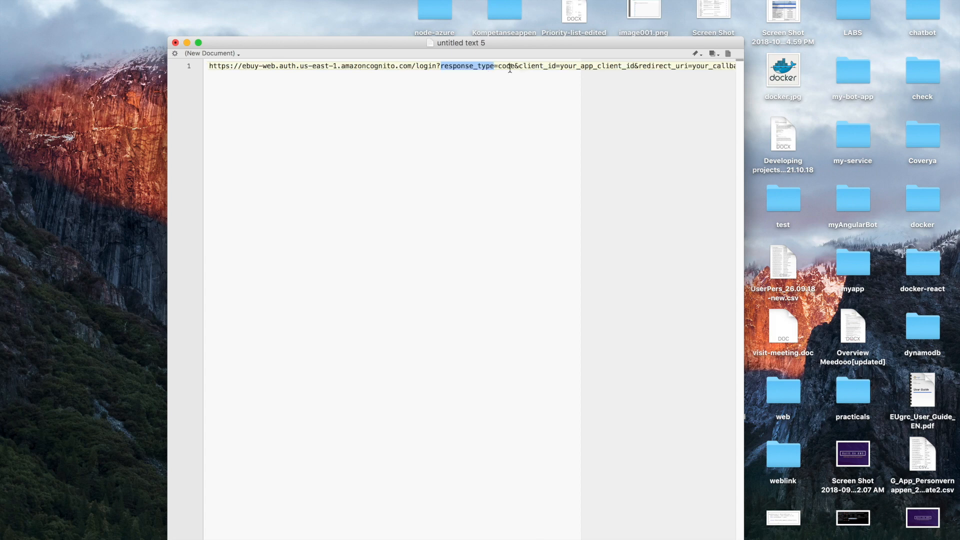
double_click(506, 66)
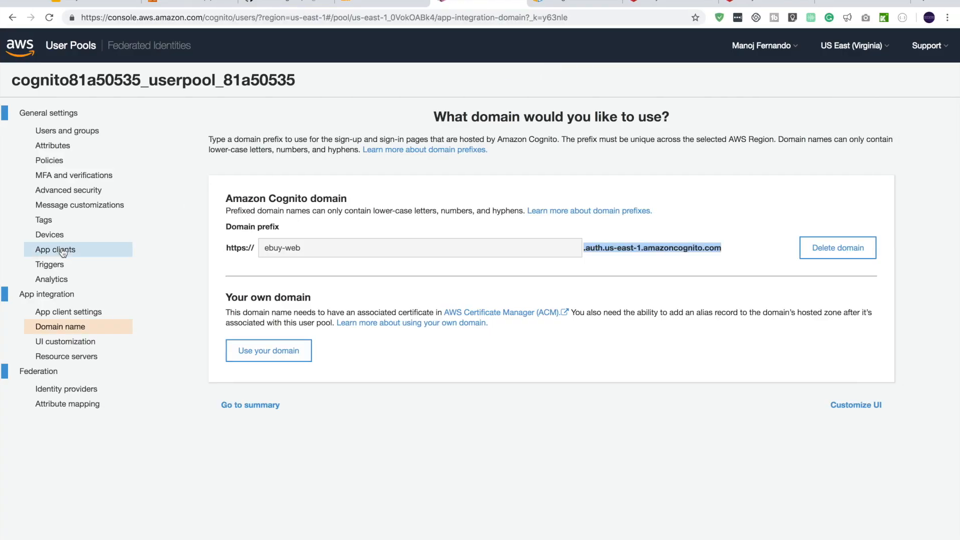
Copy the clientWeb app client ID 1nh2j7eflfk37c5u2cmu7melvn into the URL's client_id parameter
click(55, 249)
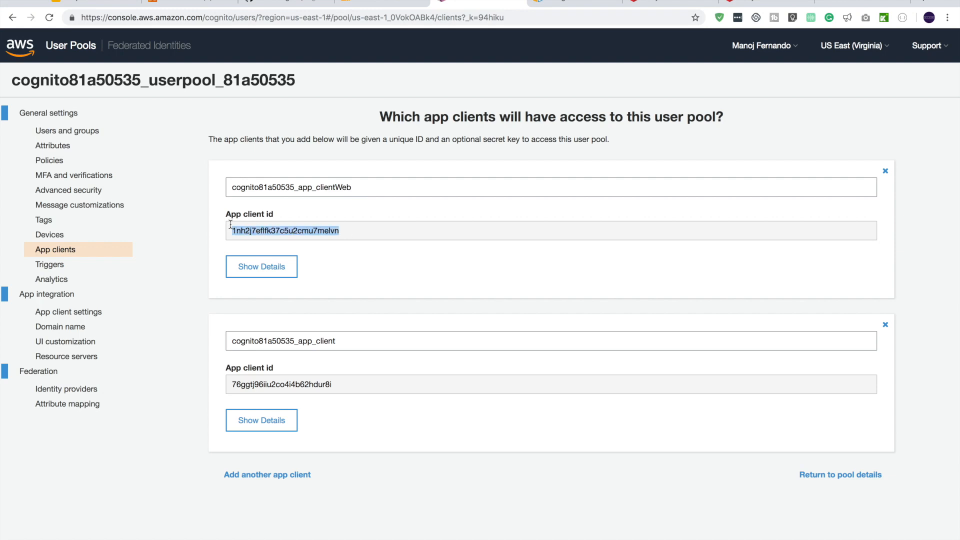
right_click(284, 230)
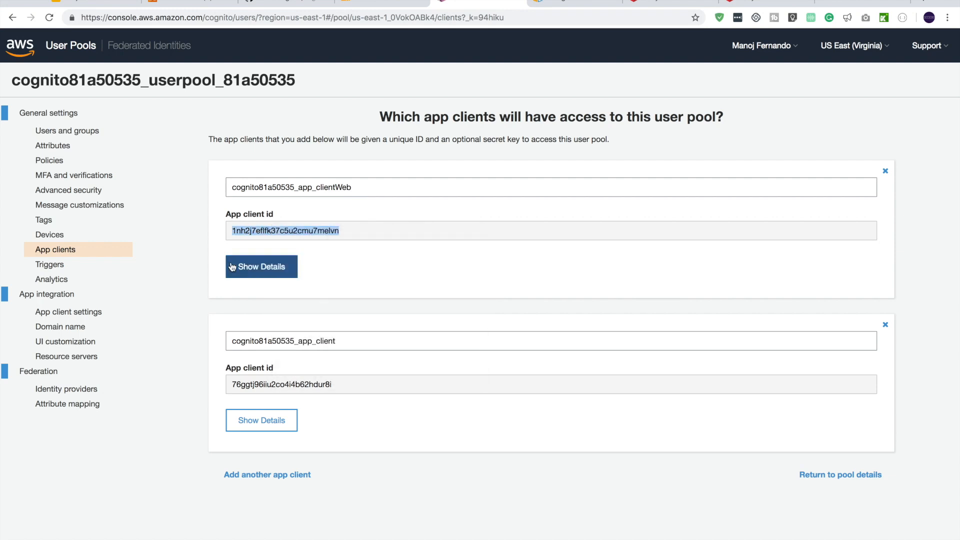
mouse_move(318, 223)
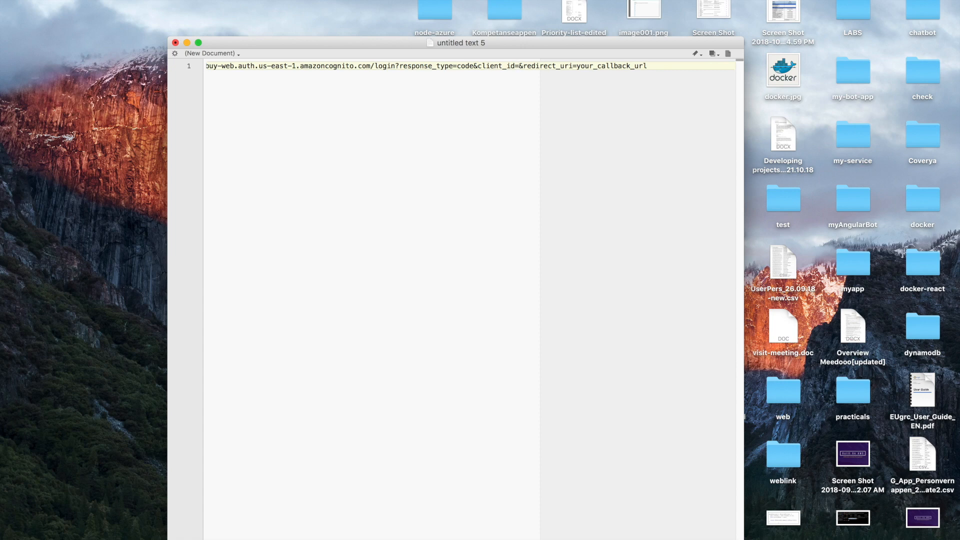
text(1nh2j7eflfk37c5u2cmy7melvn)
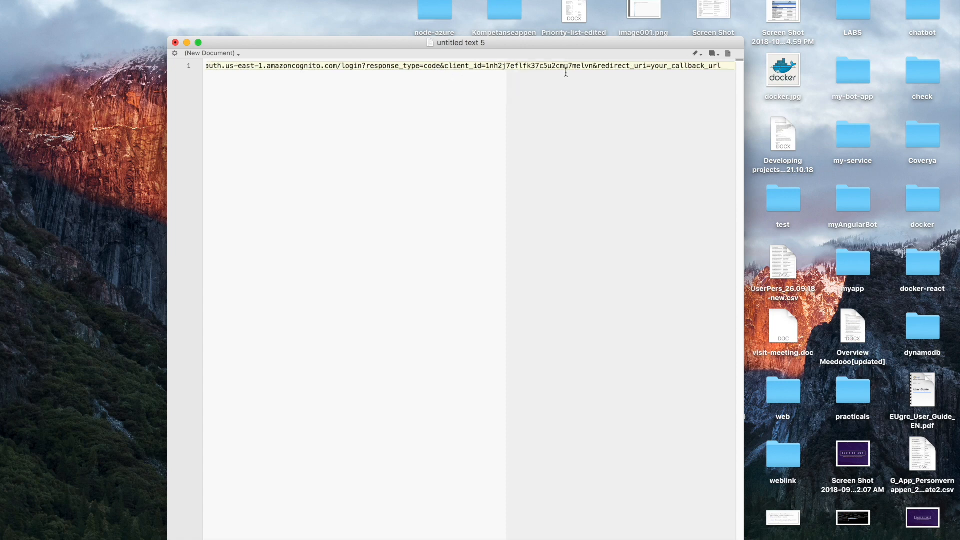
double_click(618, 66)
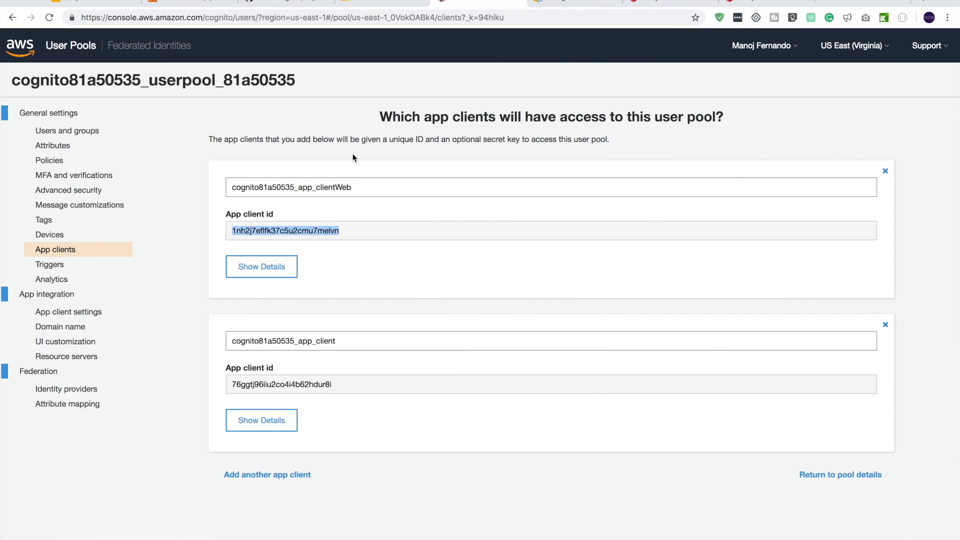
mouse_move(69, 312)
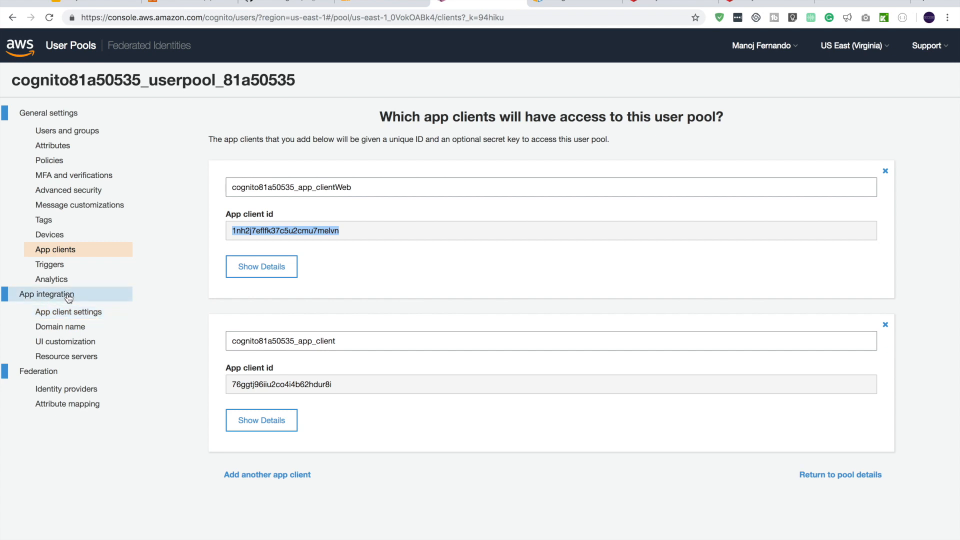
Compare the App client settings page against the App clients list to identify the second client
click(68, 312)
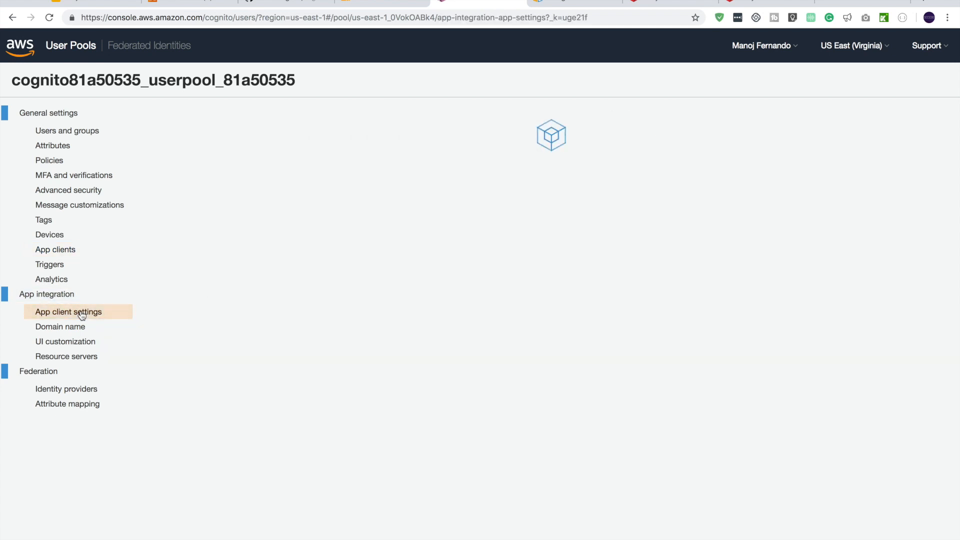
click(68, 312)
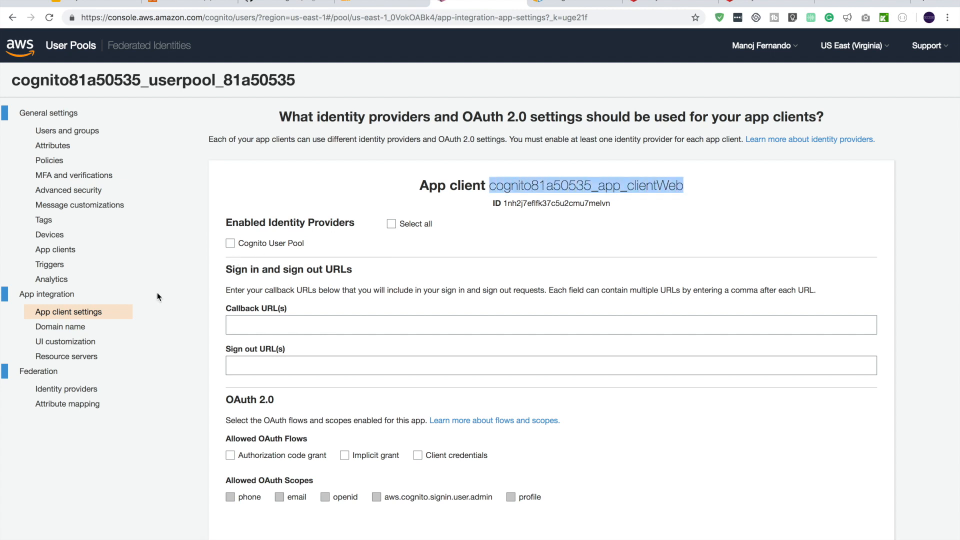
mouse_move(55, 249)
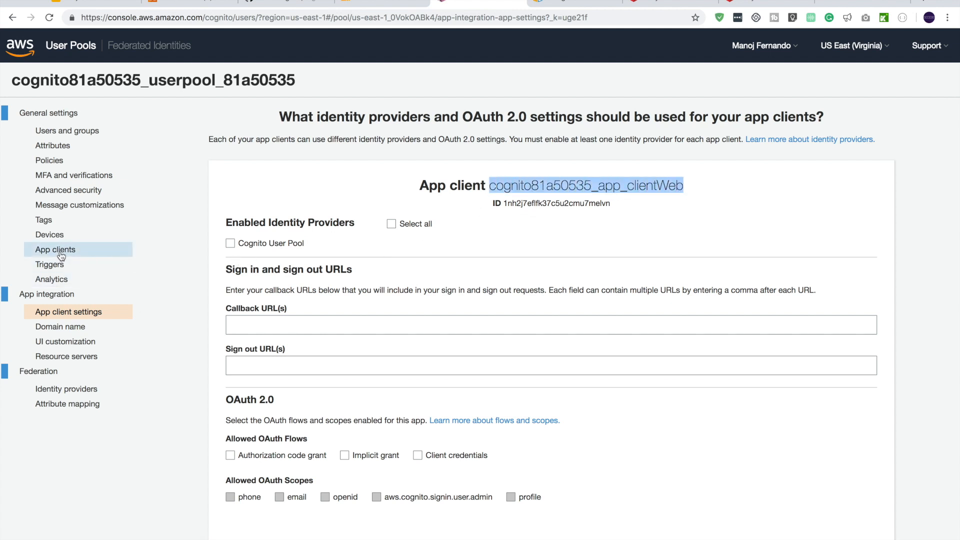
click(54, 249)
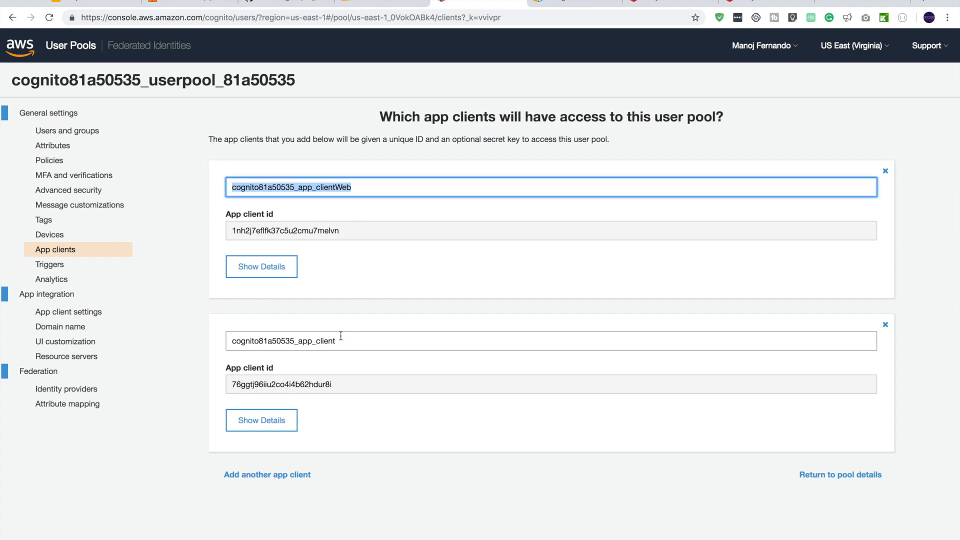
click(283, 341)
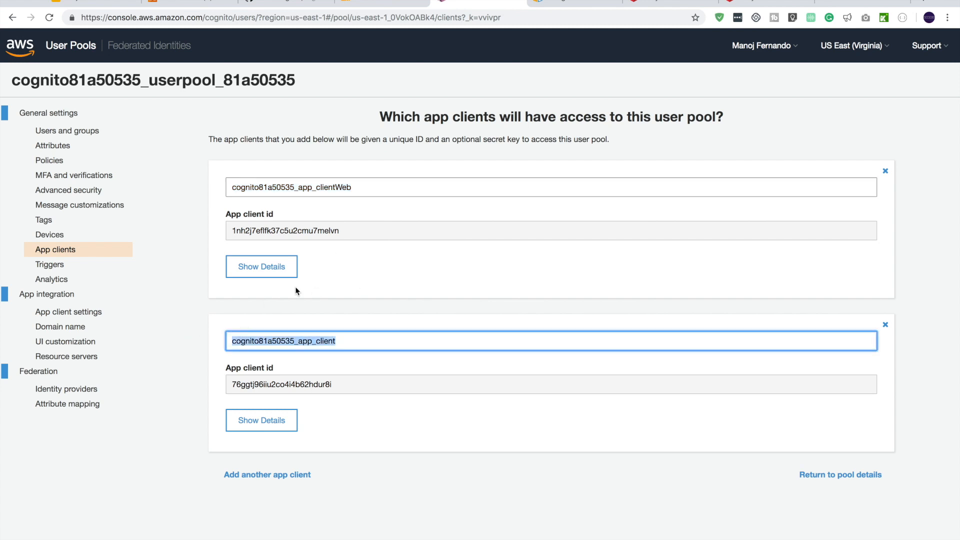
mouse_move(281, 304)
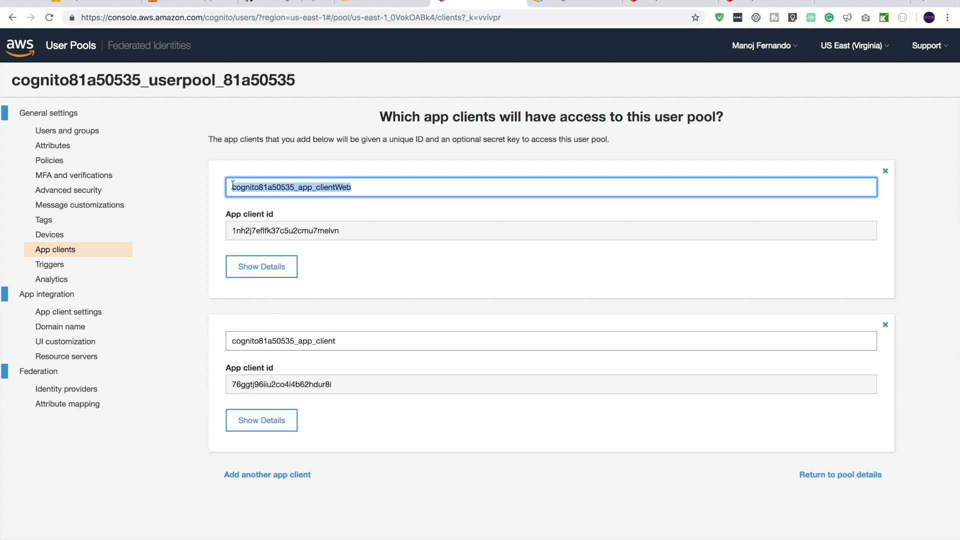
mouse_move(60, 326)
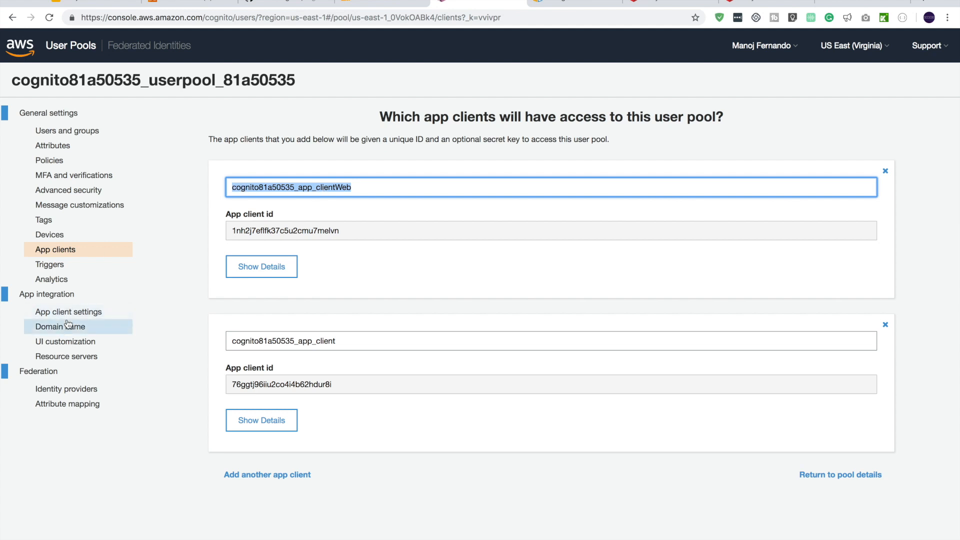
Return to App client settings for cognito81a50535_app_clientWeb with its empty callback and sign-out URLs
click(69, 312)
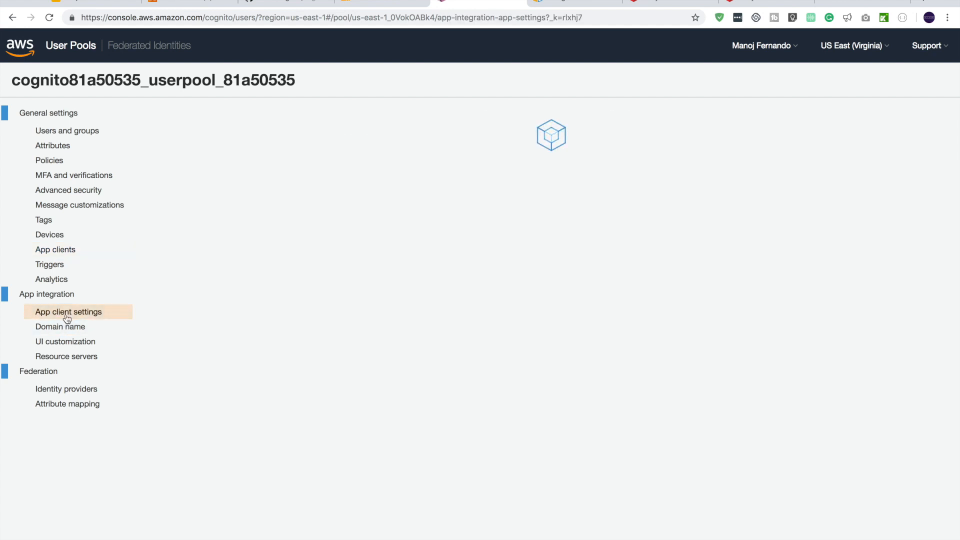
click(68, 312)
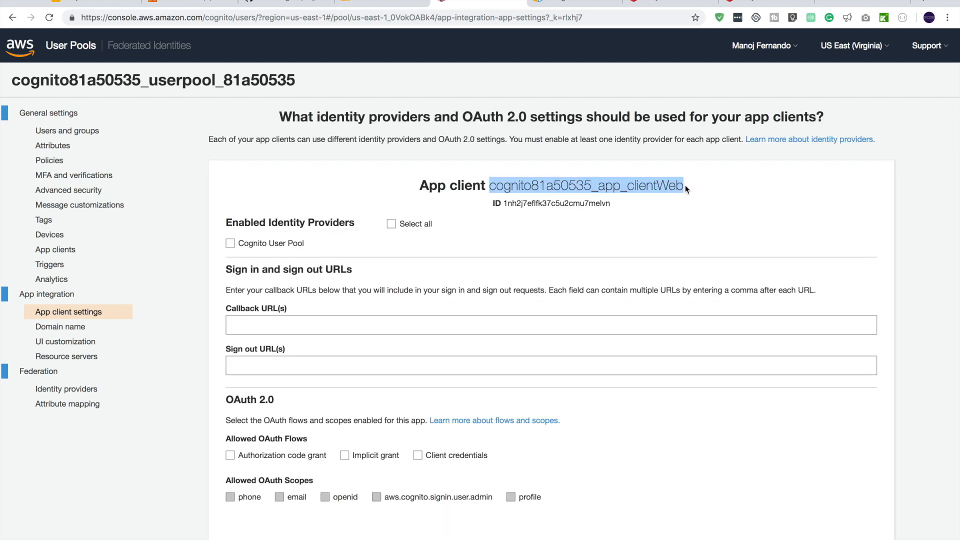
click(230, 243)
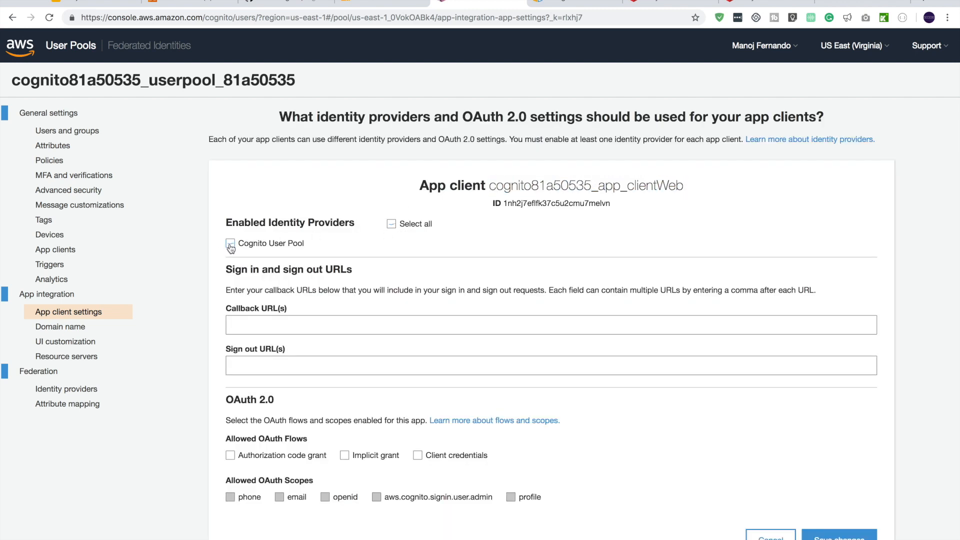
click(230, 243)
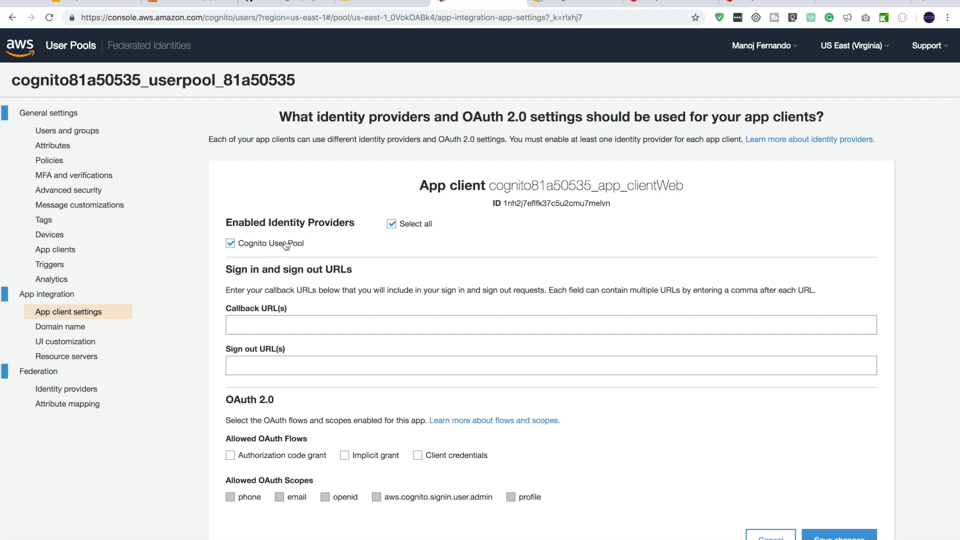
click(550, 324)
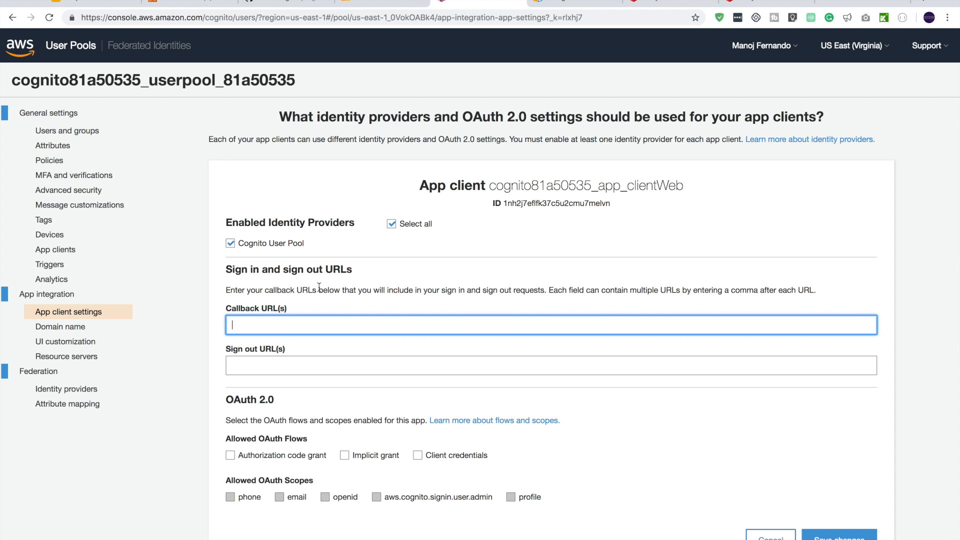
mouse_move(236, 314)
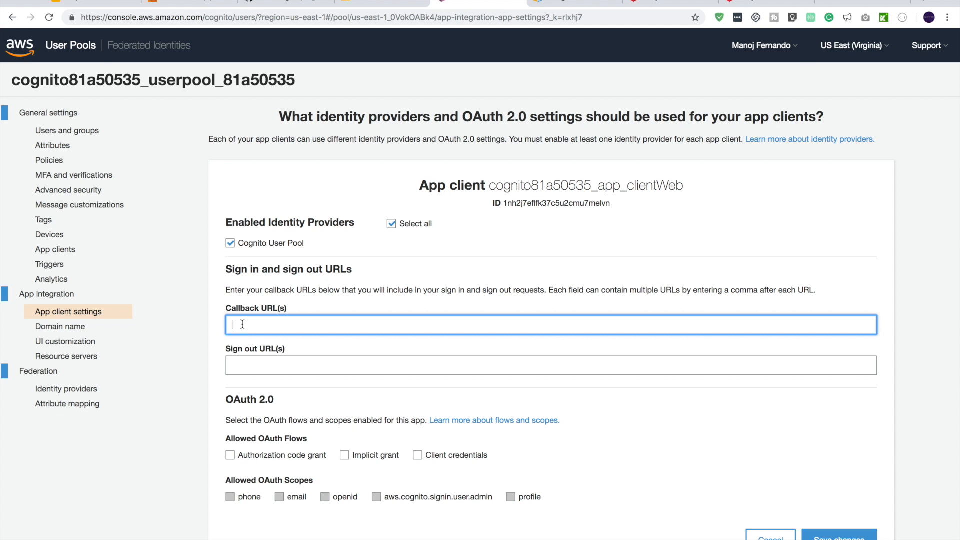
text(htp)
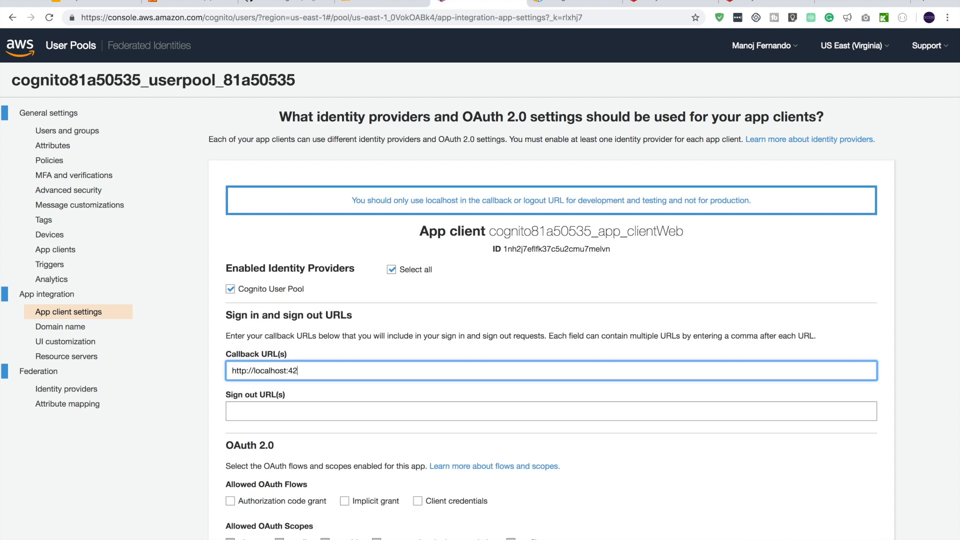
text(00)
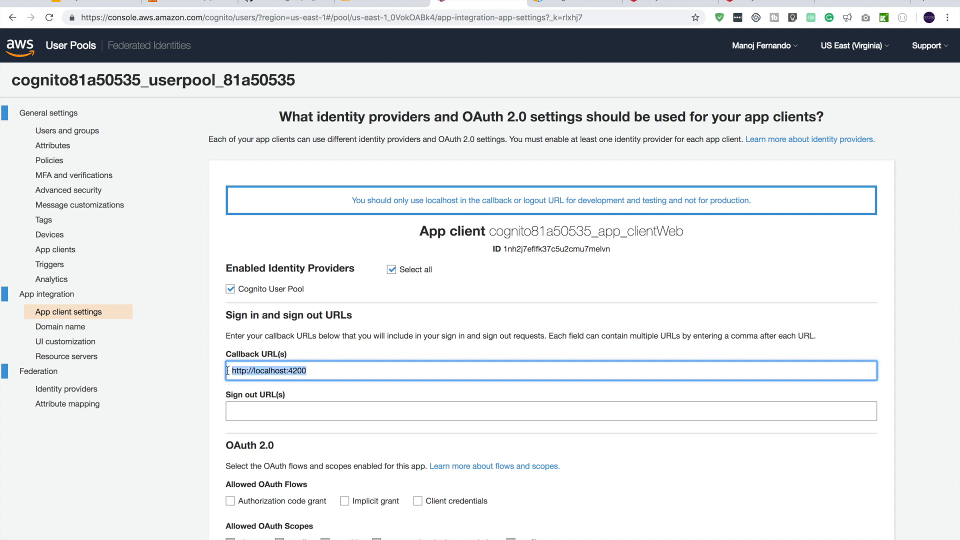
text(http://localhost:4200)
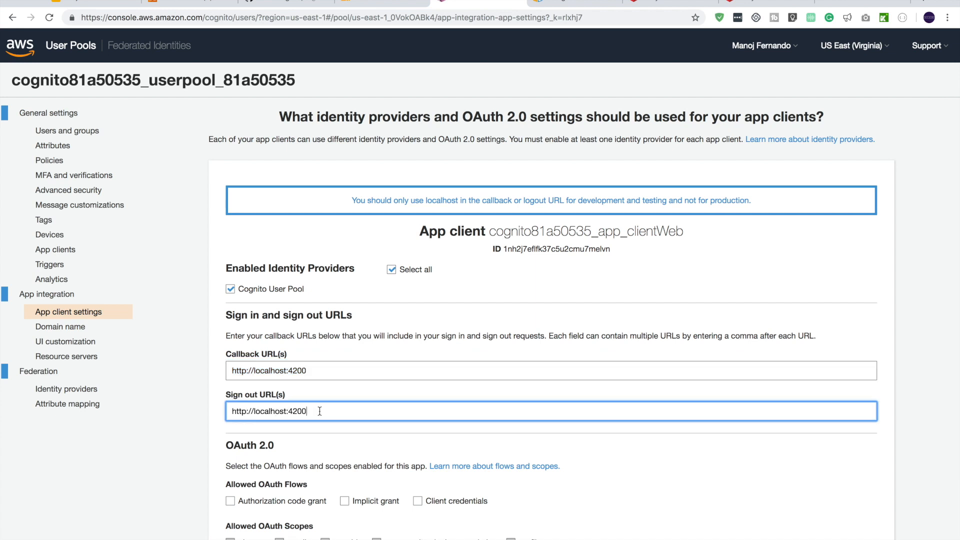
Tick Authorization code grant and the phone, email, openid, aws.cognito.signin.user.admin and profile scopes
scroll(down, 3)
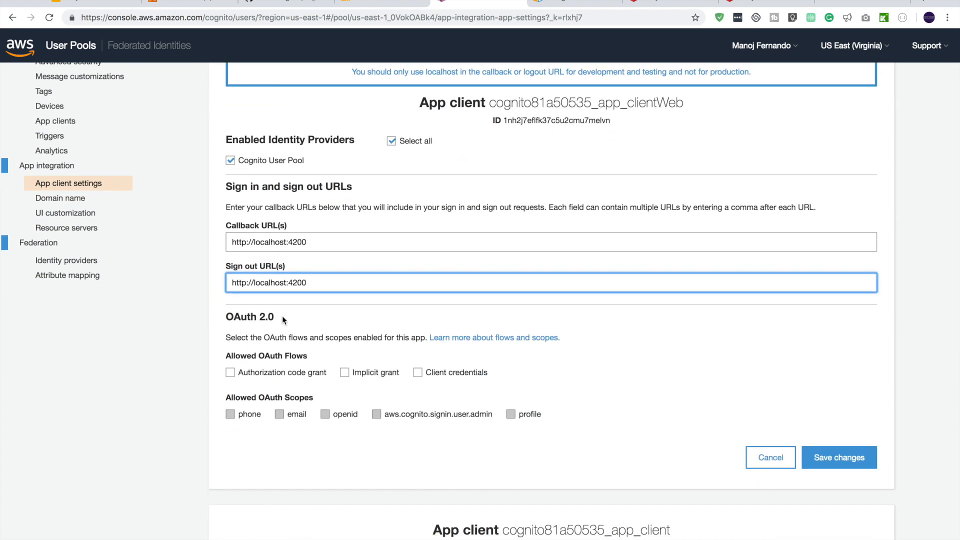
mouse_move(384, 383)
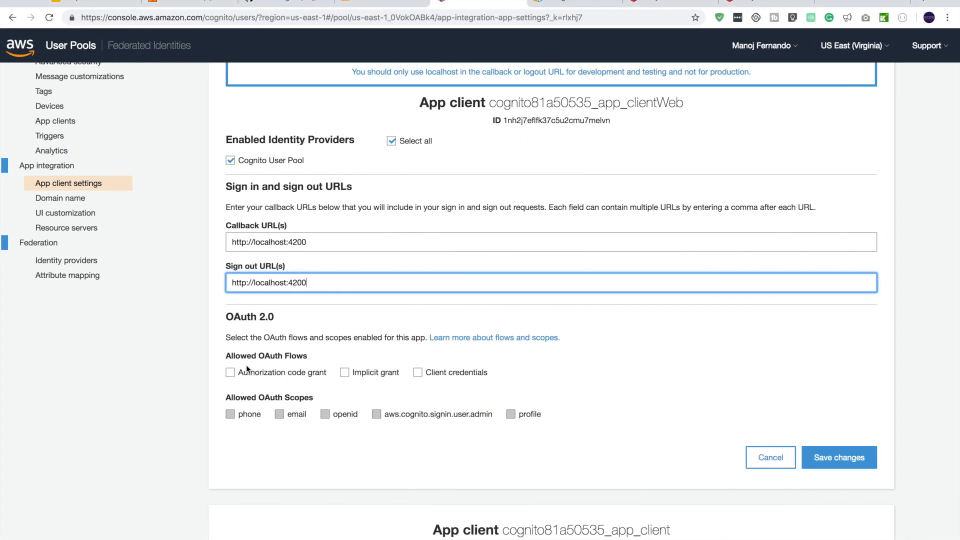
mouse_move(302, 368)
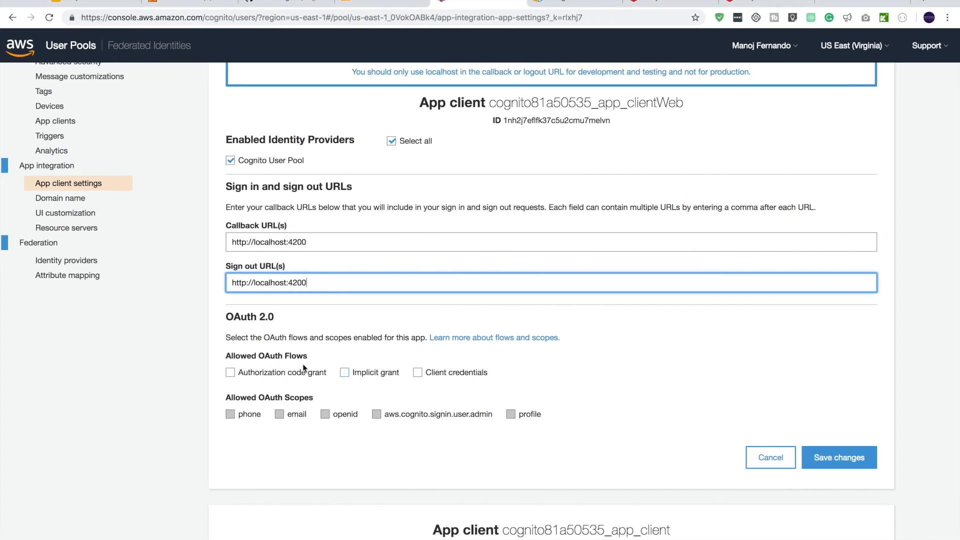
click(230, 372)
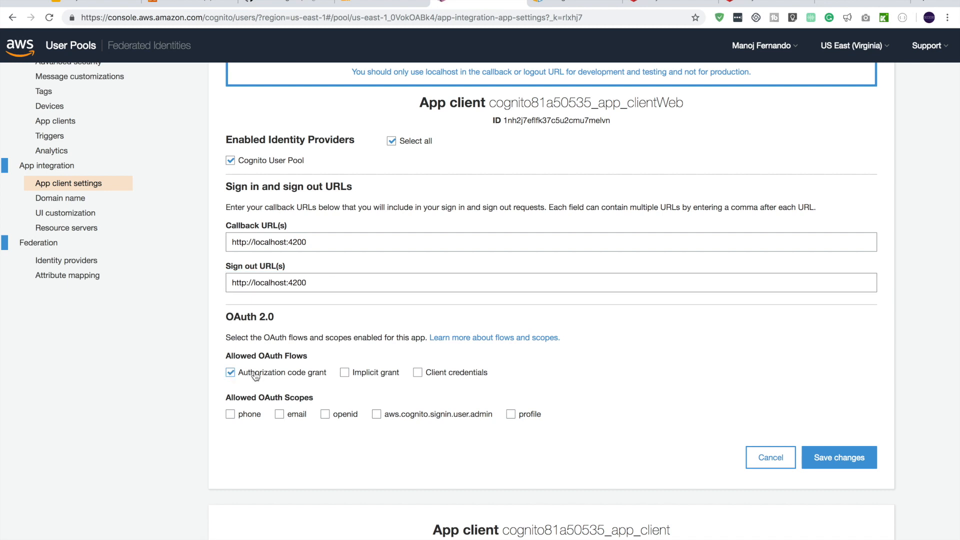
scroll(down, 3)
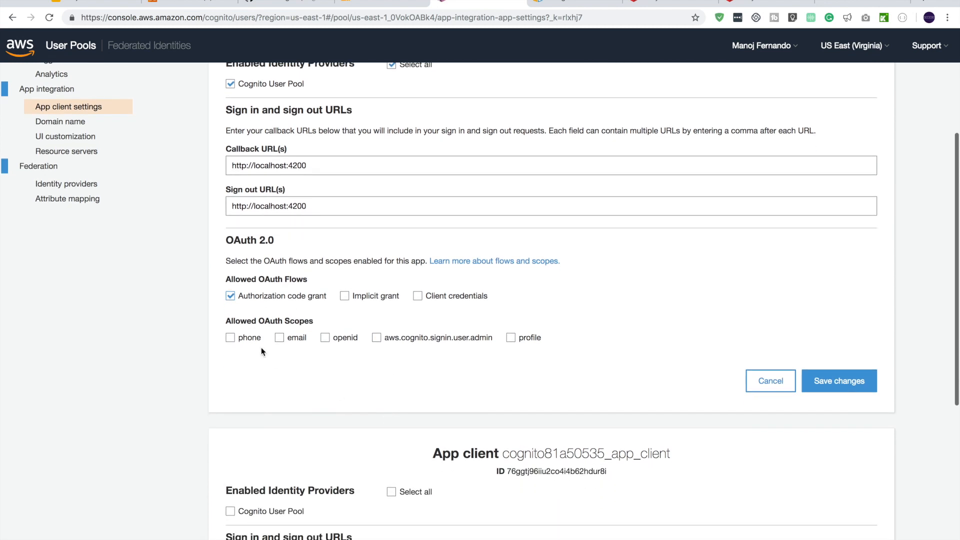
click(230, 337)
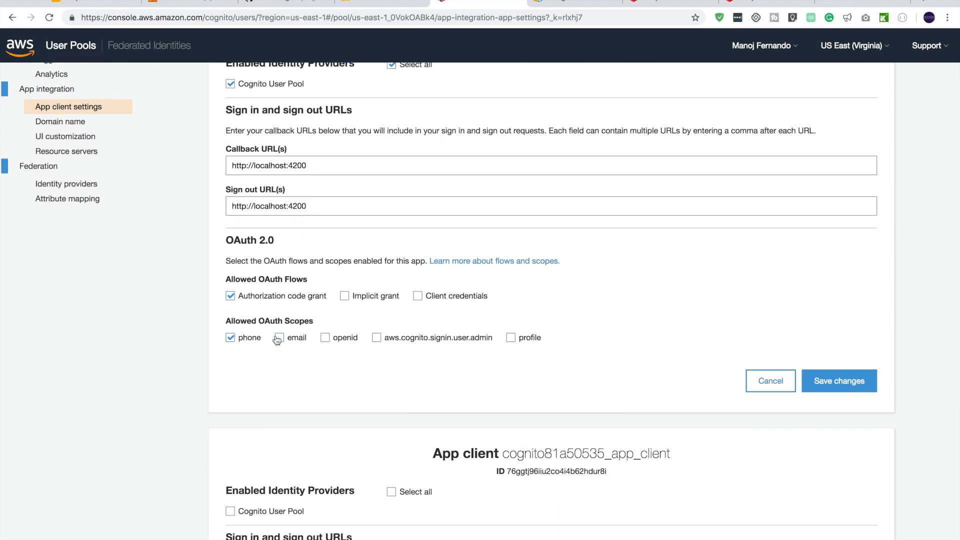
click(280, 337)
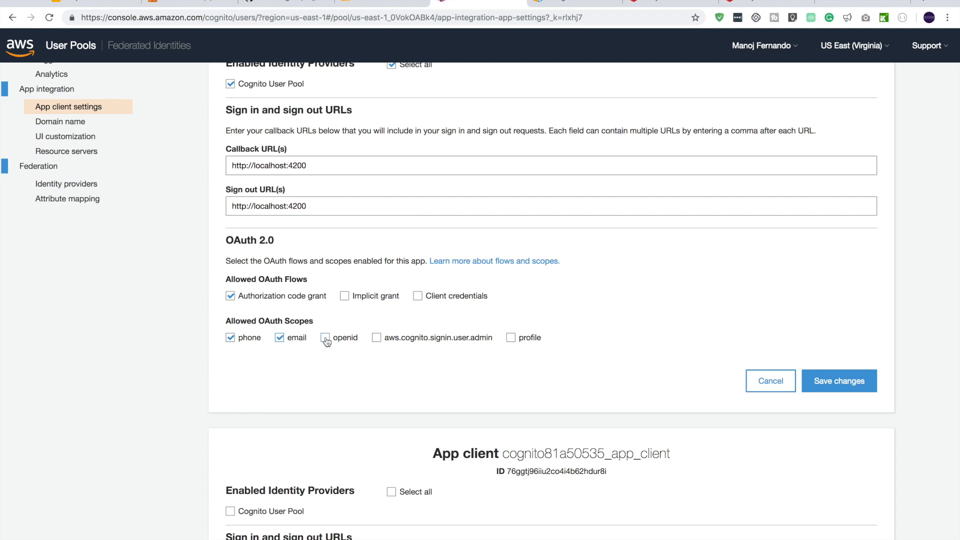
click(325, 337)
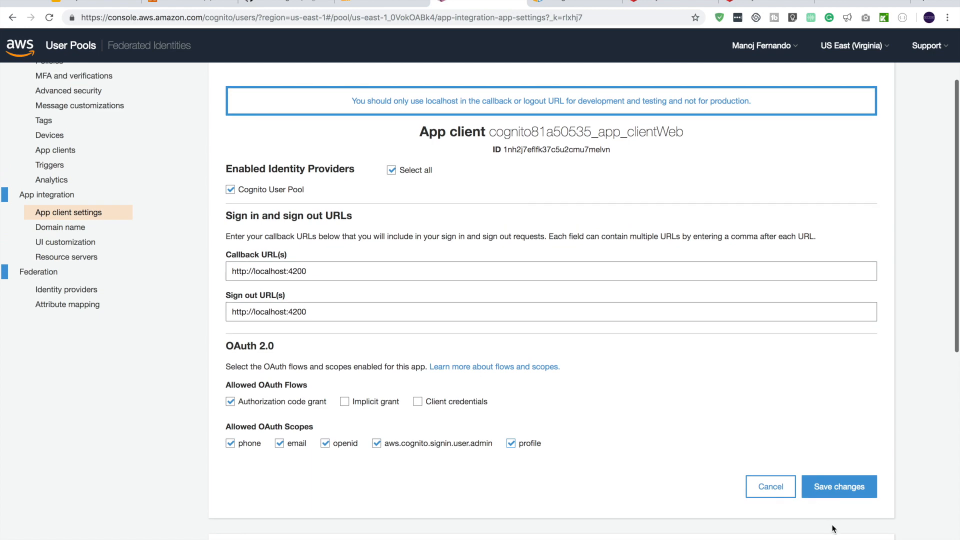
scroll(down, 3)
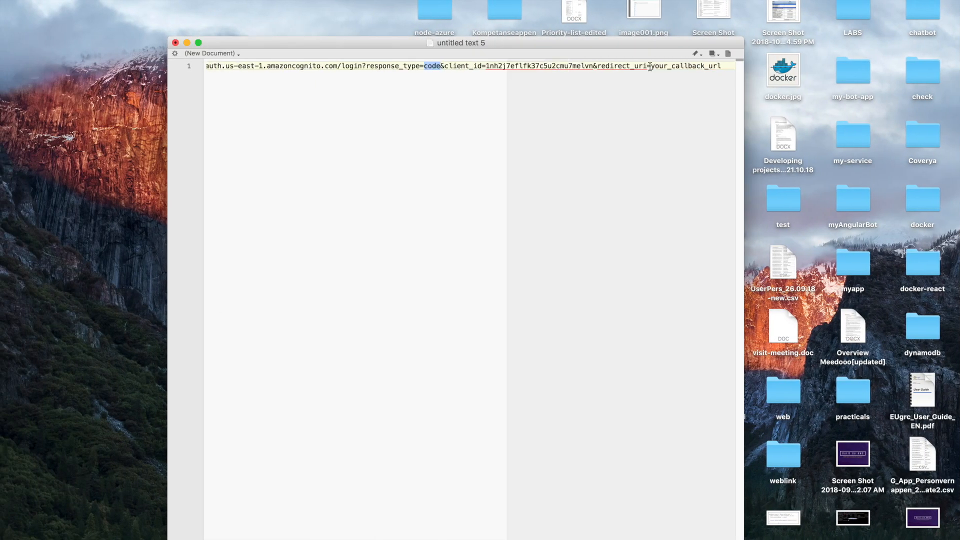
double_click(684, 66)
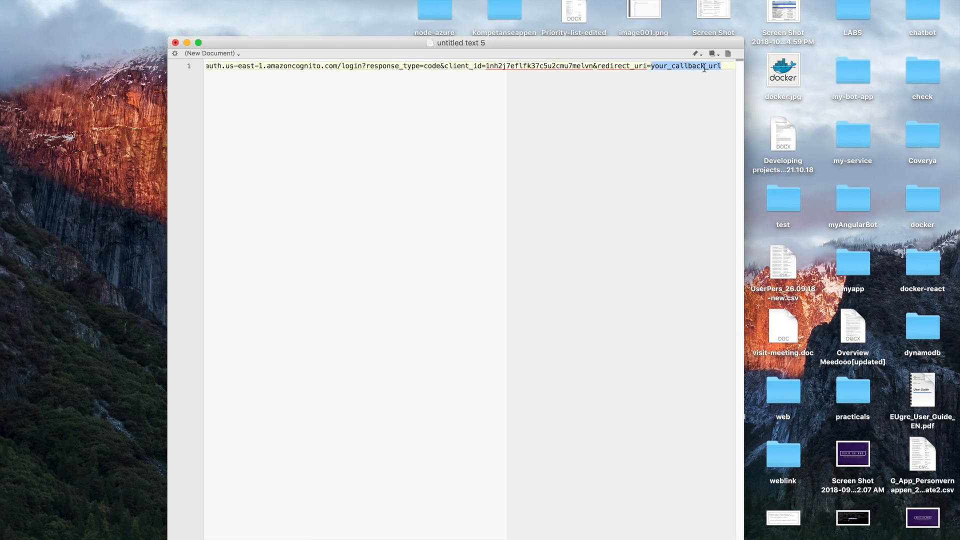
text(http://localhost:4200)
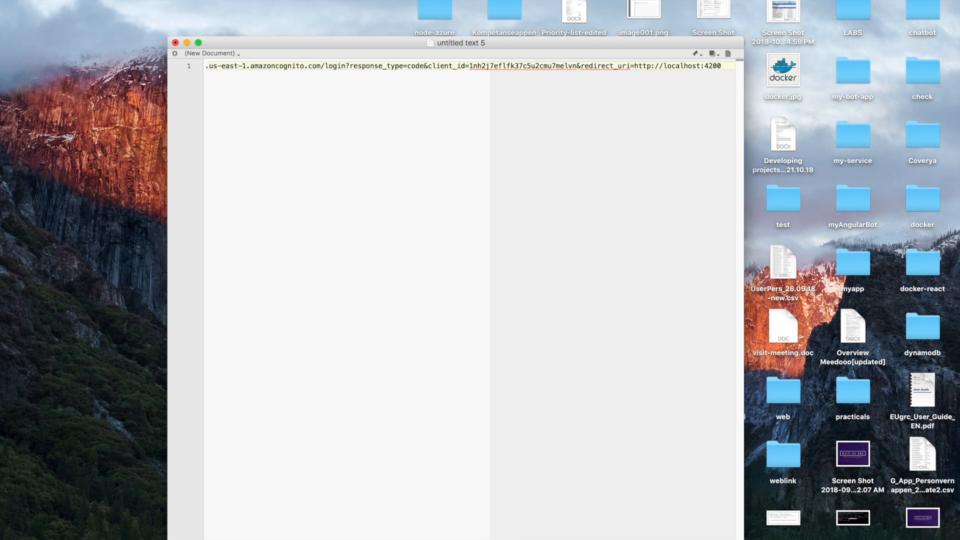
mouse_move(754, 75)
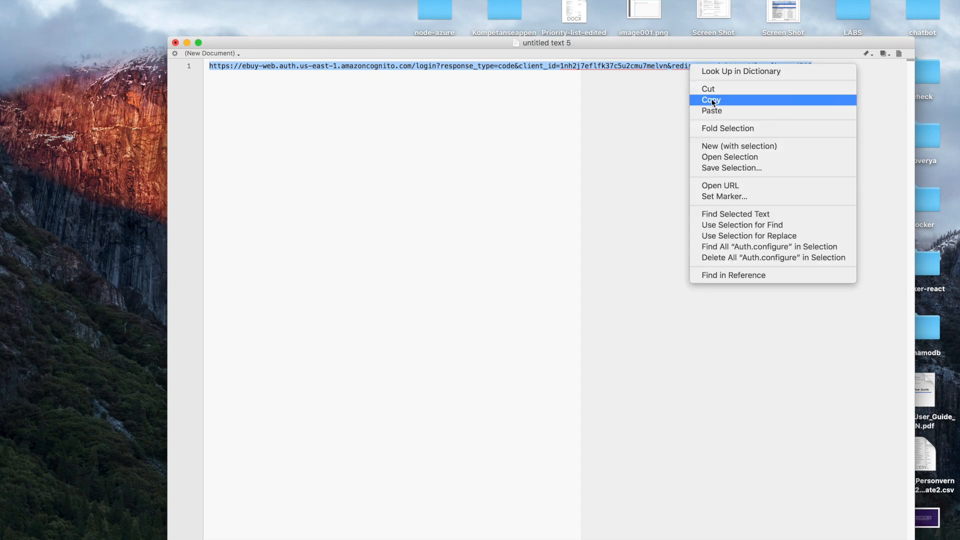
click(711, 99)
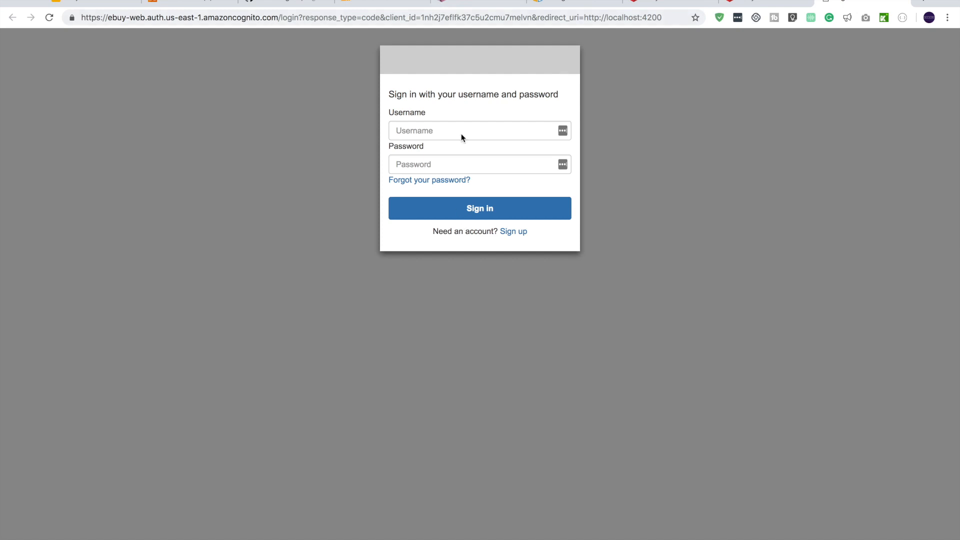
mouse_move(385, 80)
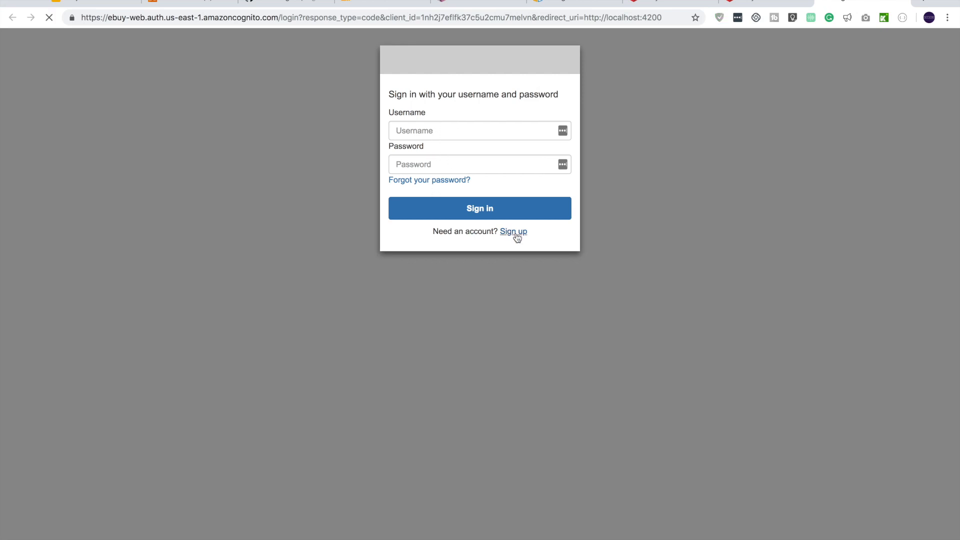
Preview the hosted UI's new-account sign-up page and return to the sign-in page
click(513, 231)
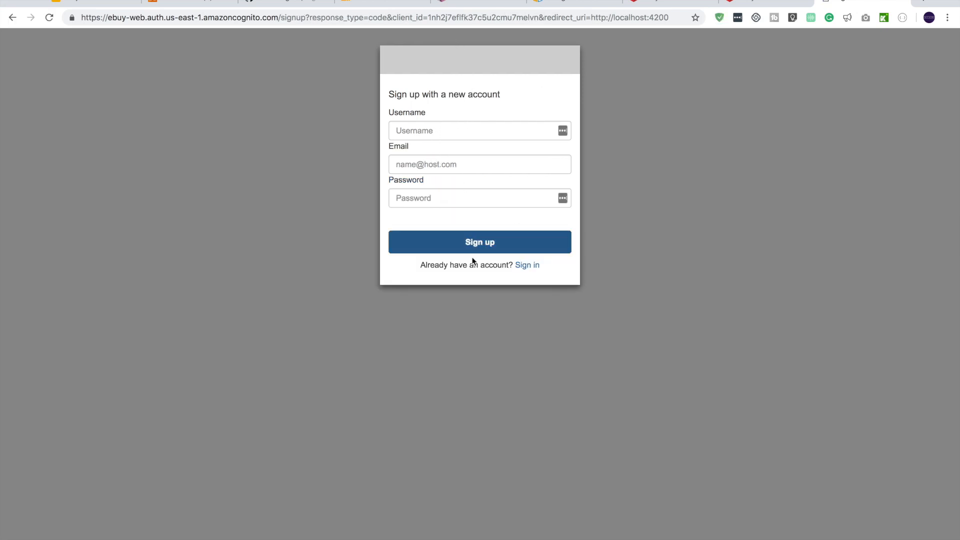
click(527, 264)
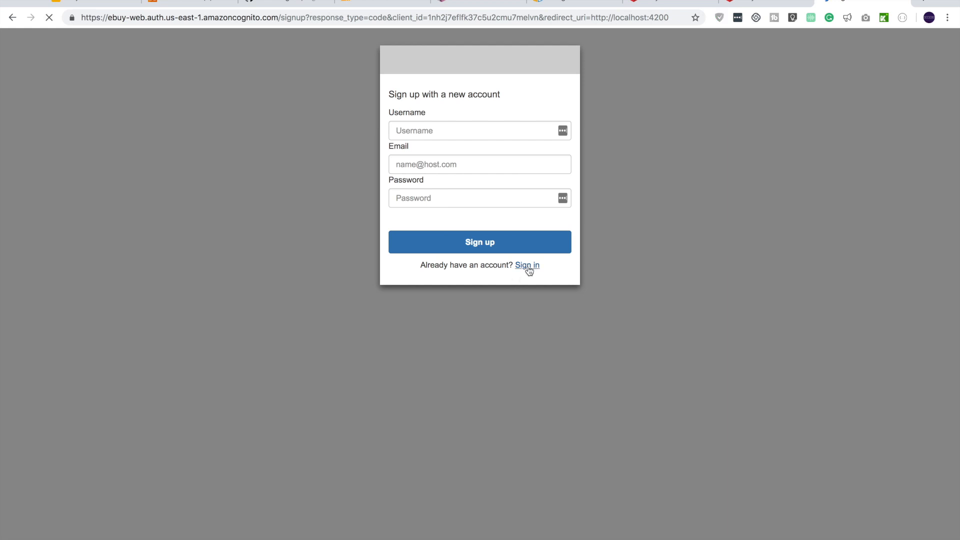
click(527, 265)
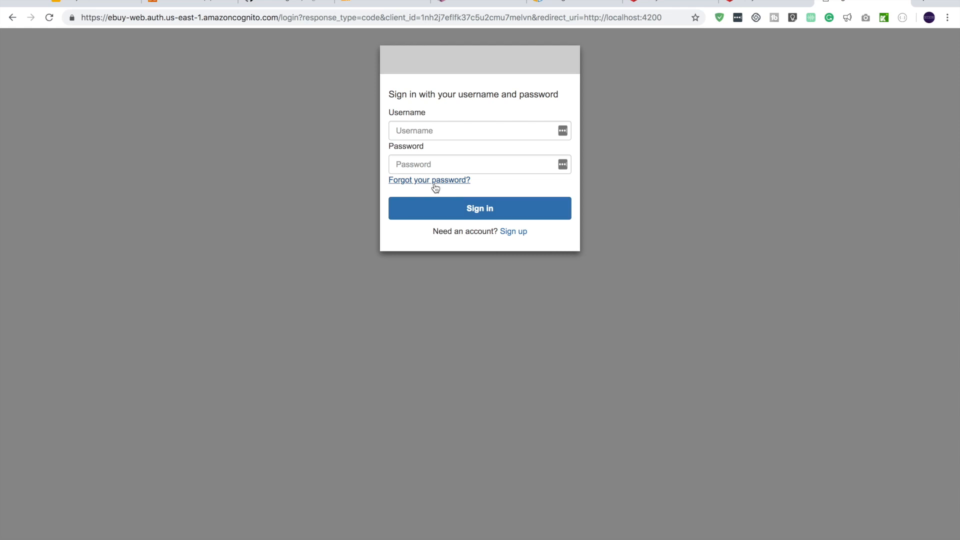
Go to the forgotten-password reset page from the sign-in page
click(429, 180)
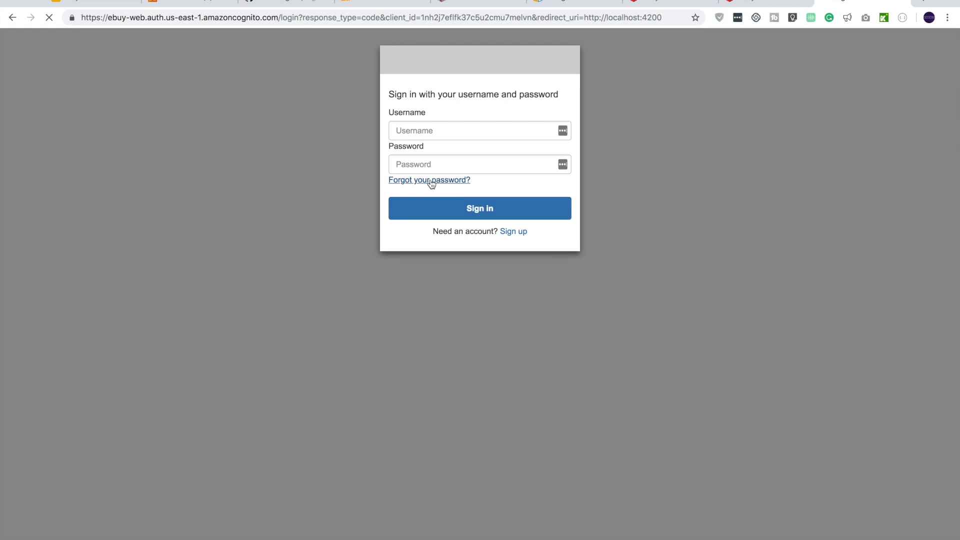
click(429, 180)
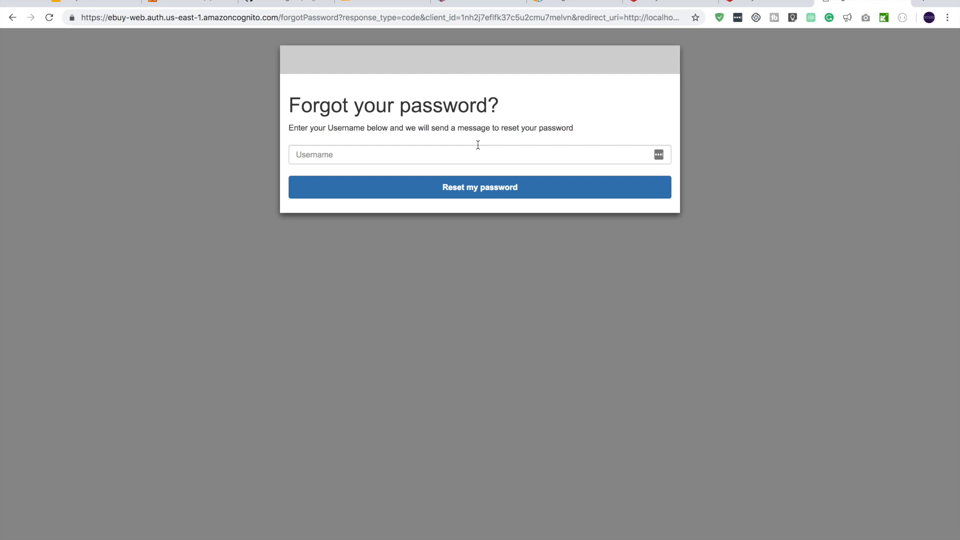
click(479, 187)
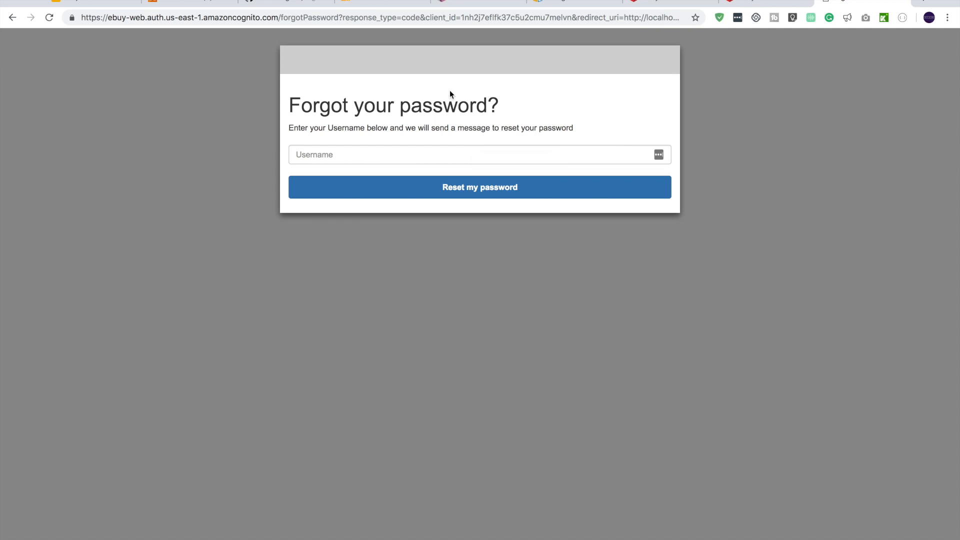
mouse_move(170, 3)
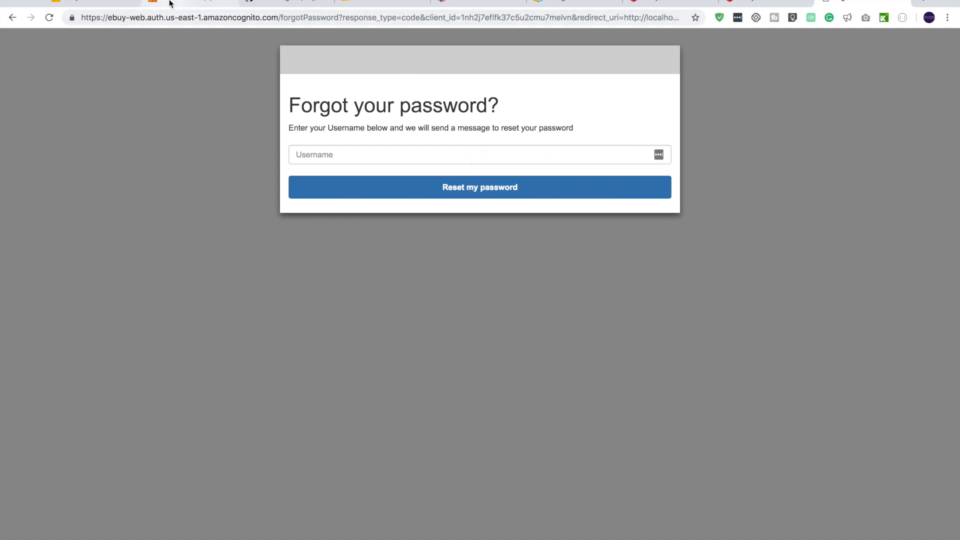
Switch to the draw.io architecture diagram and deselect the users icon
click(184, 3)
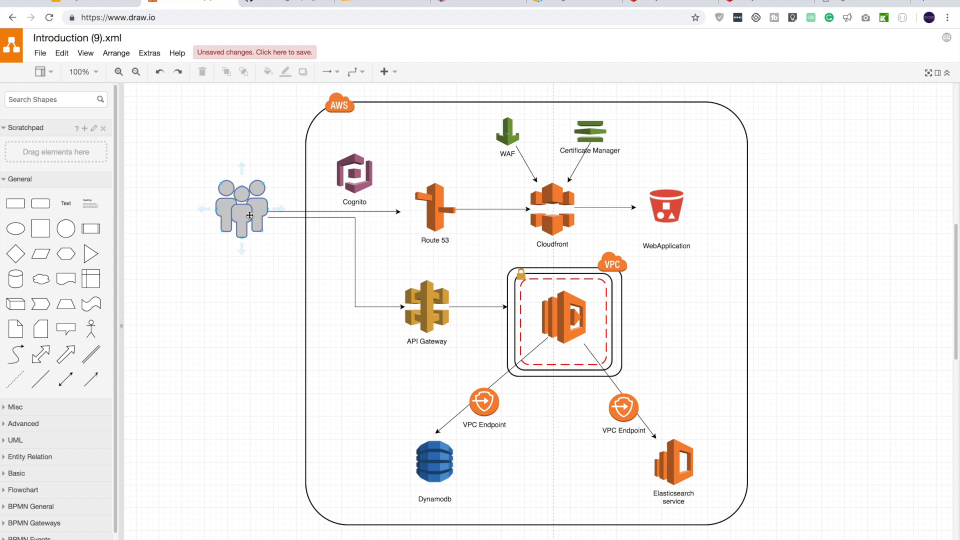
click(252, 141)
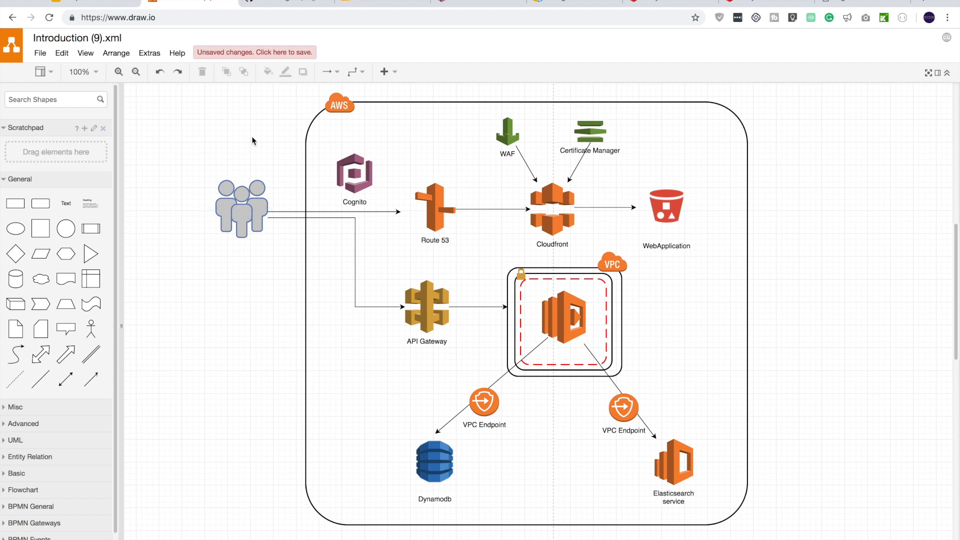
mouse_move(209, 154)
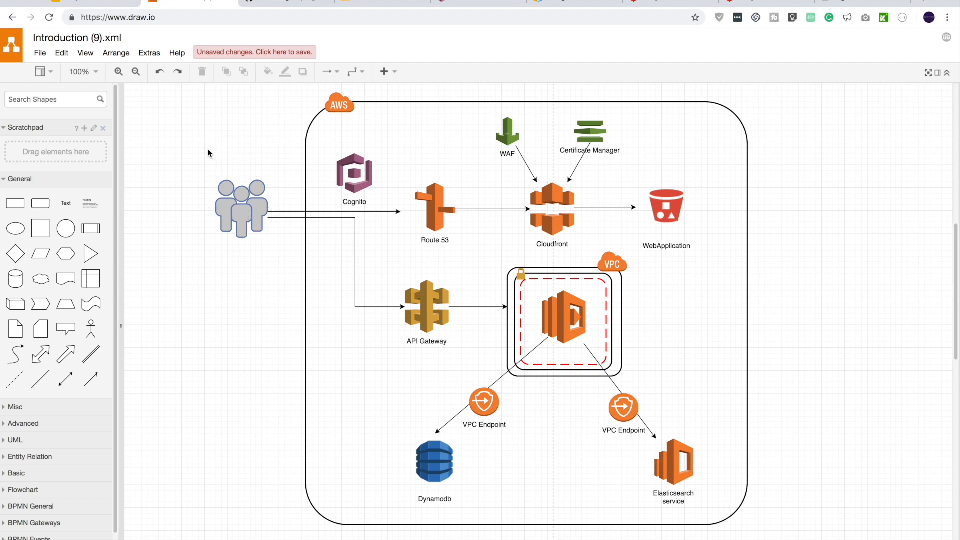
mouse_move(272, 156)
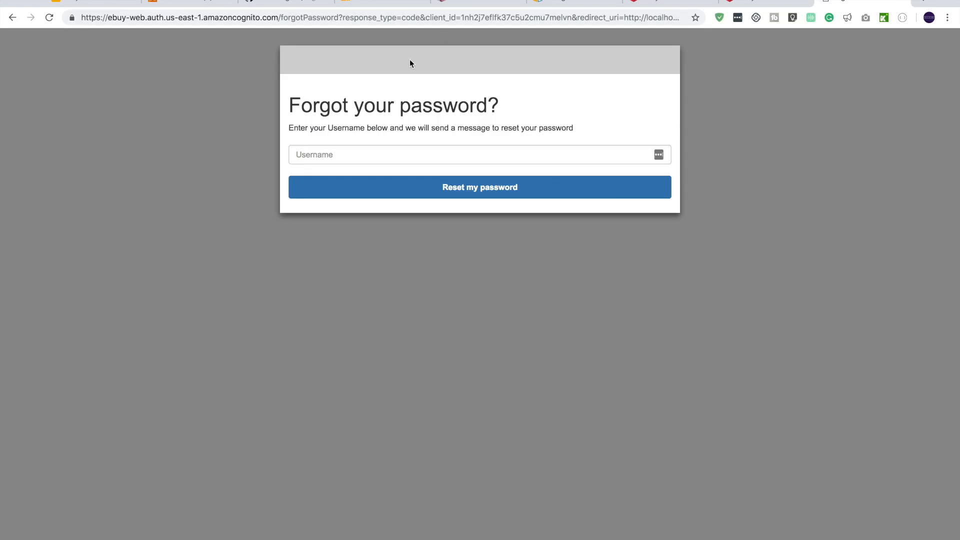
mouse_move(314, 23)
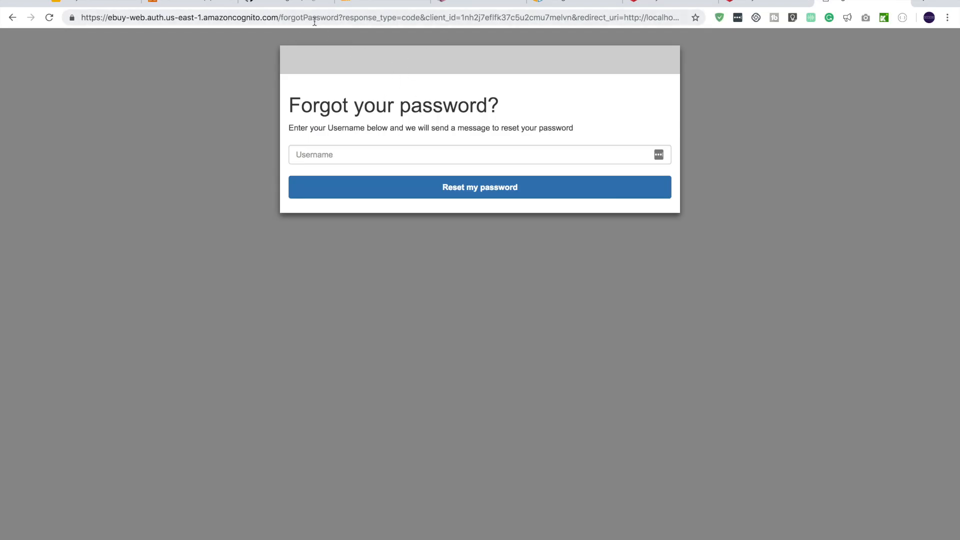
mouse_move(459, 89)
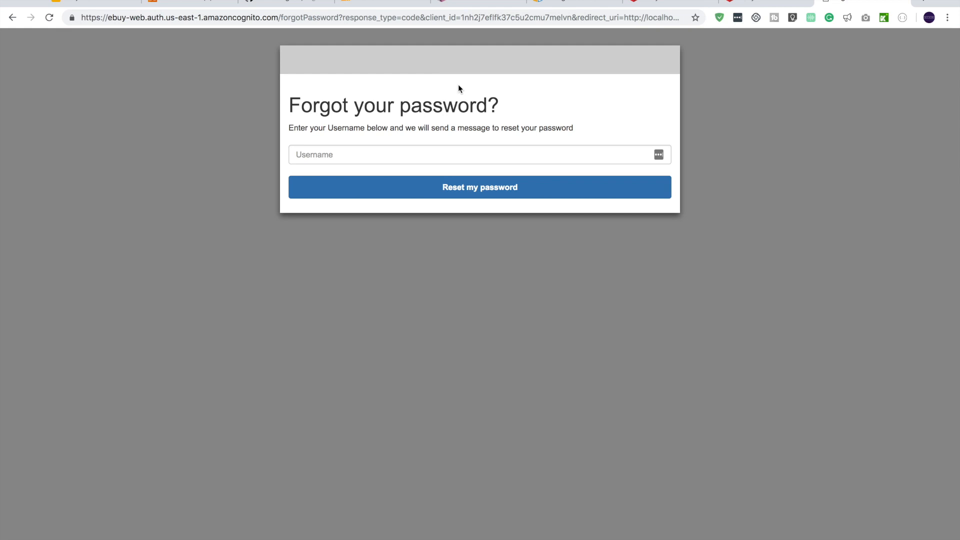
mouse_move(528, 257)
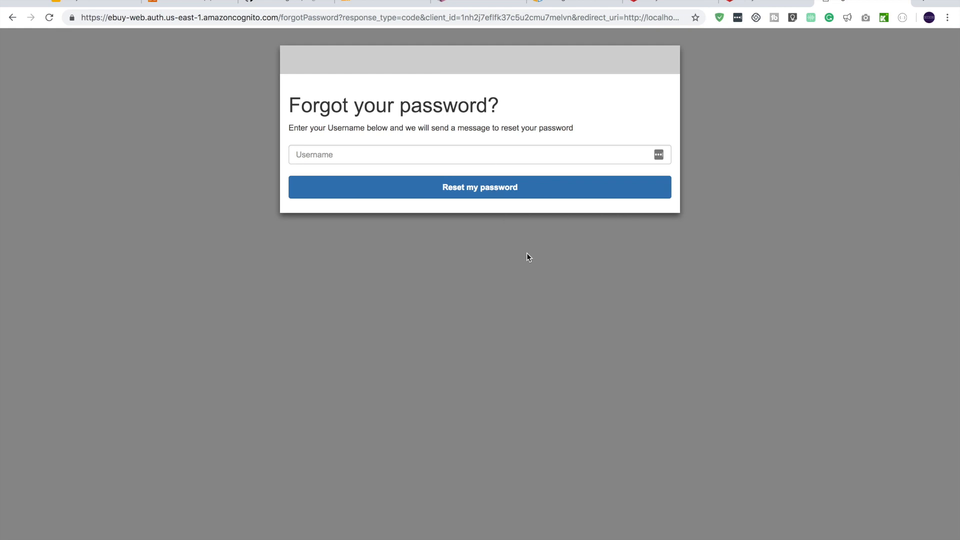
mouse_move(561, 250)
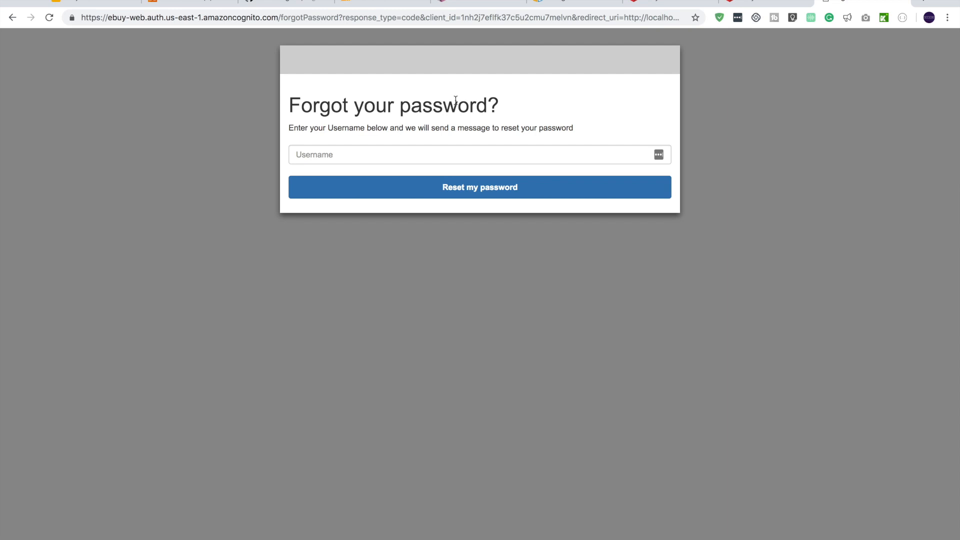
mouse_move(477, 4)
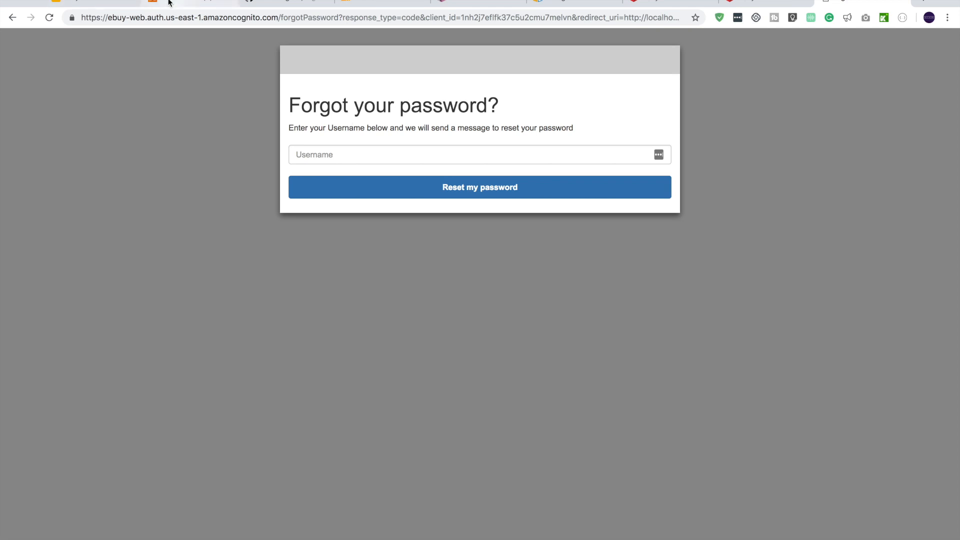
Switch to the draw.io diagram and select the WebApplication bucket, then the Cognito icon
click(190, 3)
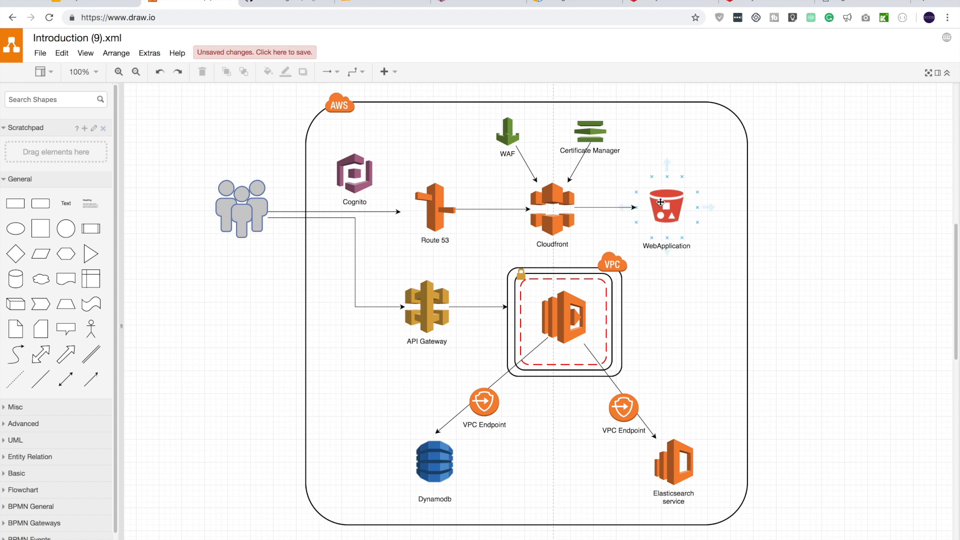
click(666, 204)
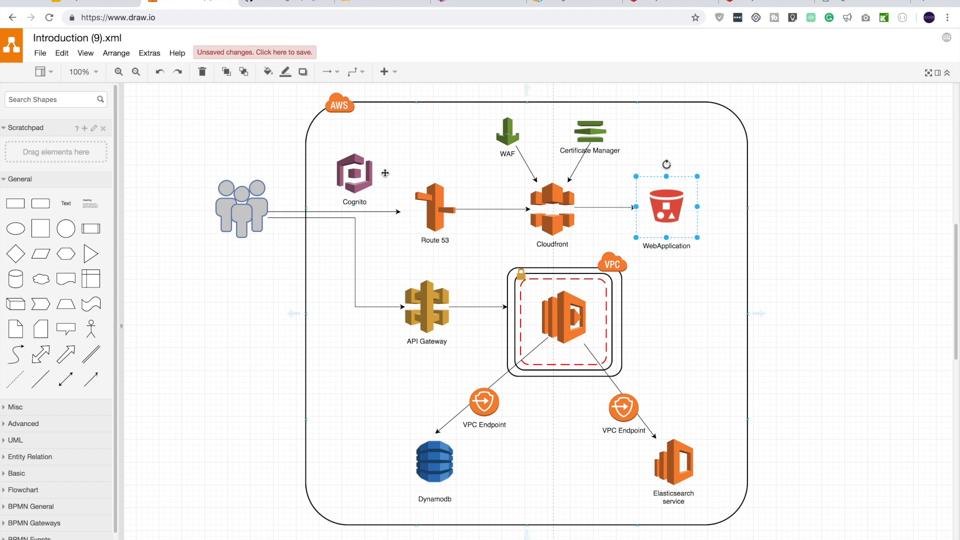
click(354, 173)
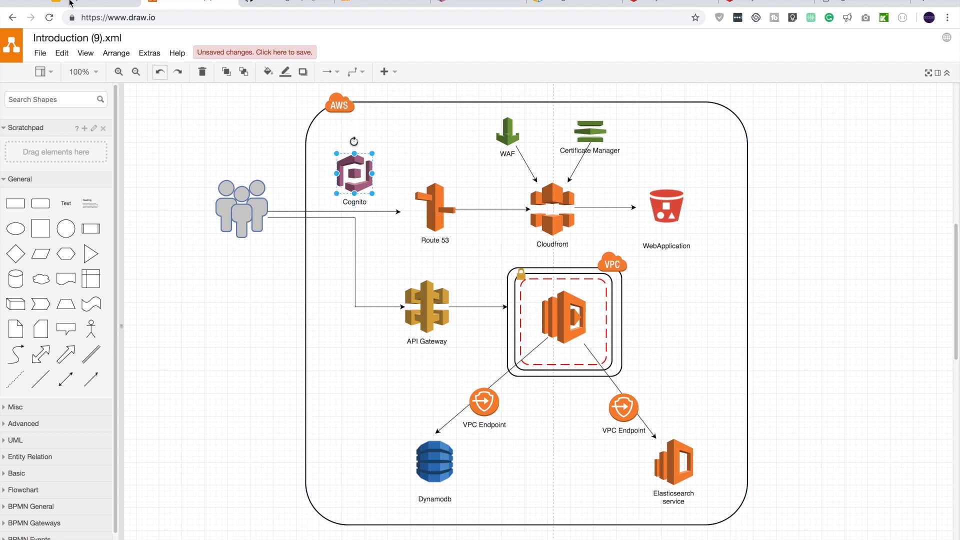
Review the Requirements slide, highlighting the log-in-to-buy and social logins requirements
click(190, 3)
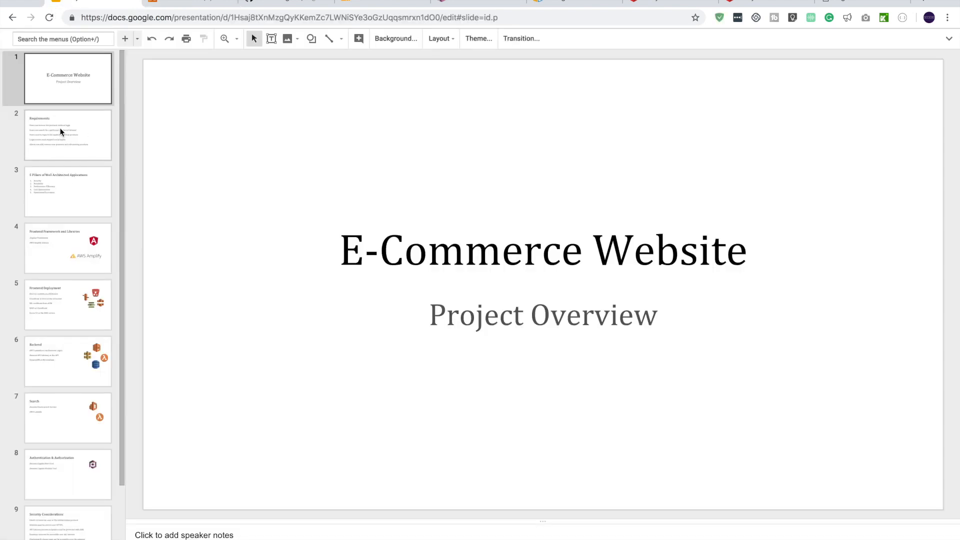
click(67, 134)
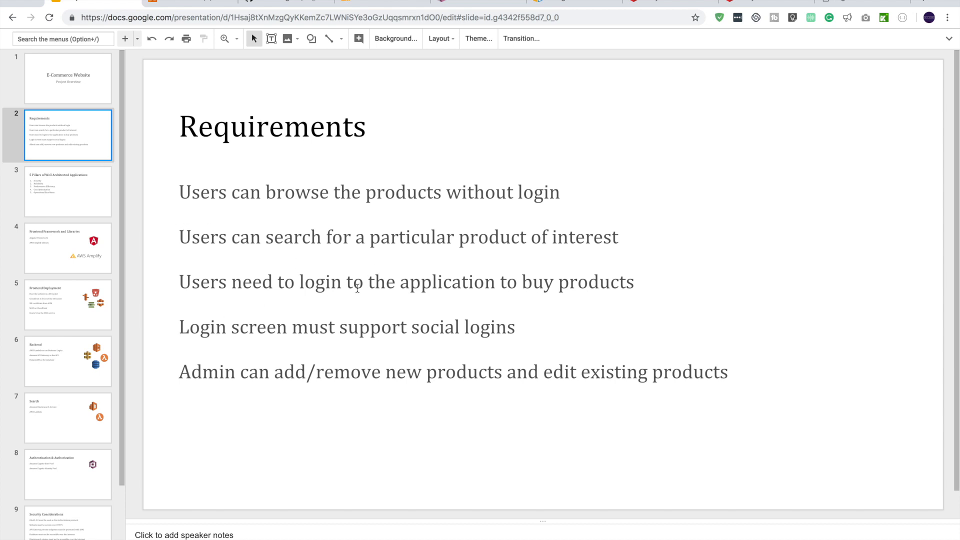
triple_click(346, 326)
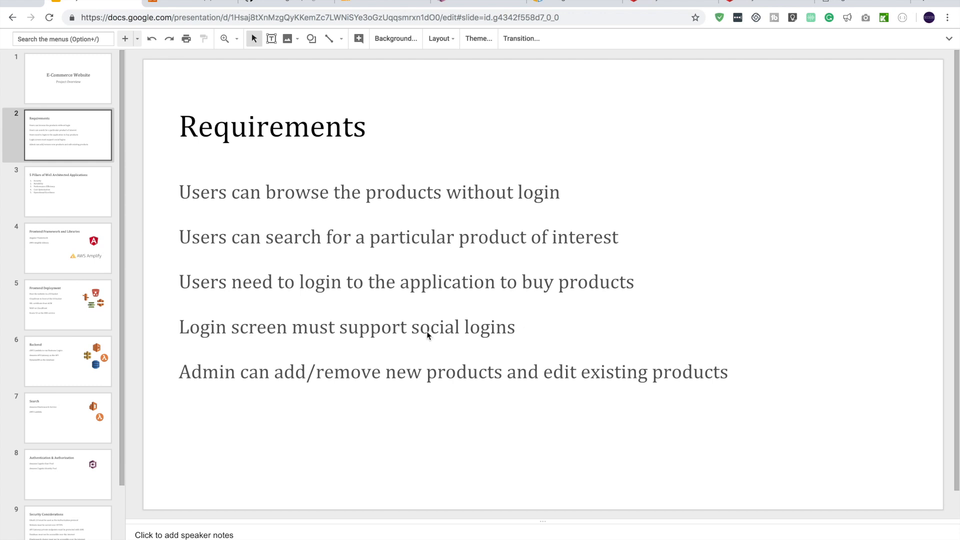
triple_click(347, 326)
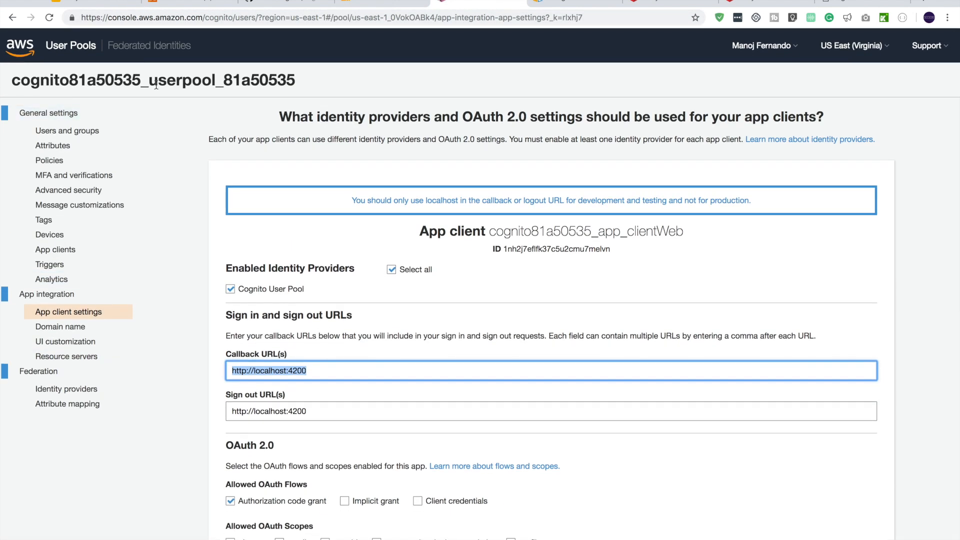
mouse_move(67, 403)
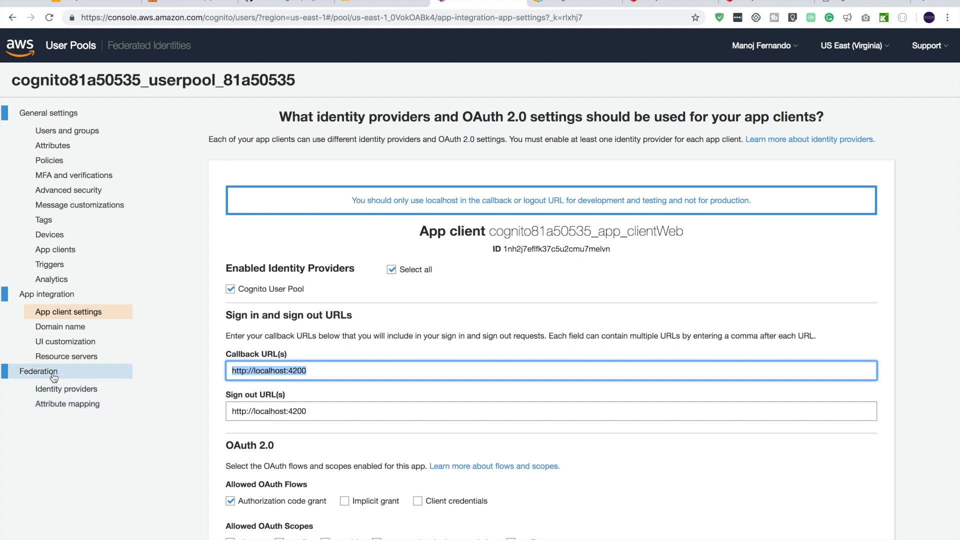
mouse_move(56, 381)
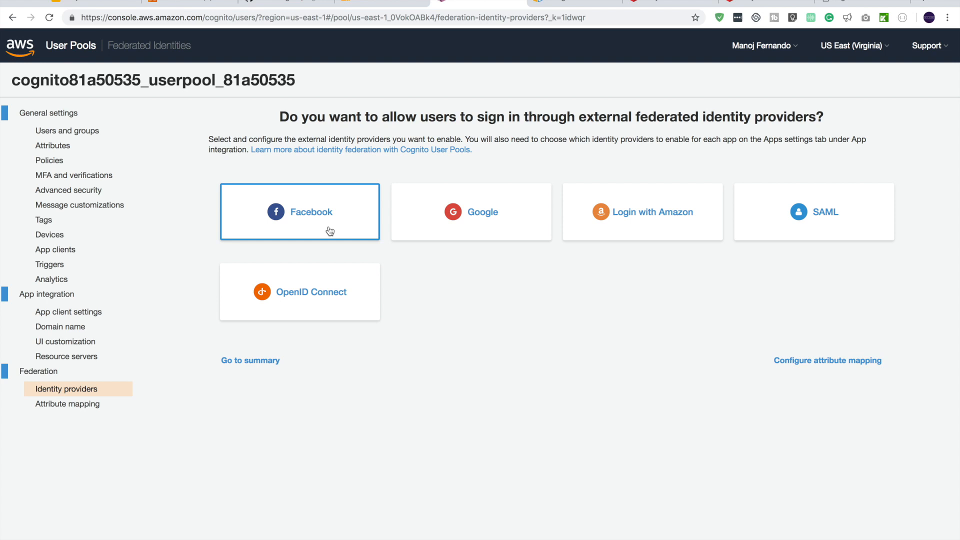
Inspect the Facebook provider's app ID, app secret and authorize scope fields, then start a new tab
click(299, 212)
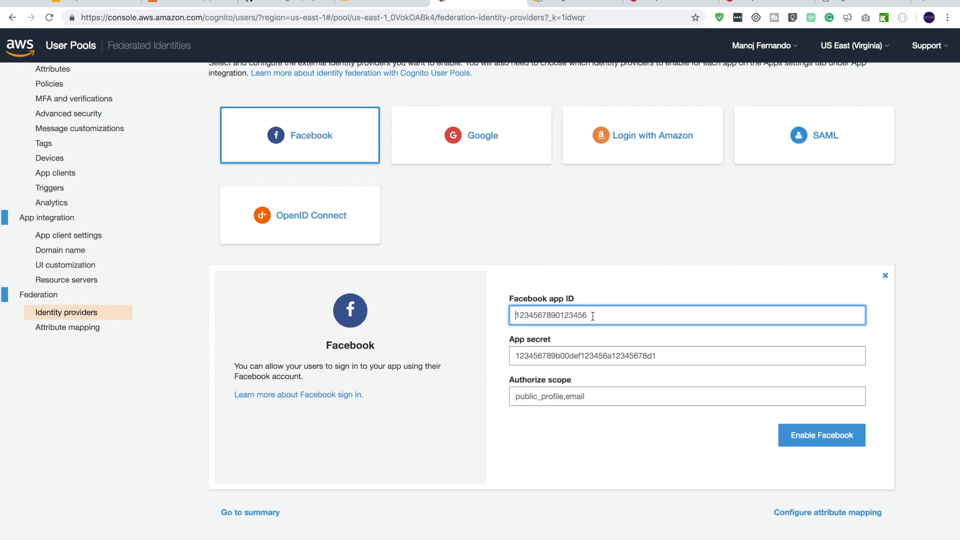
click(686, 356)
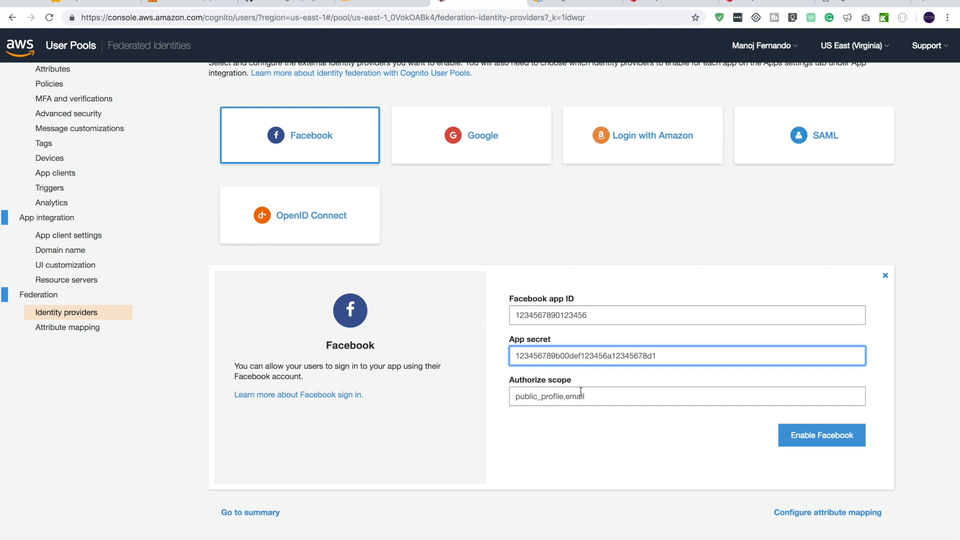
click(686, 396)
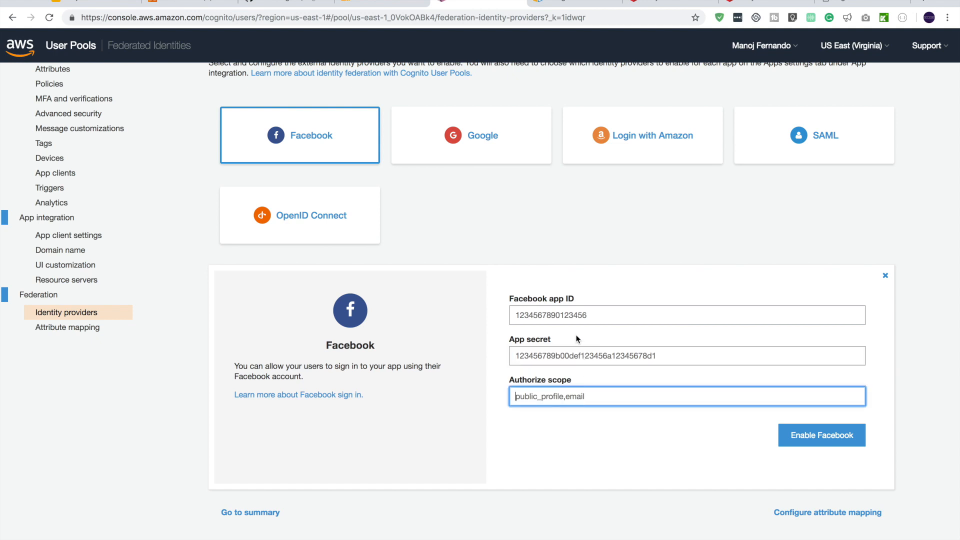
click(686, 315)
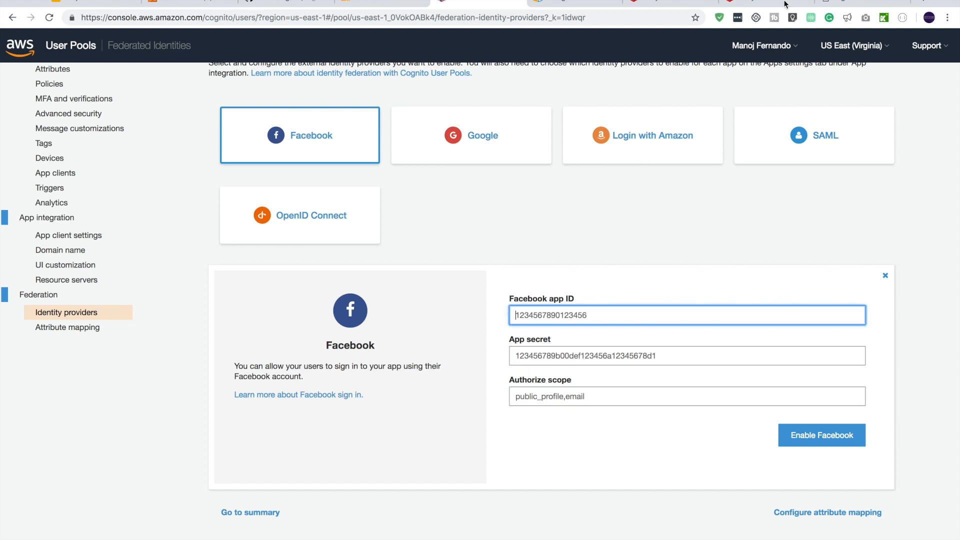
mouse_move(926, 5)
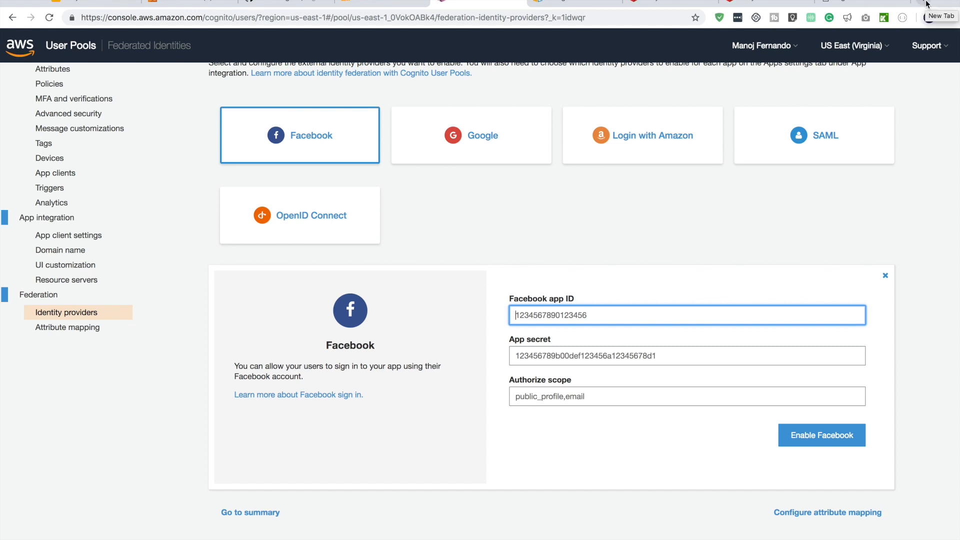
click(941, 16)
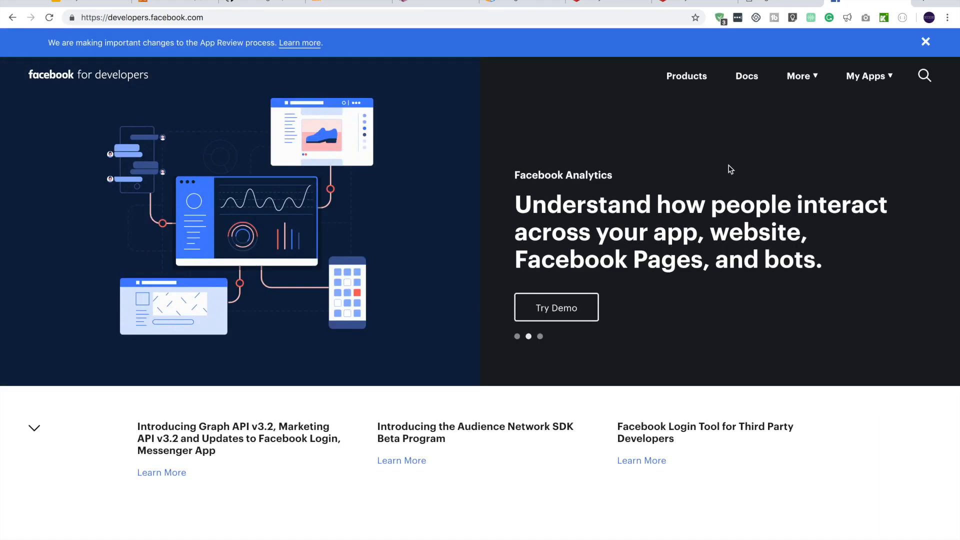
Create a new Facebook app with Display Name 'ebuy' via My Apps > Add New App
click(866, 76)
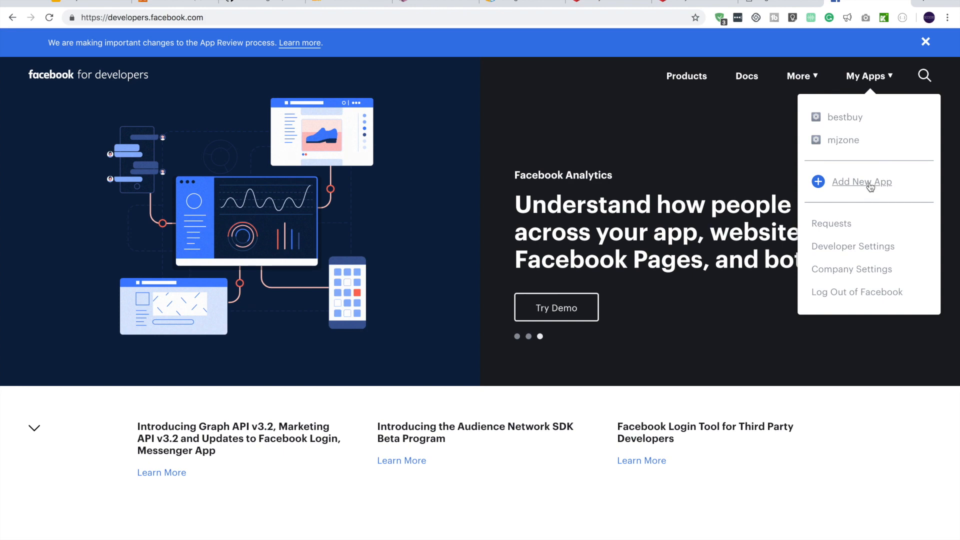
click(861, 182)
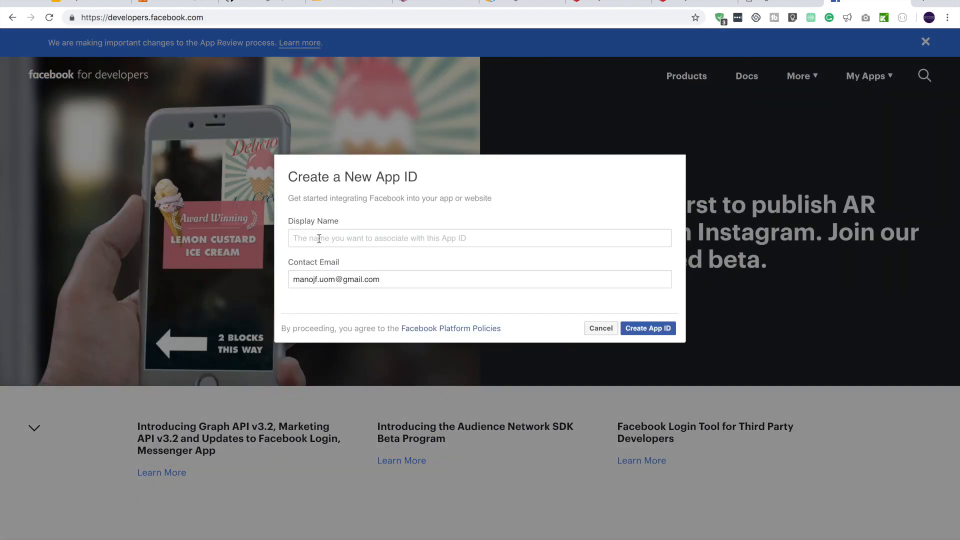
text(e)
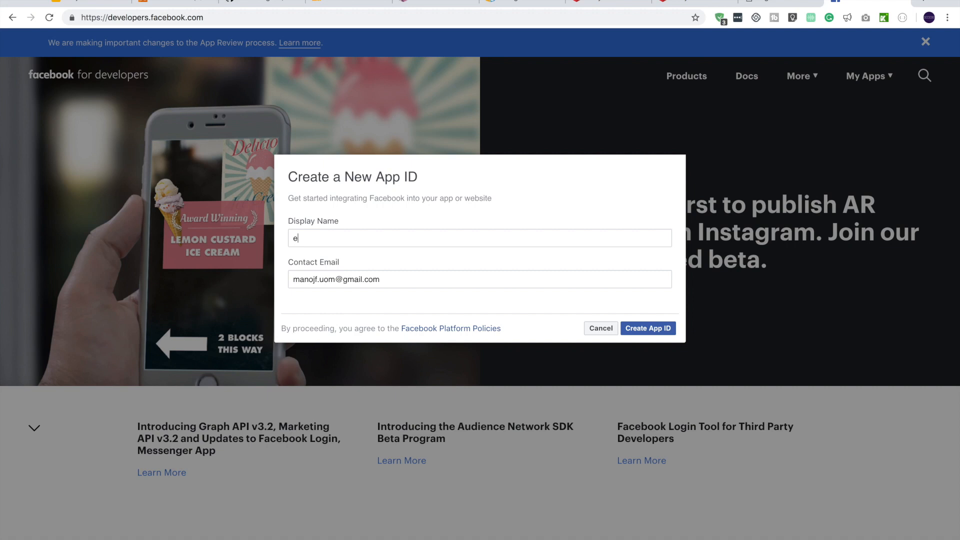
text(buy)
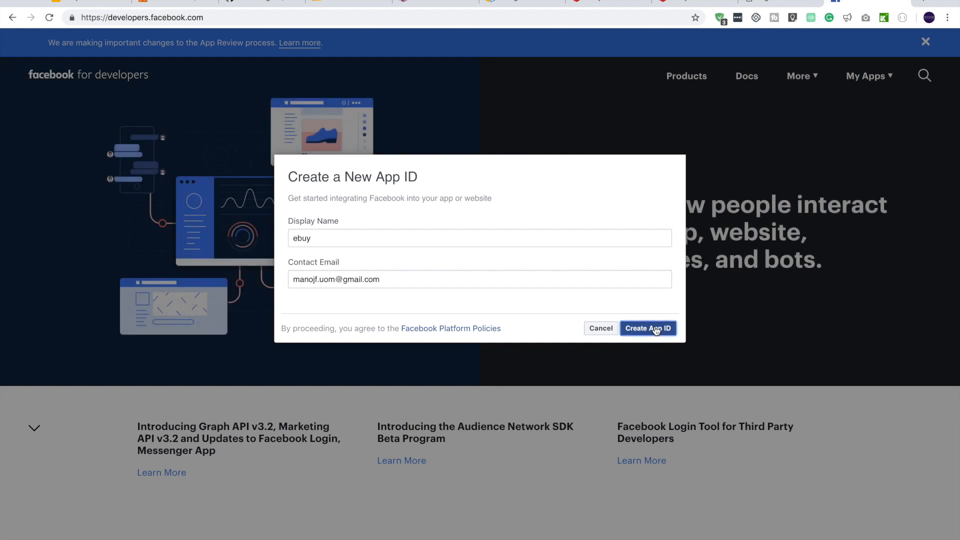
click(648, 328)
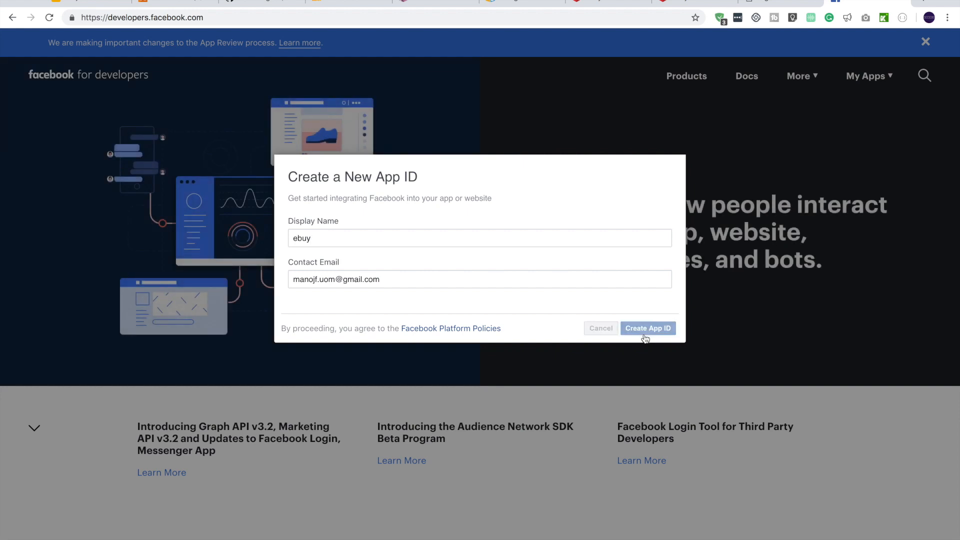
click(647, 328)
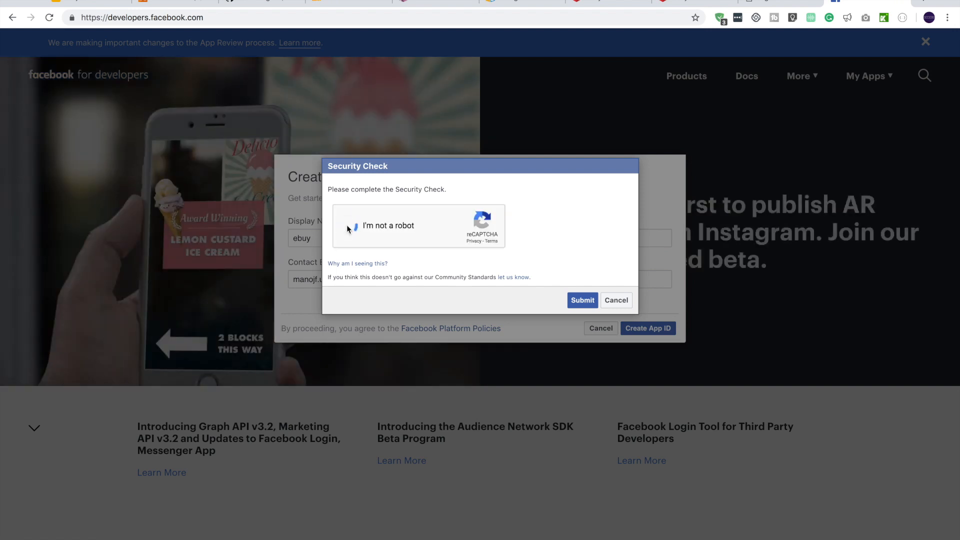
Pass the security check and add Facebook Login with the web platform quickstart
click(581, 300)
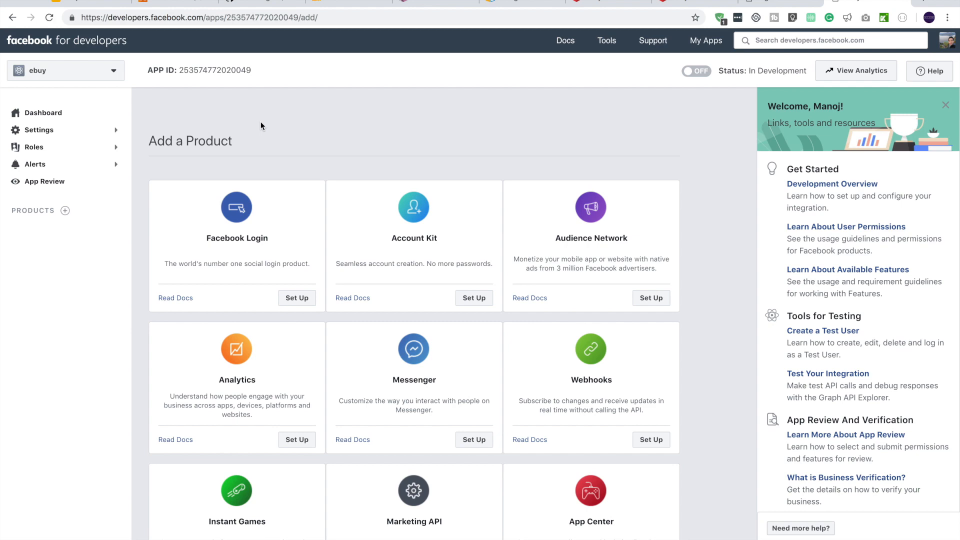
mouse_move(88, 93)
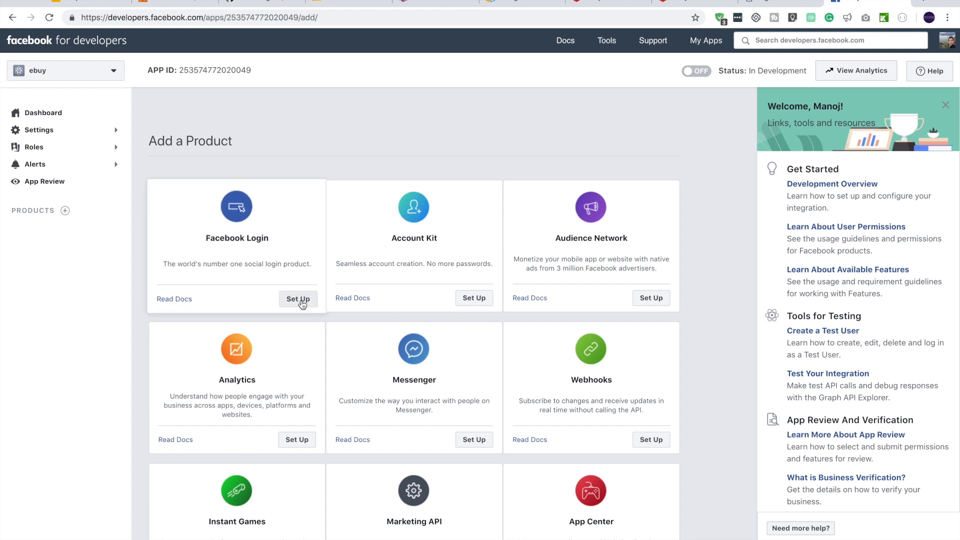
click(298, 299)
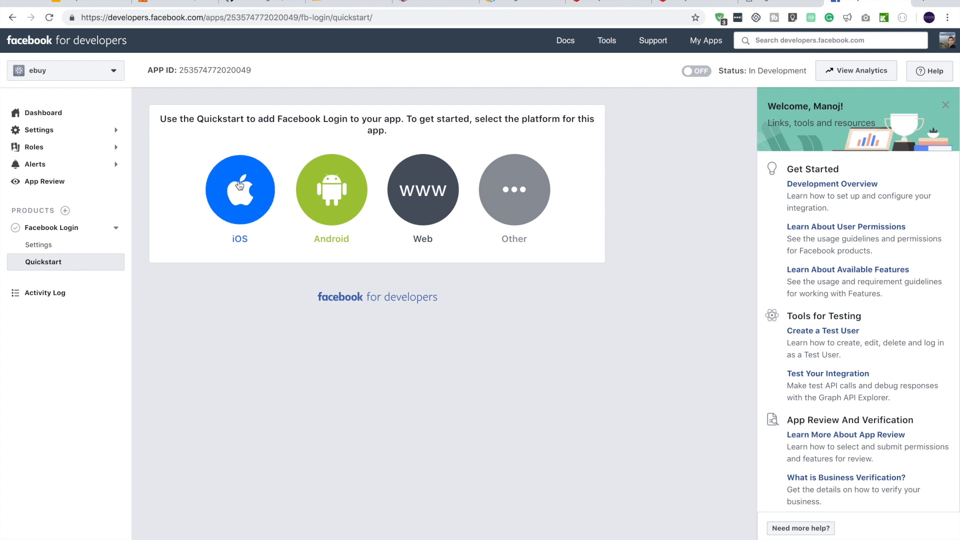
mouse_move(336, 205)
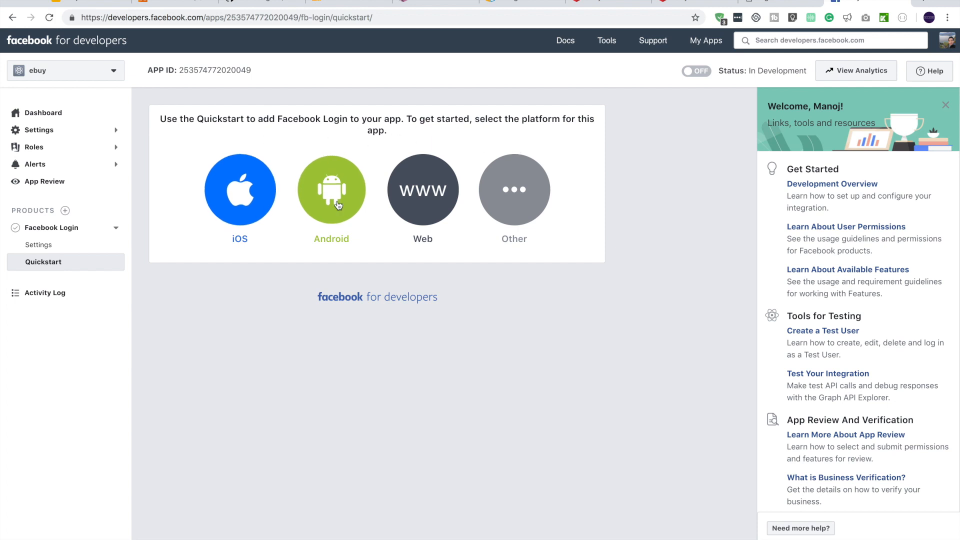
click(422, 190)
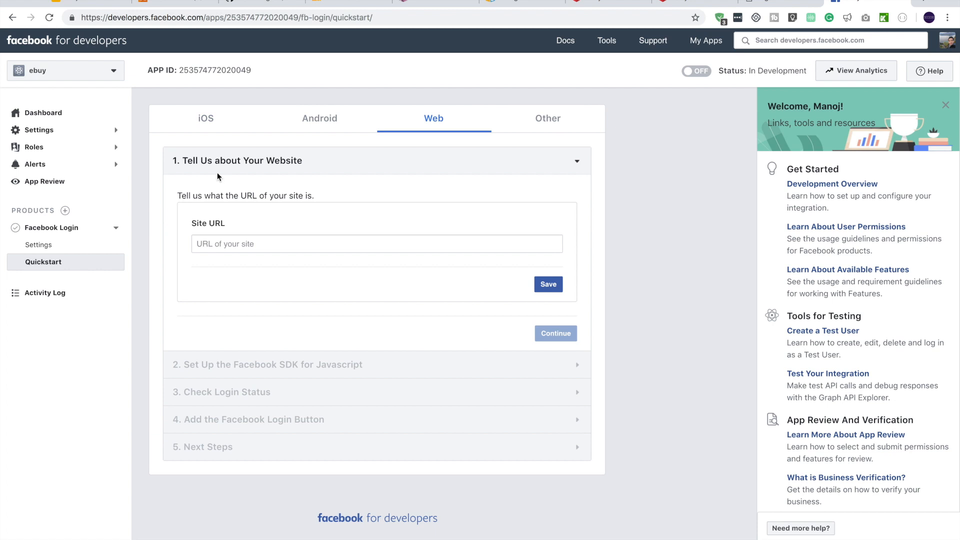
click(375, 244)
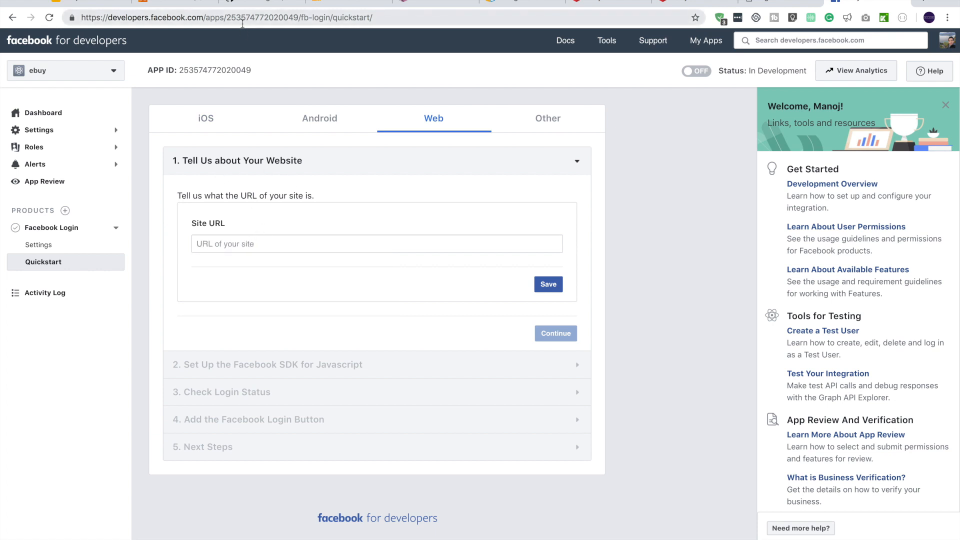
mouse_move(386, 141)
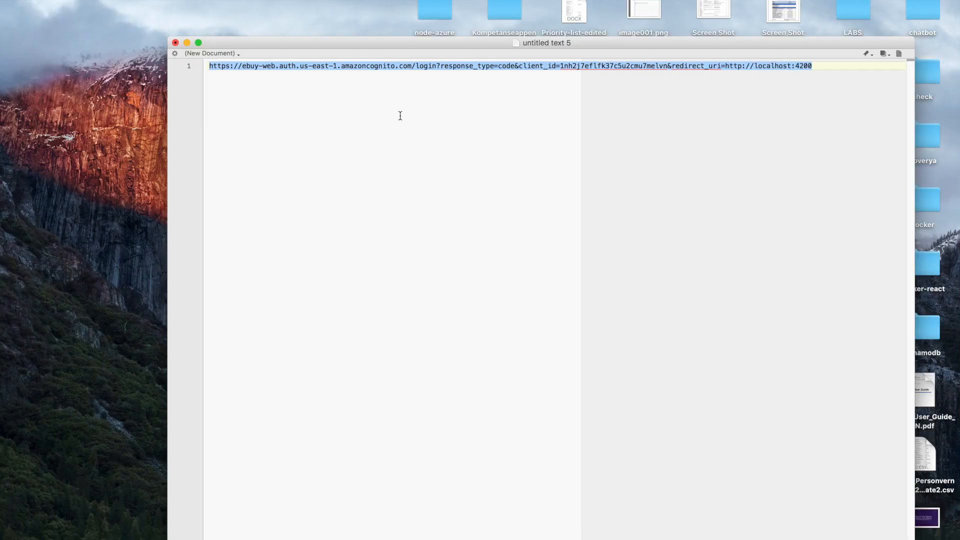
click(223, 66)
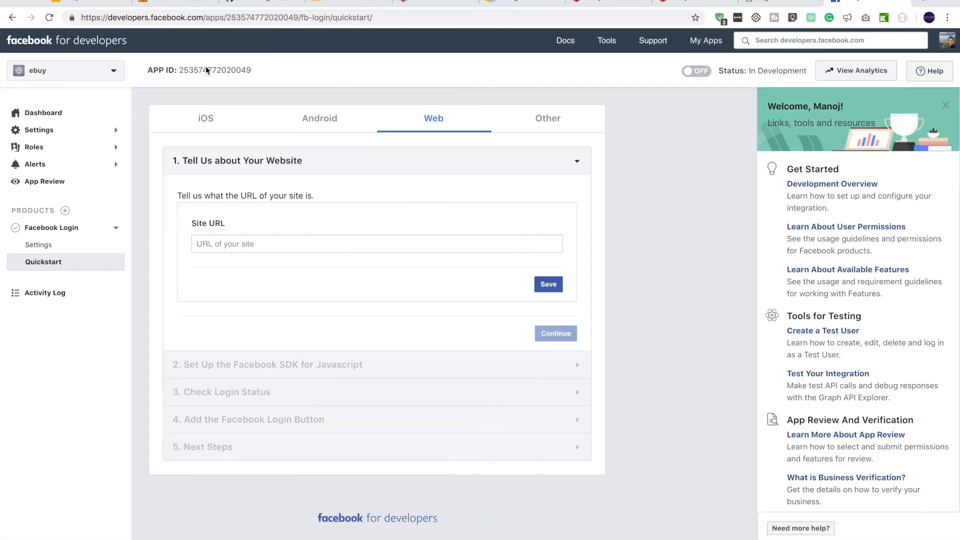
text(https://ebuy-web.auth.us-east-1.amazoncognito.com)
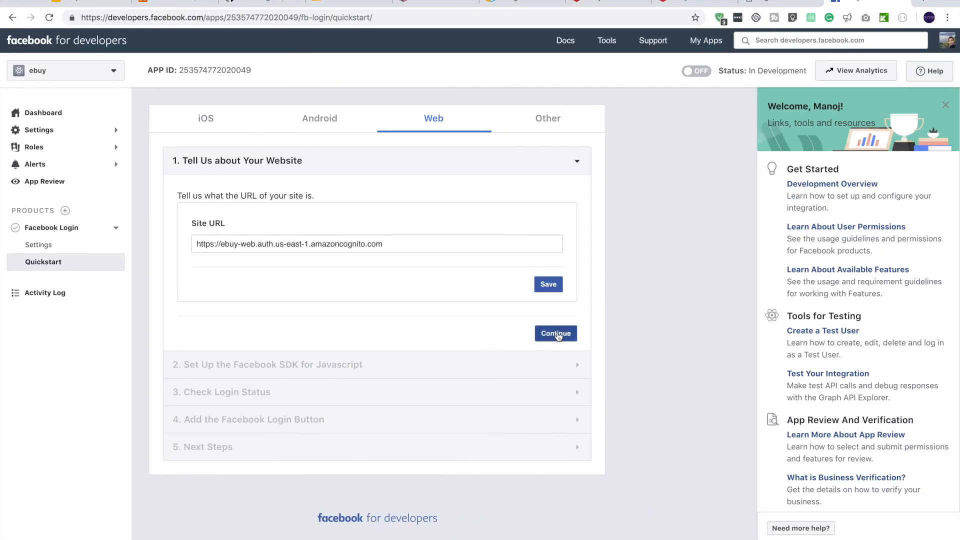
Continue past the login status and login button steps to reach Next Steps
click(555, 333)
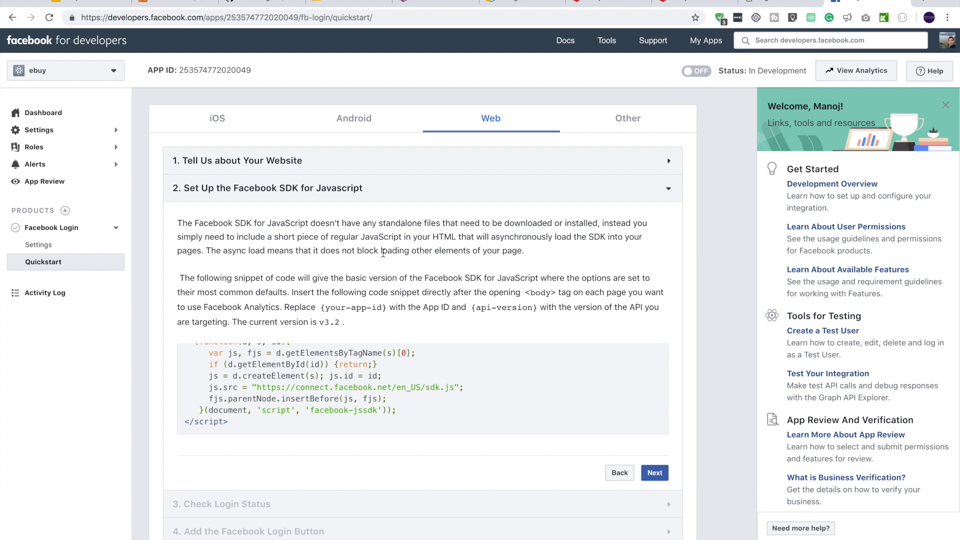
scroll(down, 3)
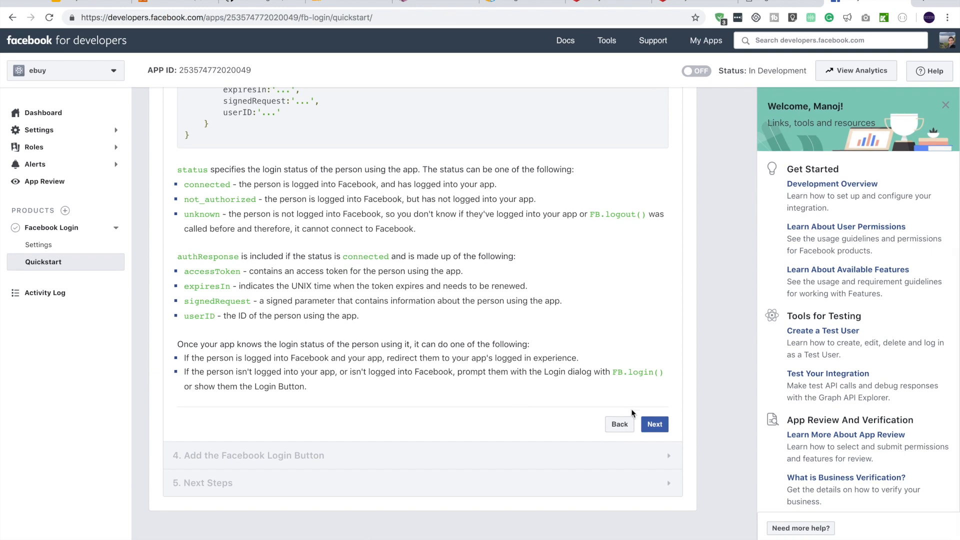
click(654, 424)
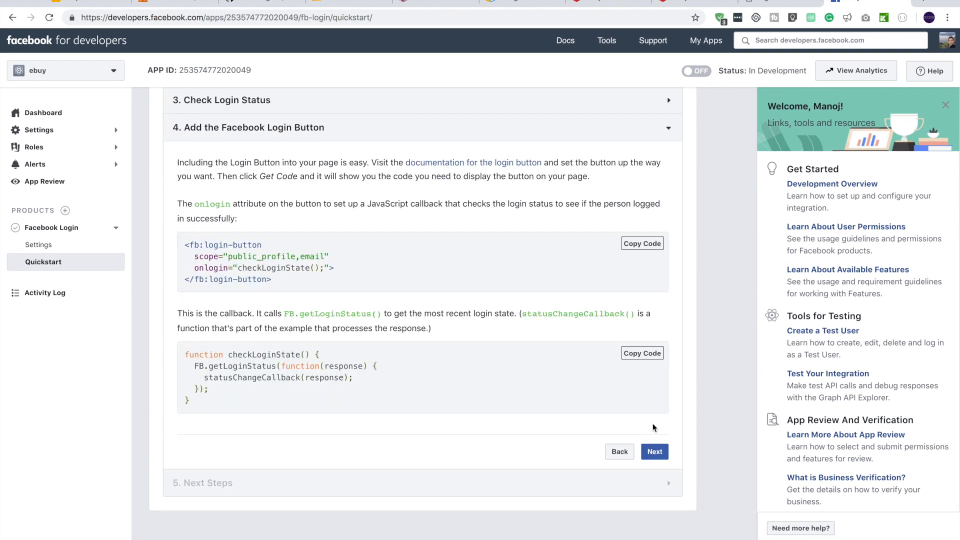
click(653, 451)
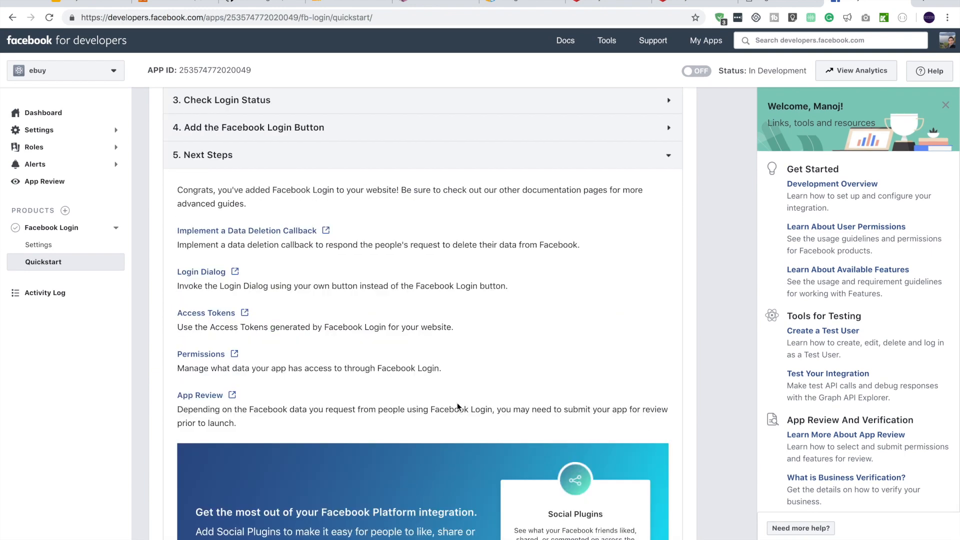
scroll(down, 3)
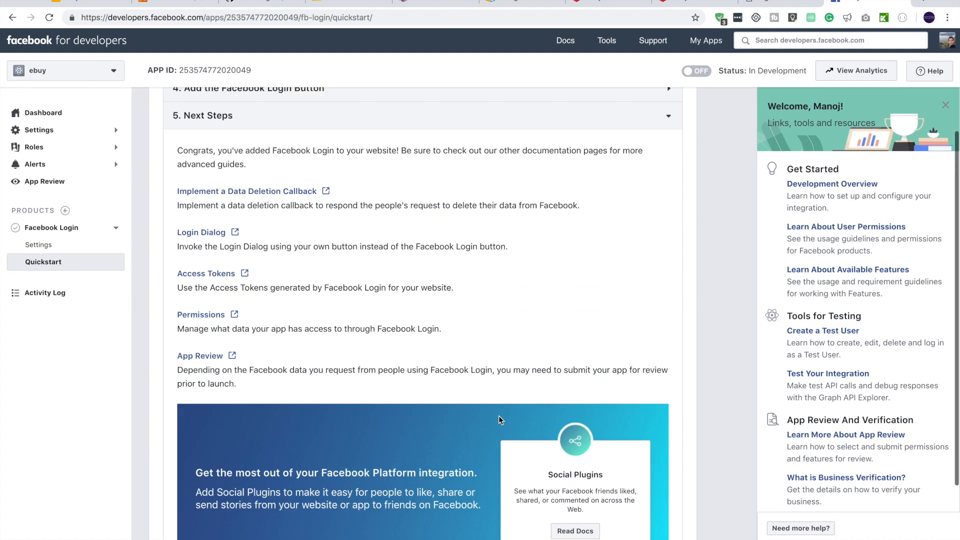
scroll(down, 3)
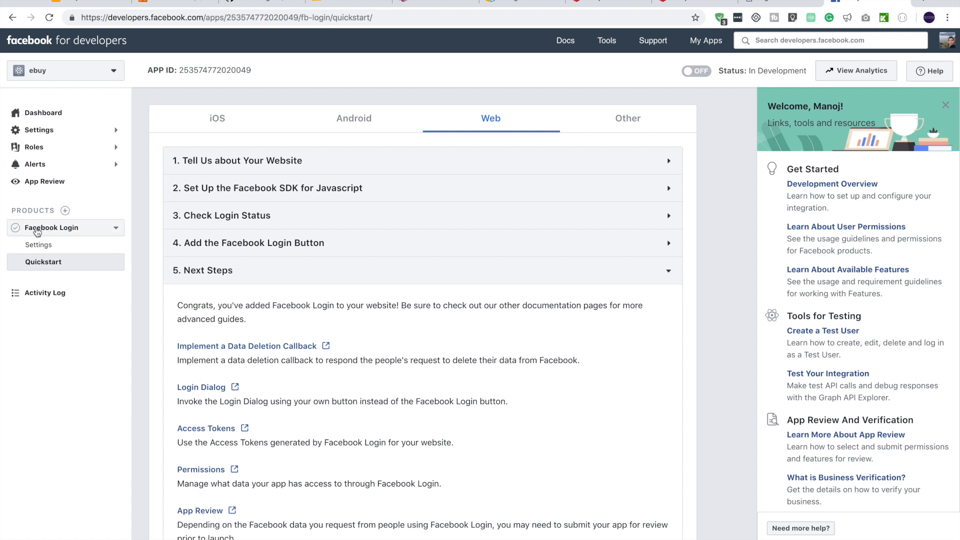
mouse_move(39, 244)
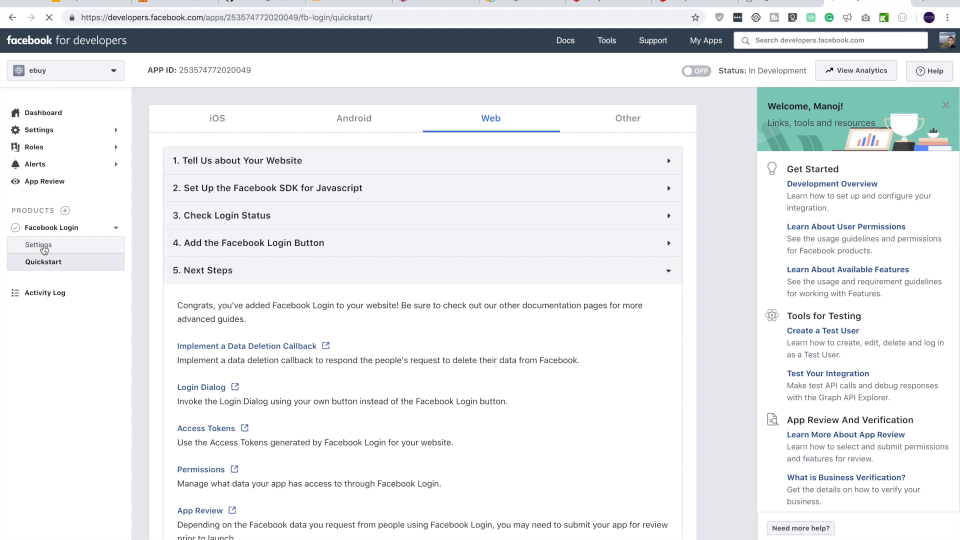
Open Facebook Login settings and scroll the Amplify docs to the federated identities OAuth redirect URI
click(38, 245)
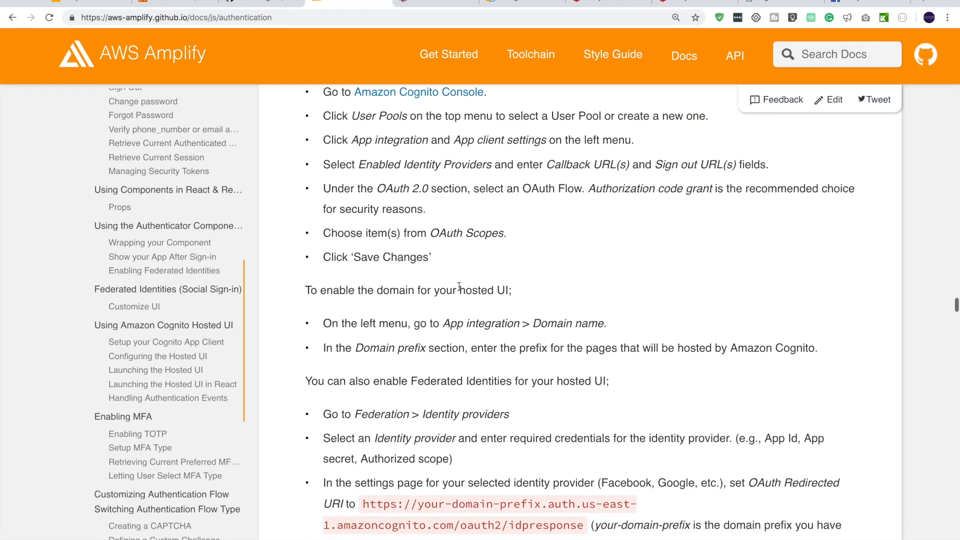
scroll(down, 3)
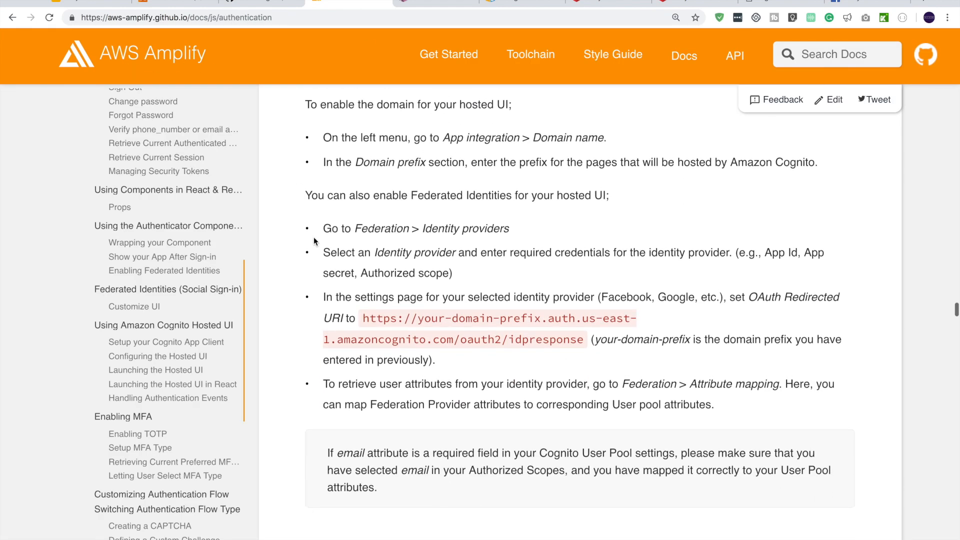
scroll(down, 3)
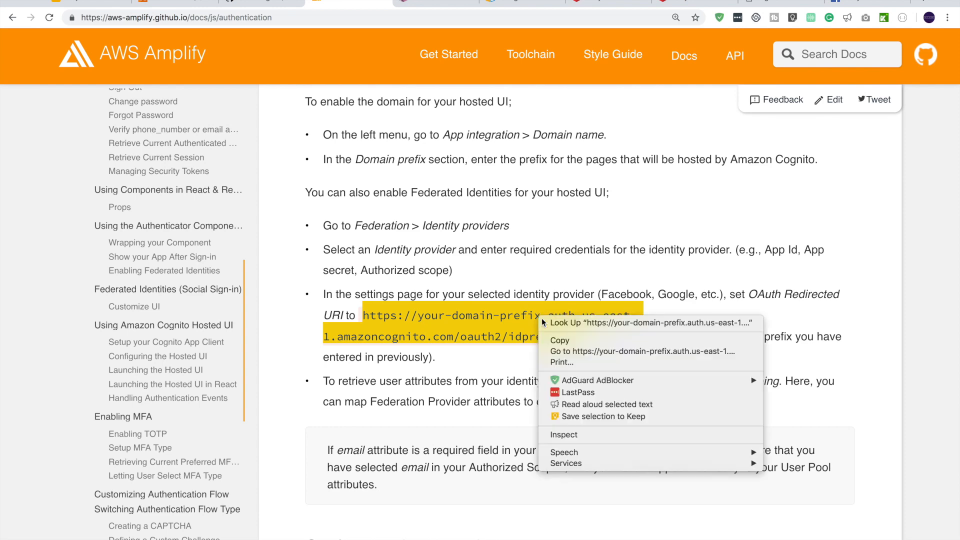
Copy the example idpresponse URI and add it to Facebook Login's Valid OAuth Redirect URIs
click(557, 288)
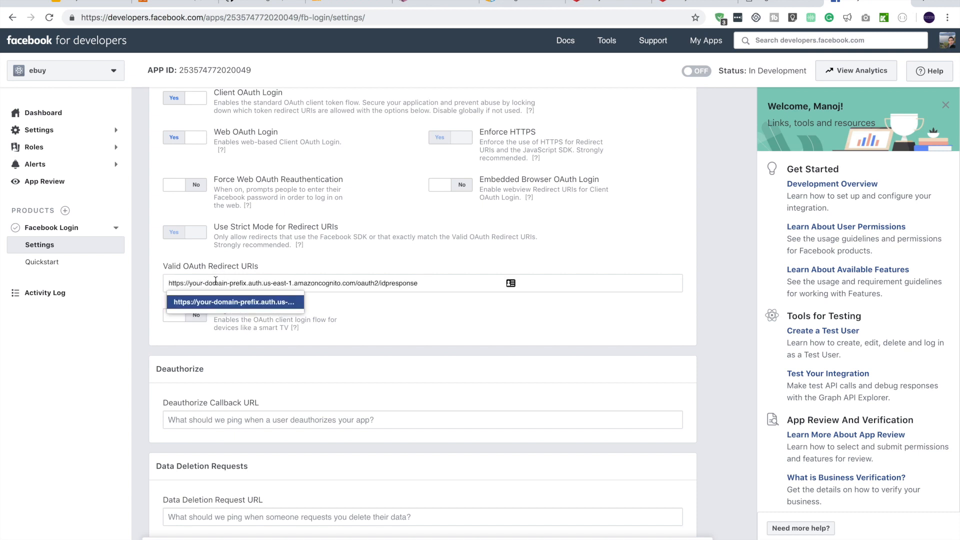
click(233, 302)
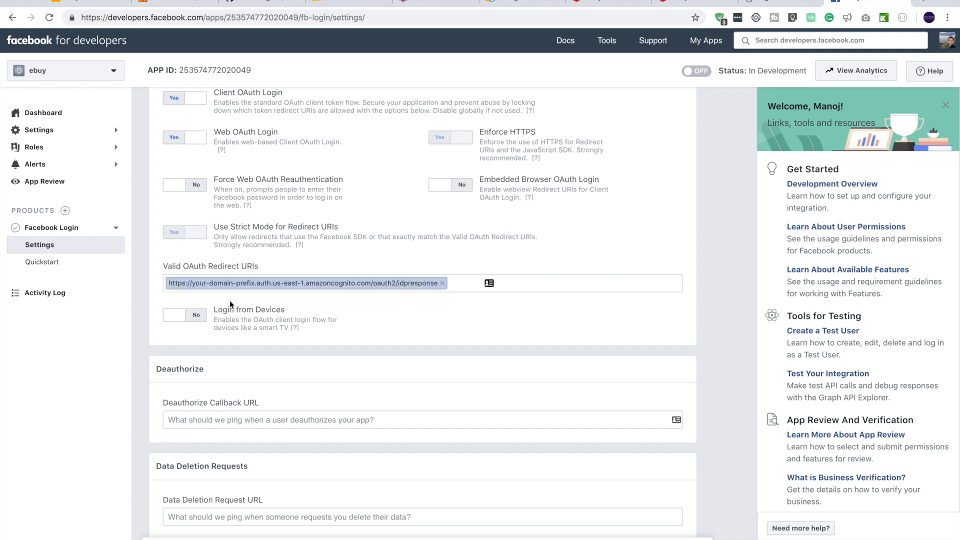
scroll(down, 3)
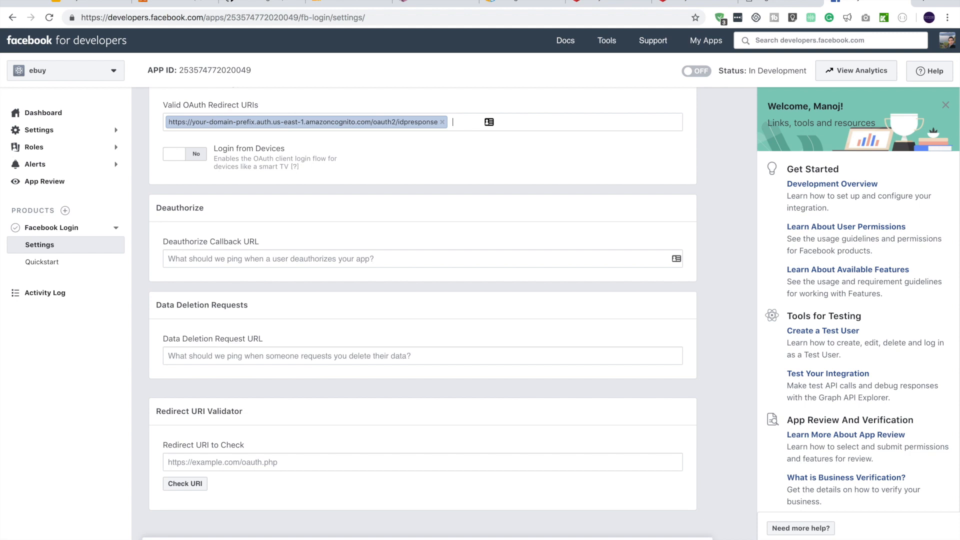
scroll(up, 3)
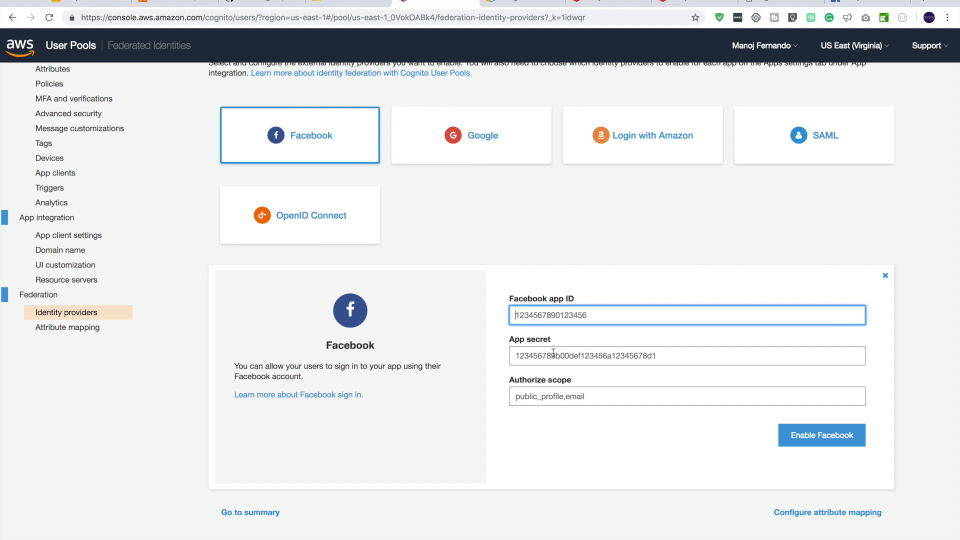
mouse_move(528, 396)
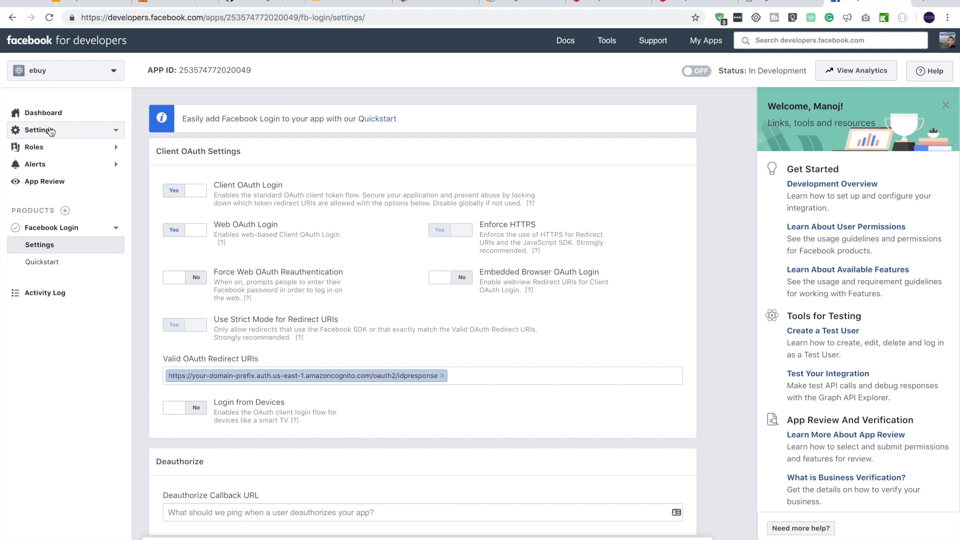
click(39, 130)
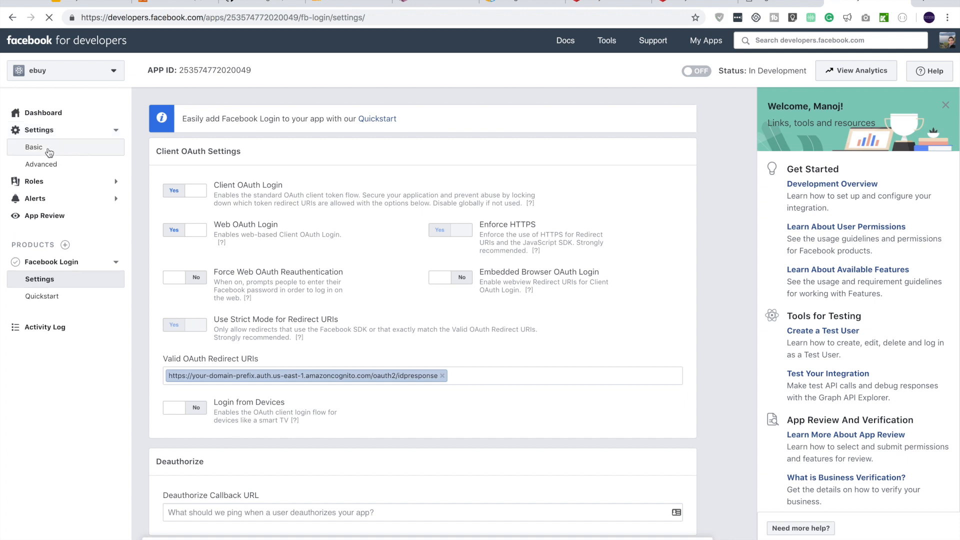
click(34, 147)
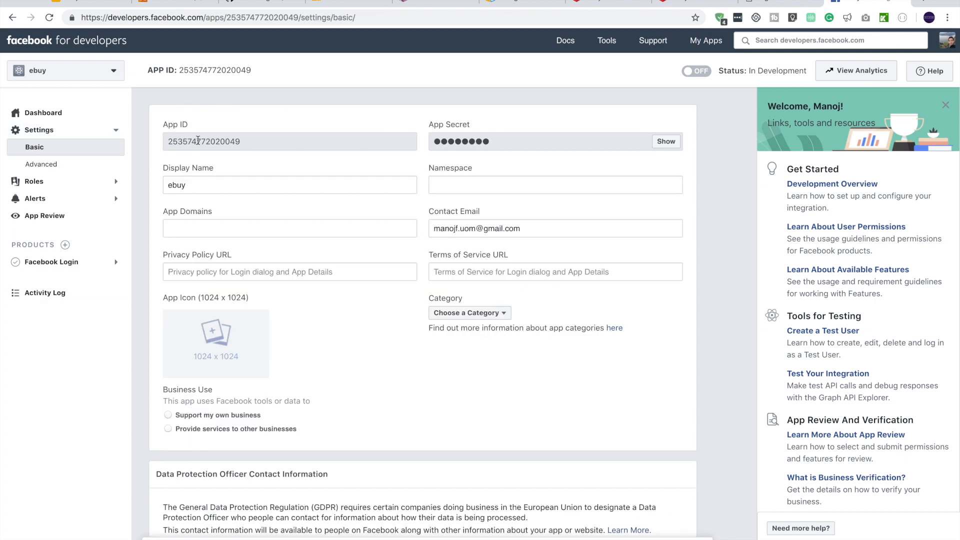
double_click(204, 141)
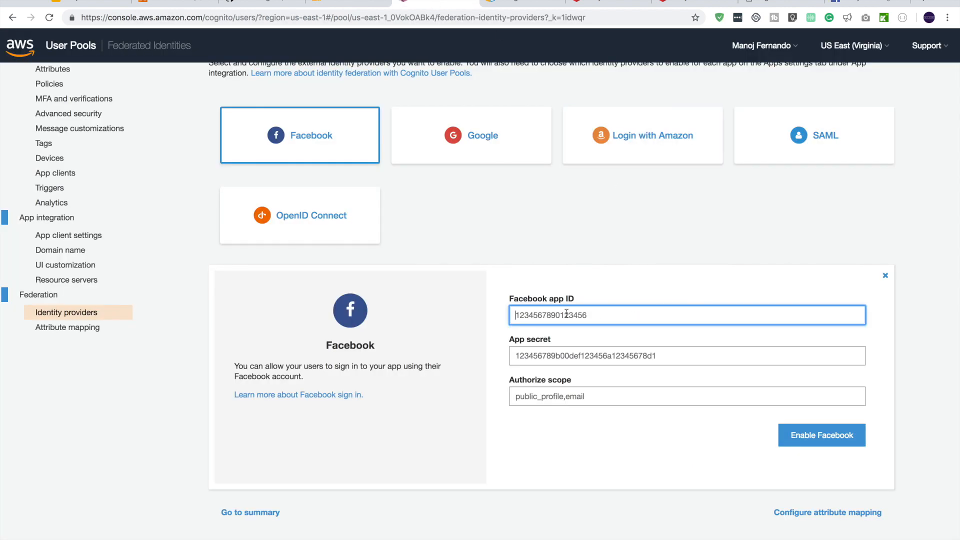
text(253574772020049)
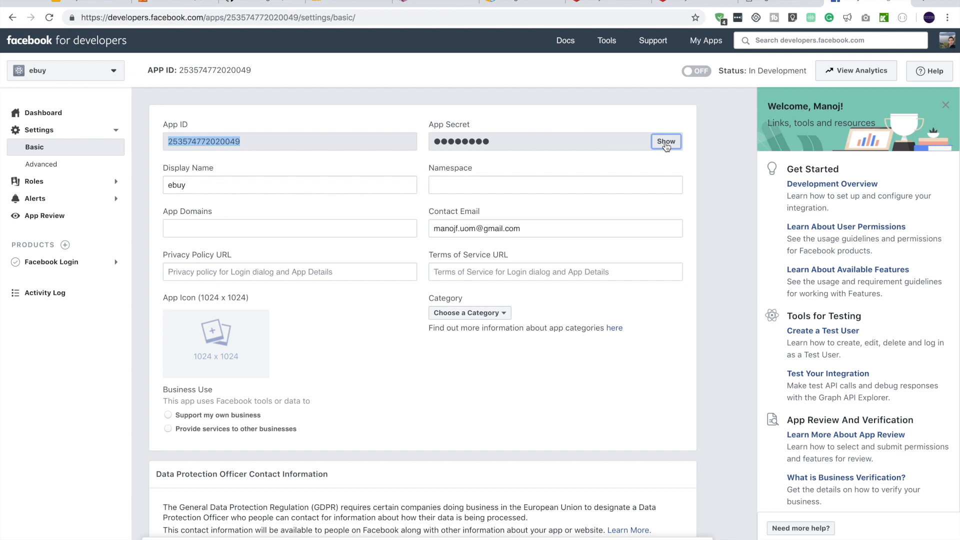
Reveal and paste the app secret, adjust the authorized scope, and enable Facebook for the user pool
click(666, 141)
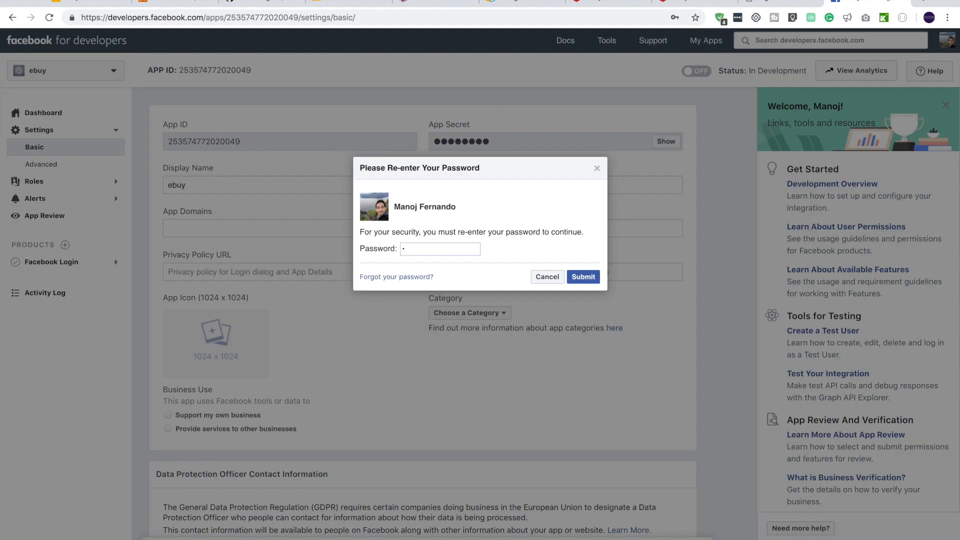
click(582, 277)
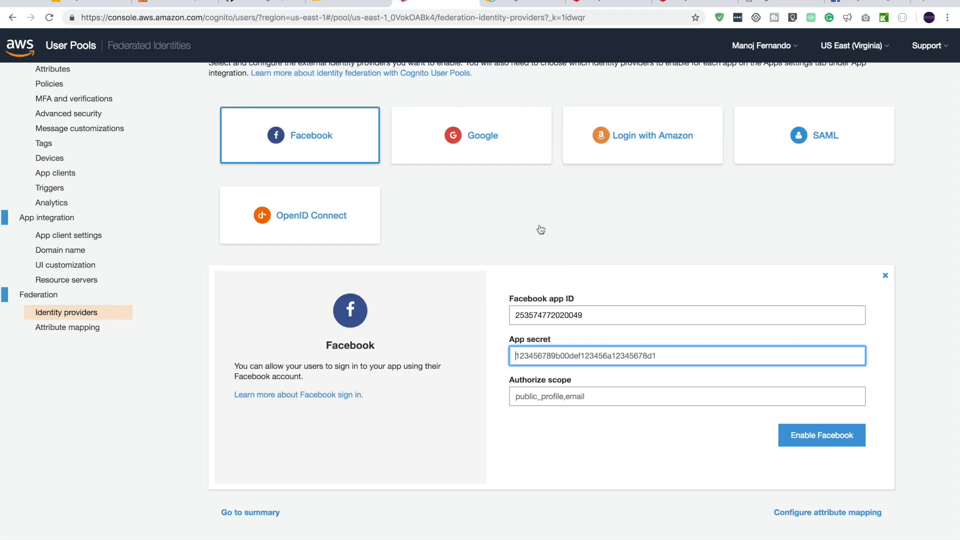
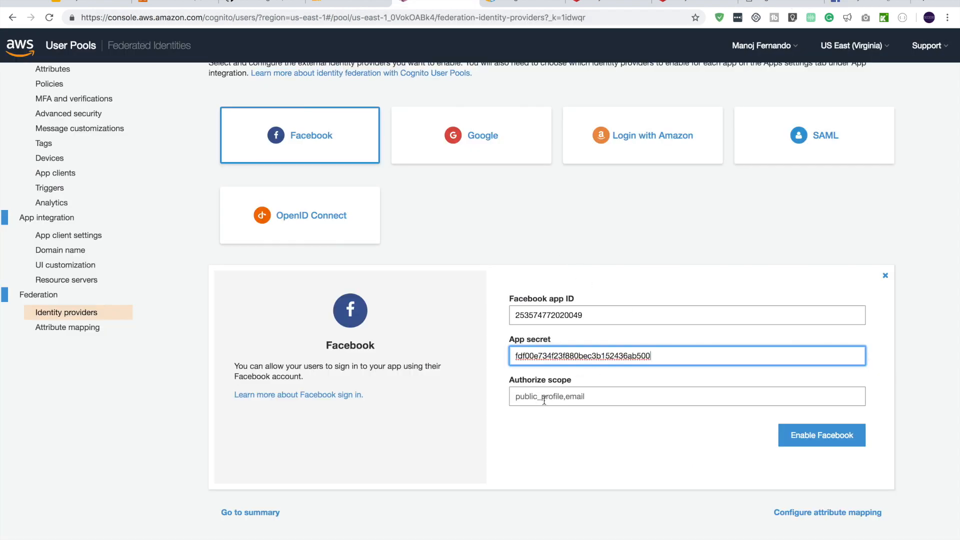
click(685, 396)
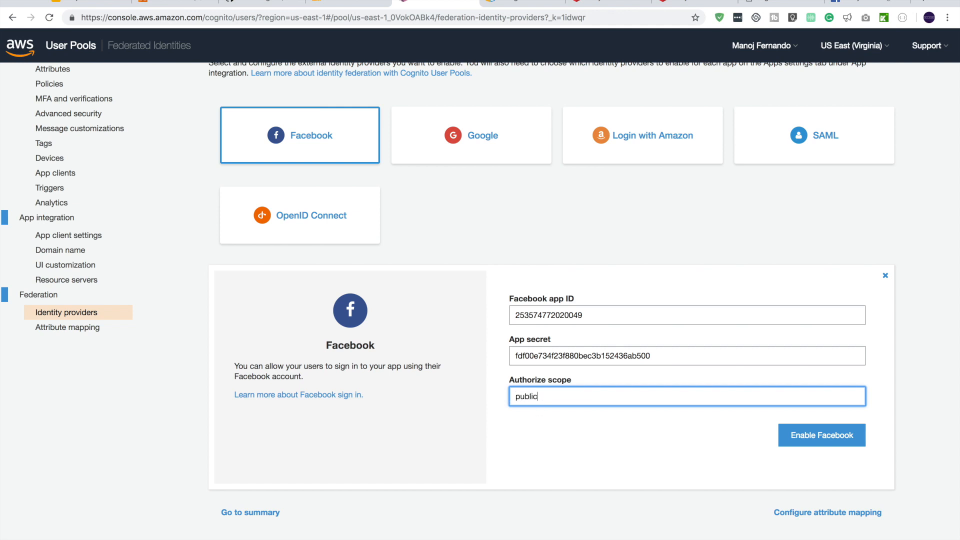
click(821, 435)
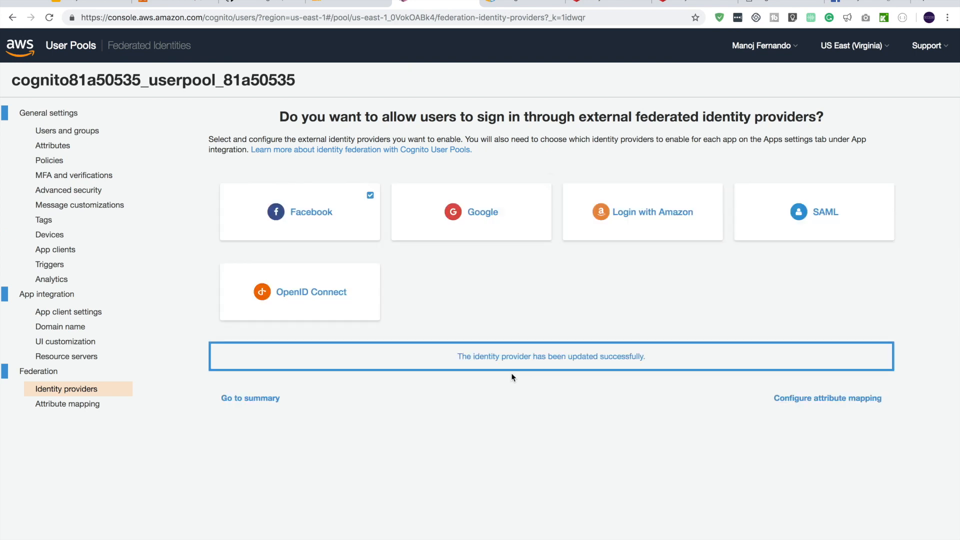
mouse_move(346, 246)
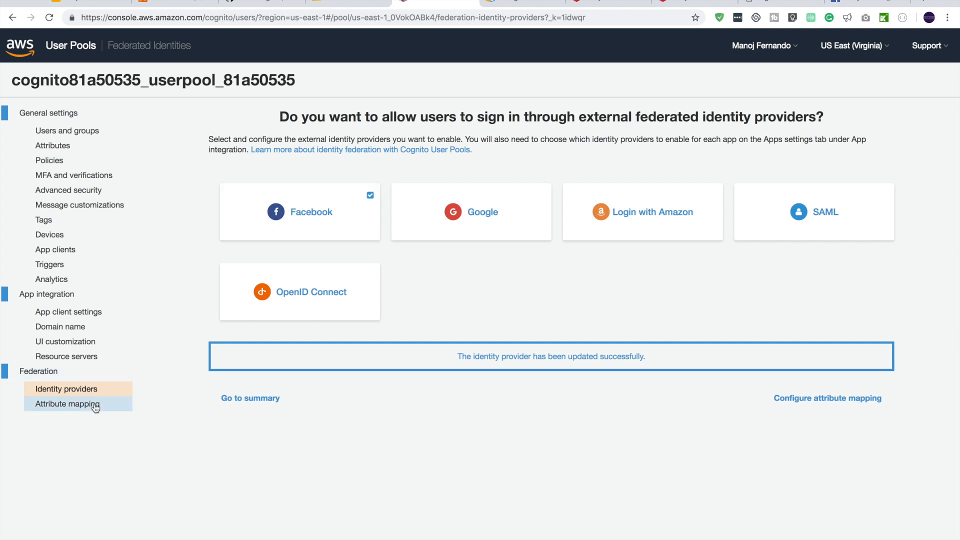
Go to the Attribute mapping page under Federation
click(66, 403)
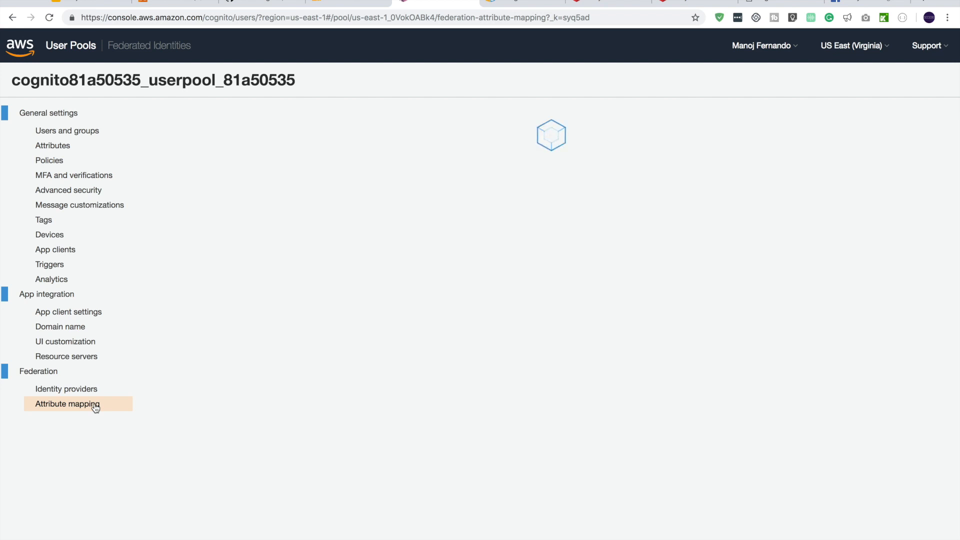
On the Facebook tab, capture the email attribute and map it to the user pool Email attribute
click(67, 403)
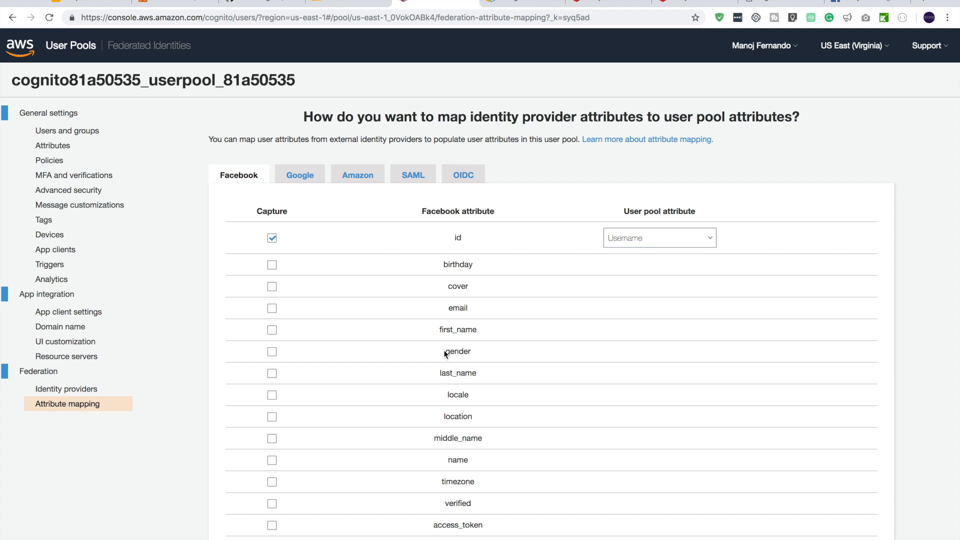
scroll(down, 3)
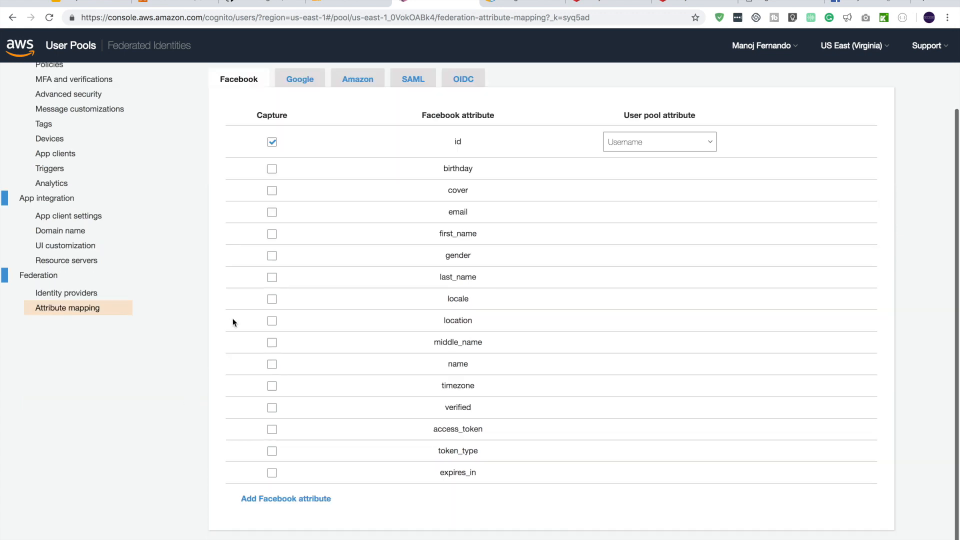
click(272, 212)
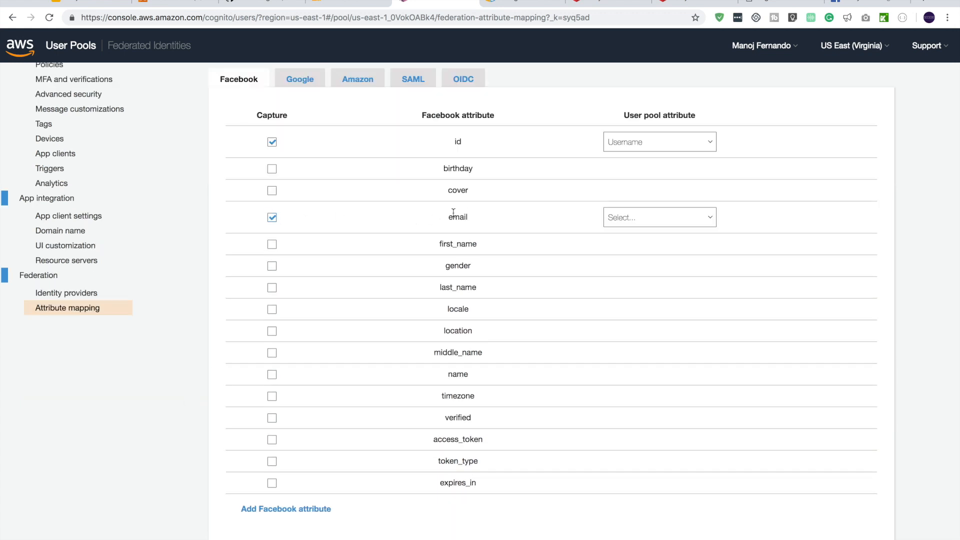
click(658, 217)
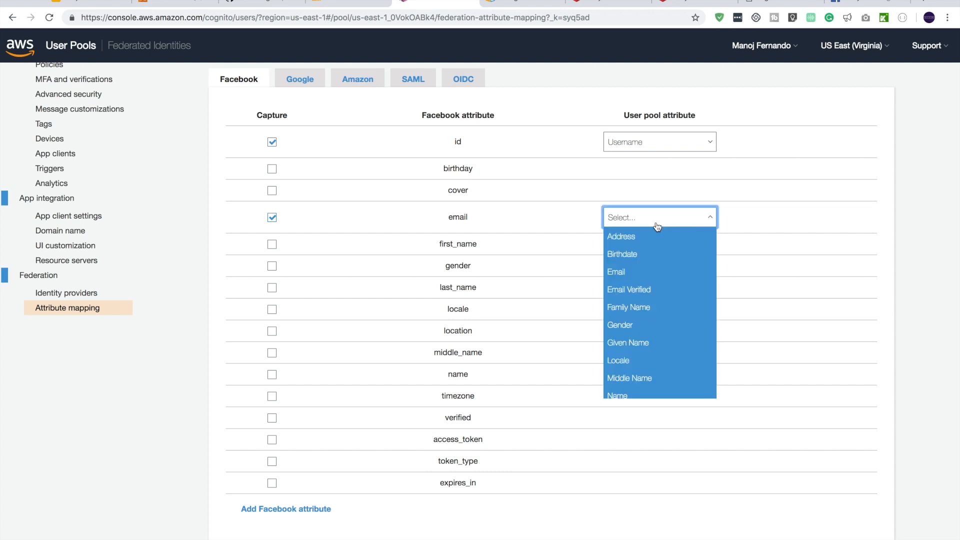
click(616, 271)
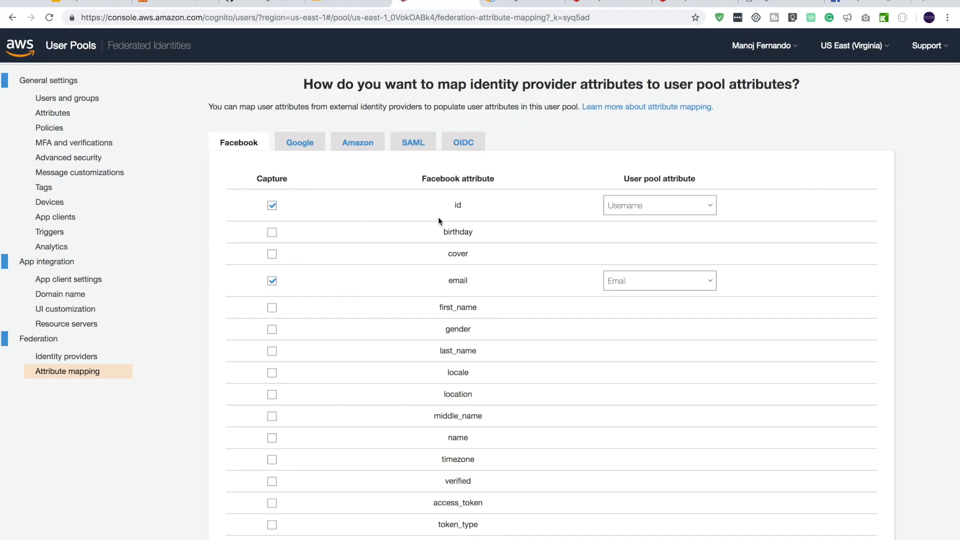
Review the id-to-Username and email mappings and save the changes
double_click(457, 204)
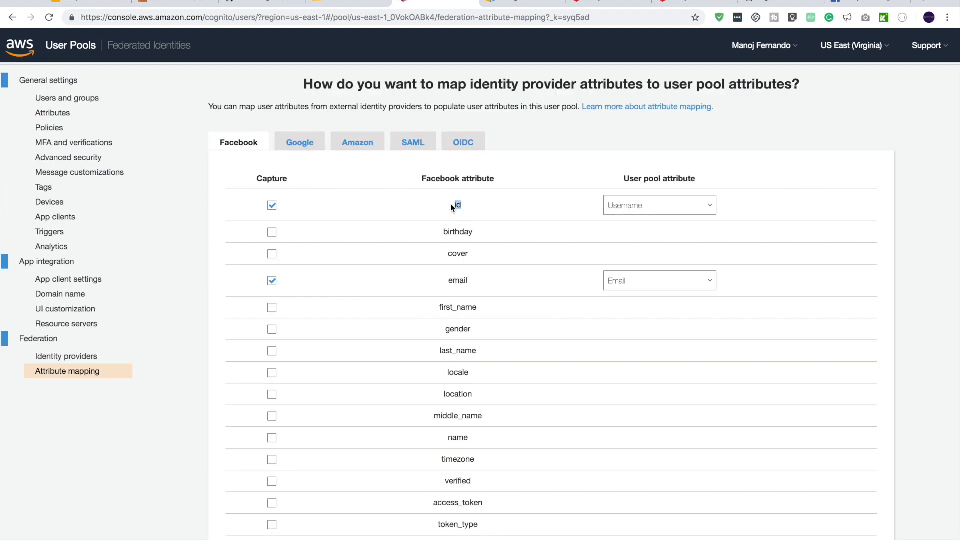
click(659, 205)
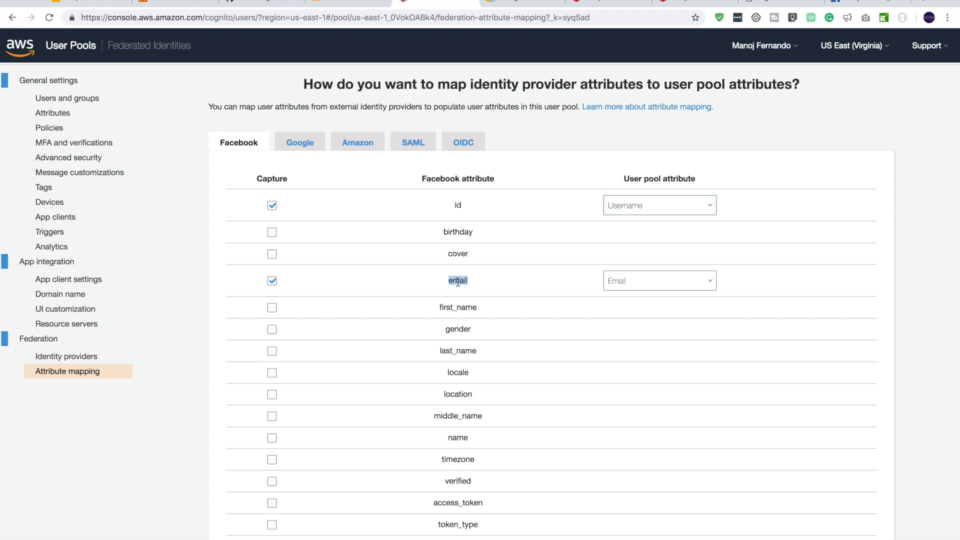
click(658, 280)
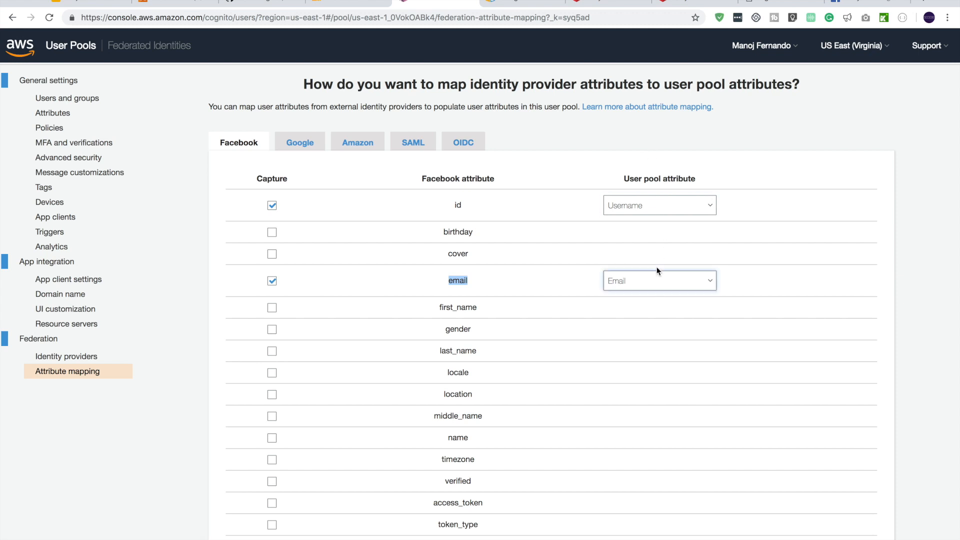
scroll(down, 3)
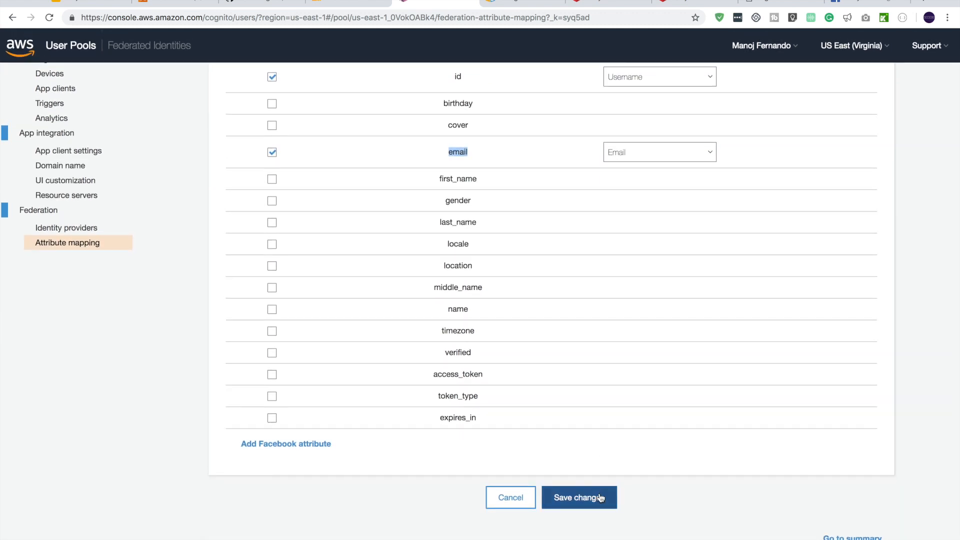
scroll(down, 3)
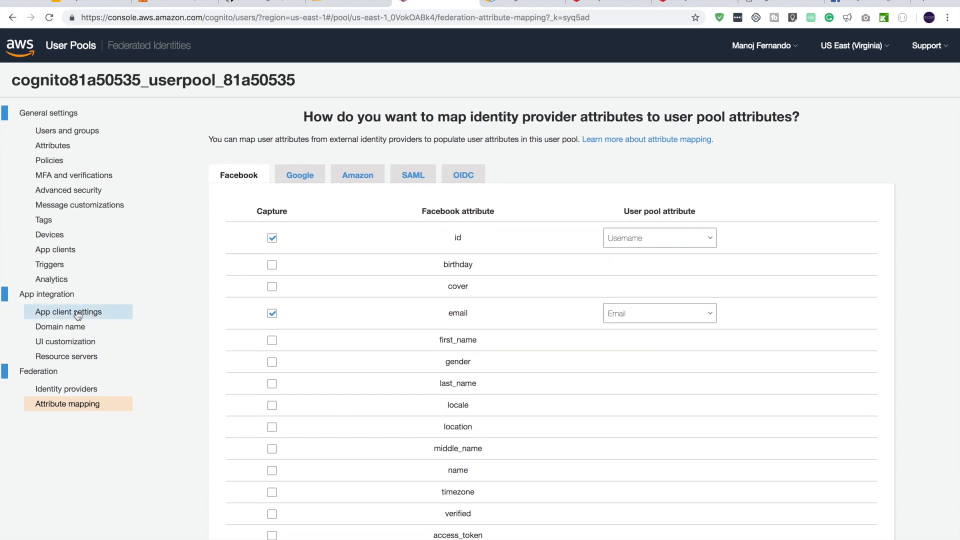
mouse_move(76, 313)
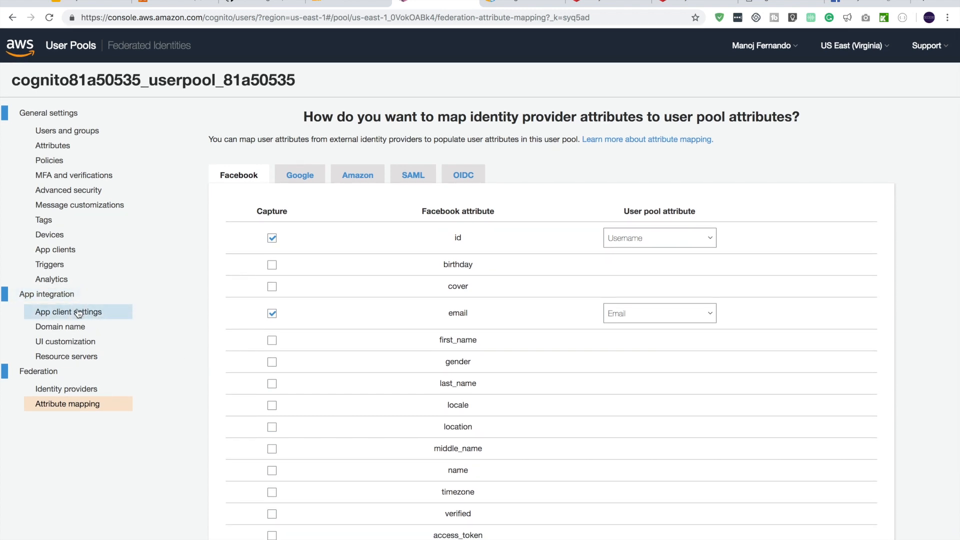
Review App client settings showing Facebook and Cognito User Pool enabled as identity providers
click(68, 312)
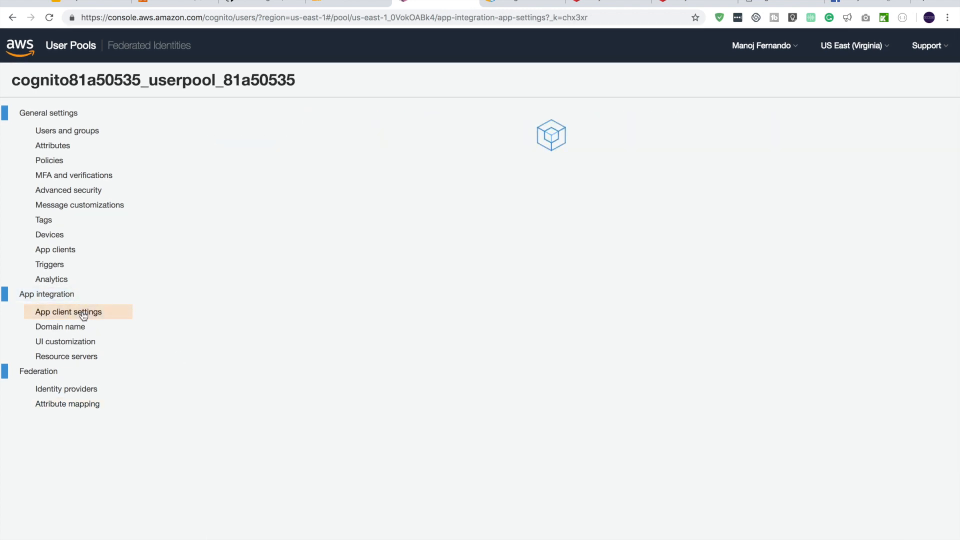
click(68, 312)
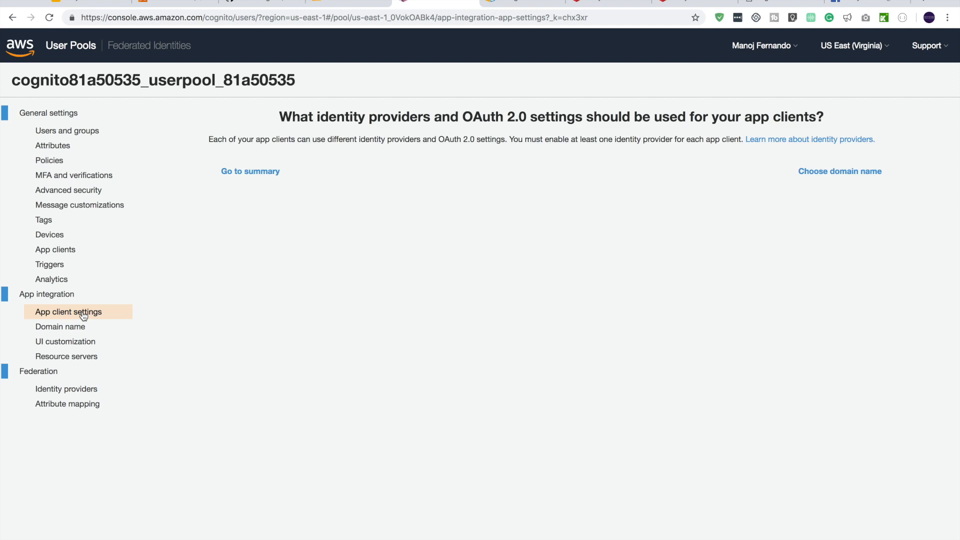
click(69, 312)
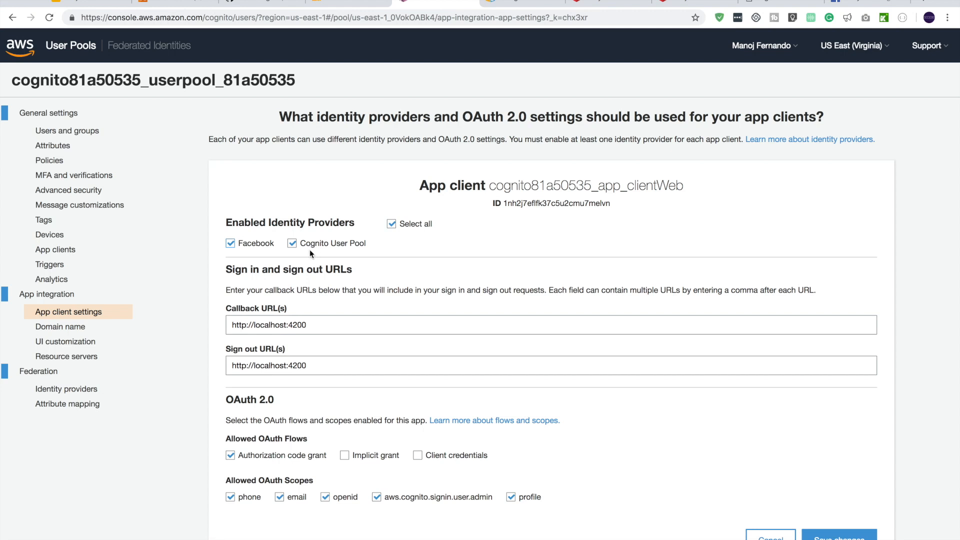
mouse_move(857, 374)
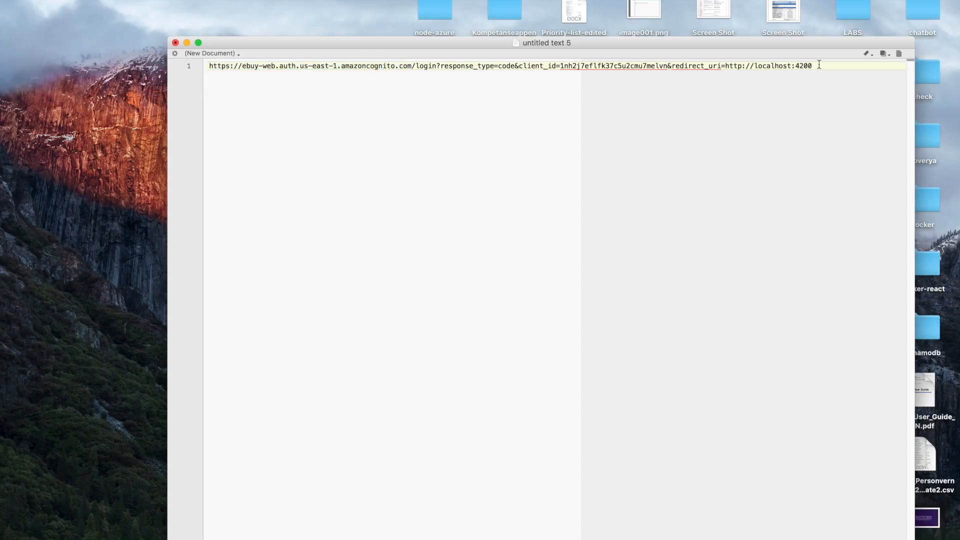
Load the saved ebuy-web hosted login URL in a new browser tab
key(cmd+a)
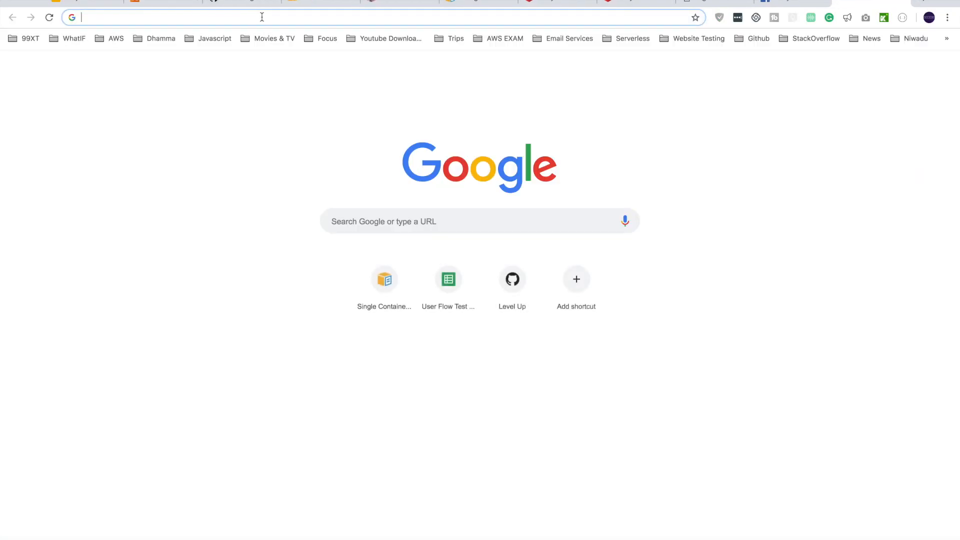
text(https://ebuy-web.auth.us-east-1.amazoncognito.com/login?response_type=code&client_id=1nh2j7eflfk37c5u2cmu7melvn&redirect_uri=http://localhost:4200)
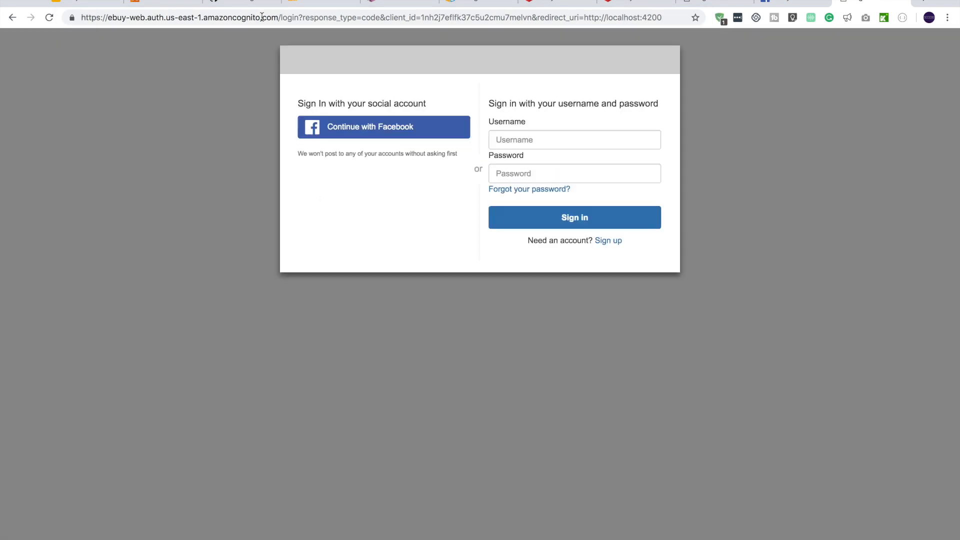
mouse_move(436, 127)
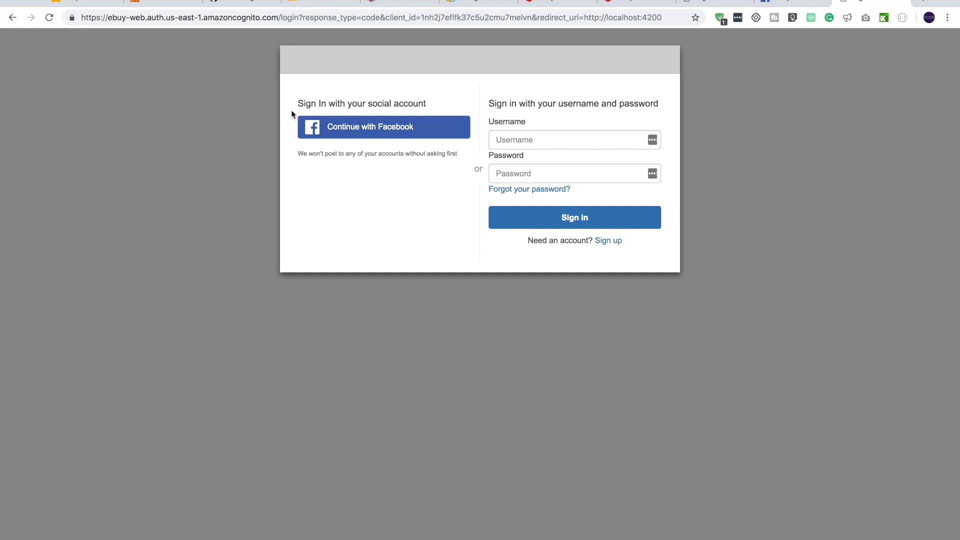
mouse_move(362, 138)
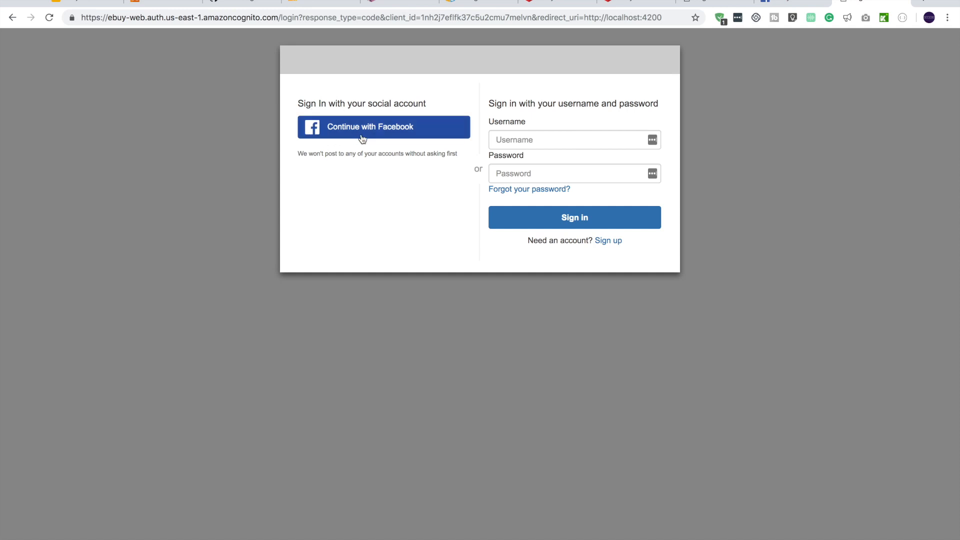
mouse_move(397, 138)
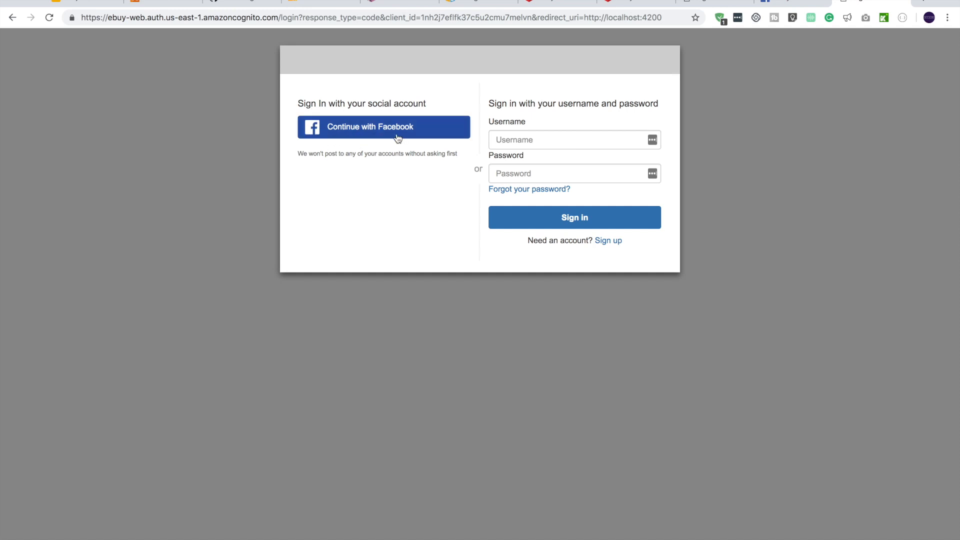
mouse_move(632, 61)
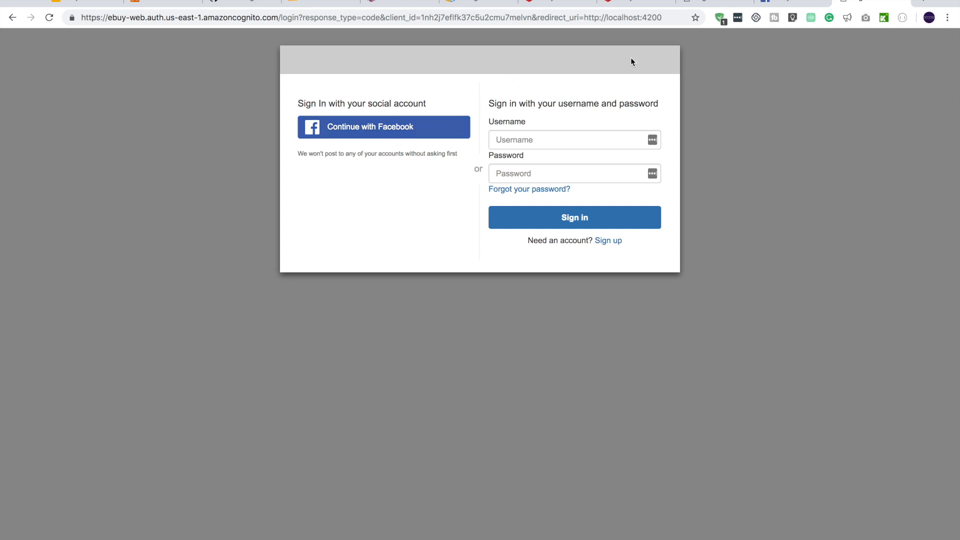
mouse_move(564, 61)
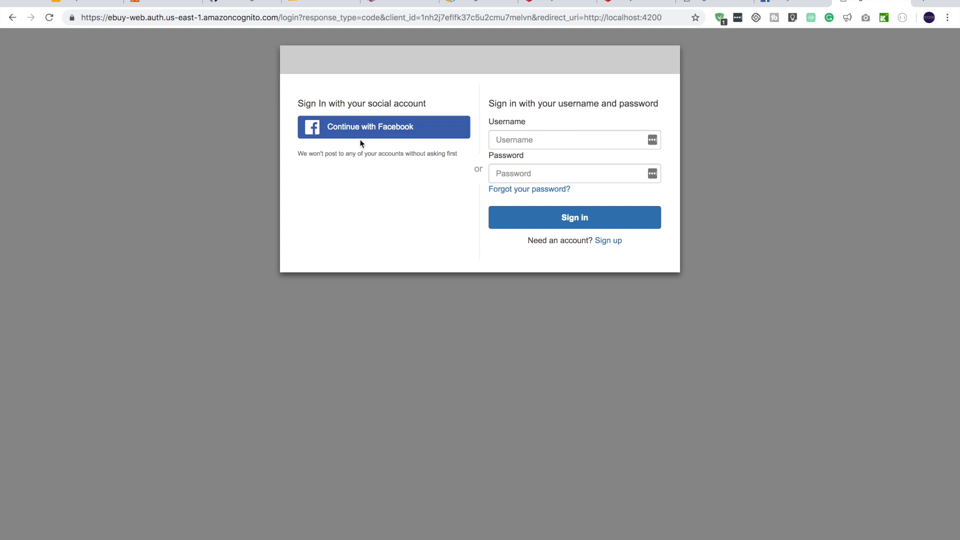
mouse_move(357, 188)
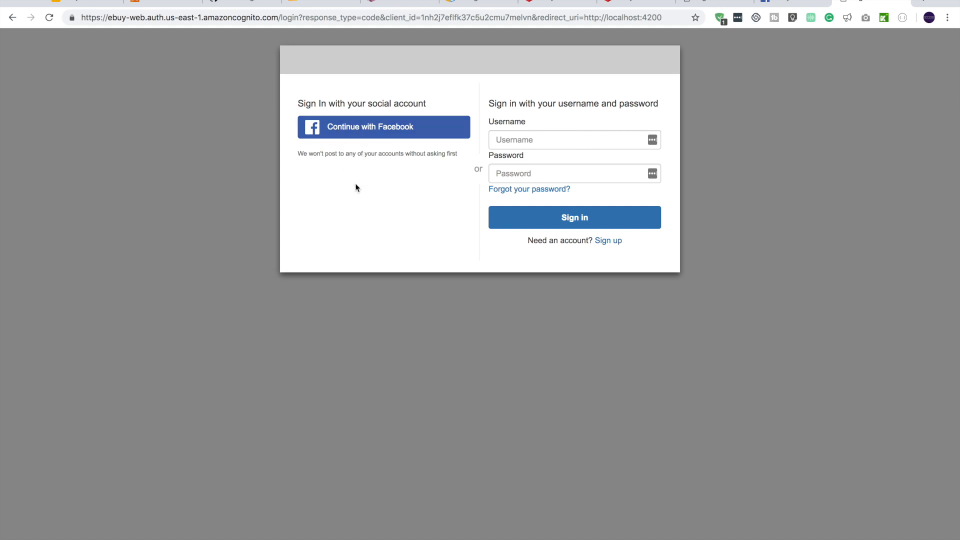
mouse_move(414, 209)
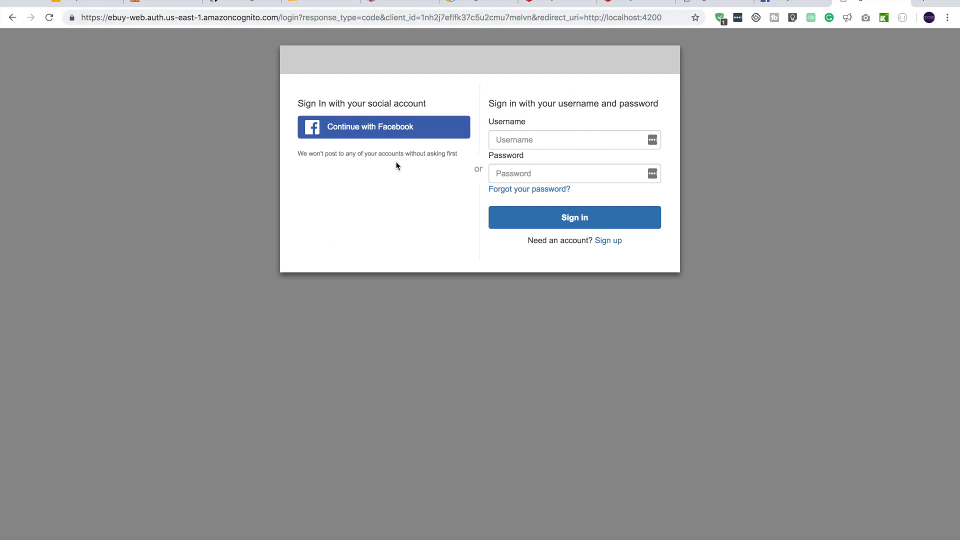
mouse_move(378, 140)
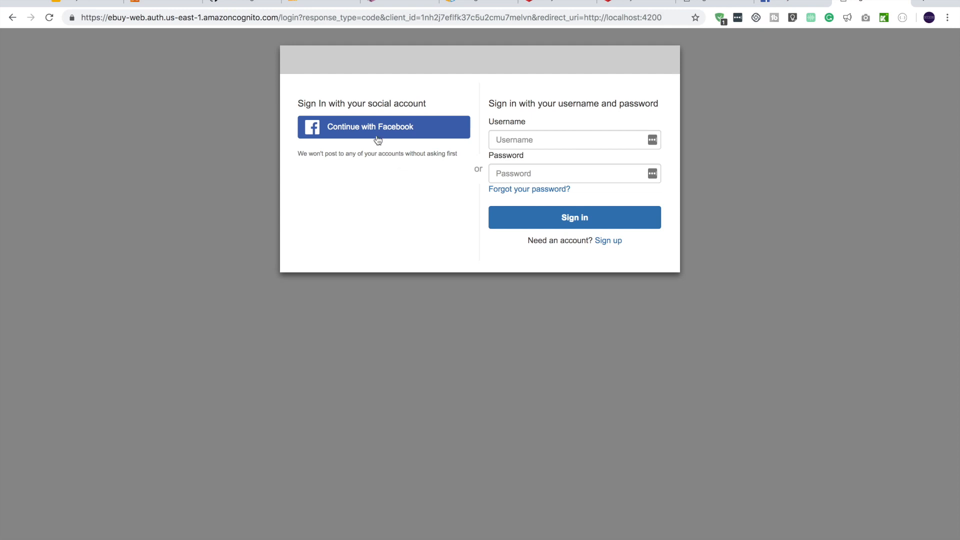
Choose Continue with Facebook, hit the URL Blocked redirect error, and dismiss it
click(383, 127)
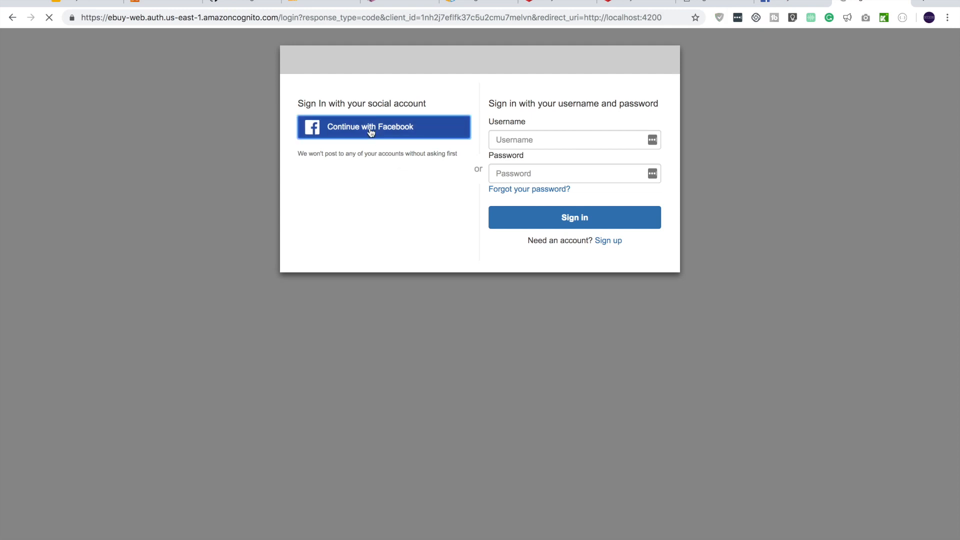
click(383, 127)
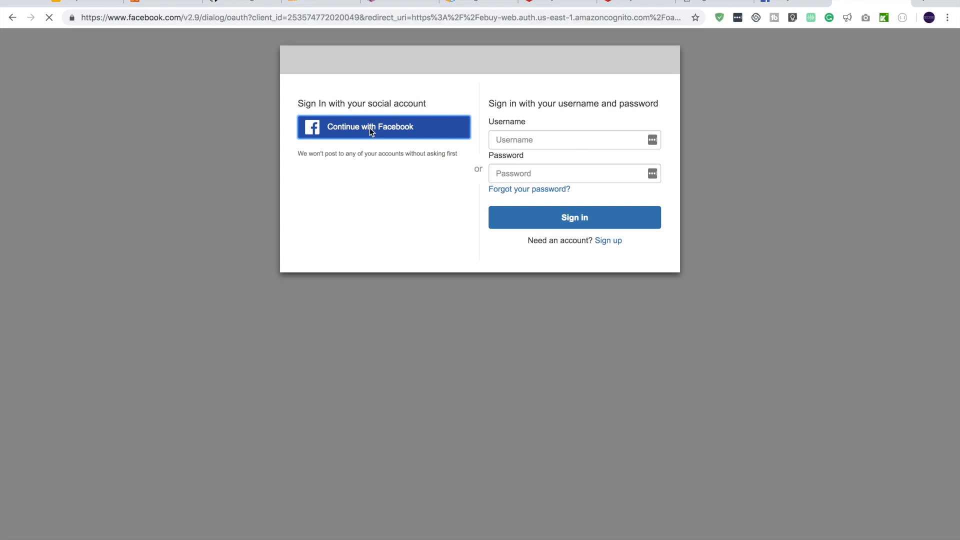
click(370, 126)
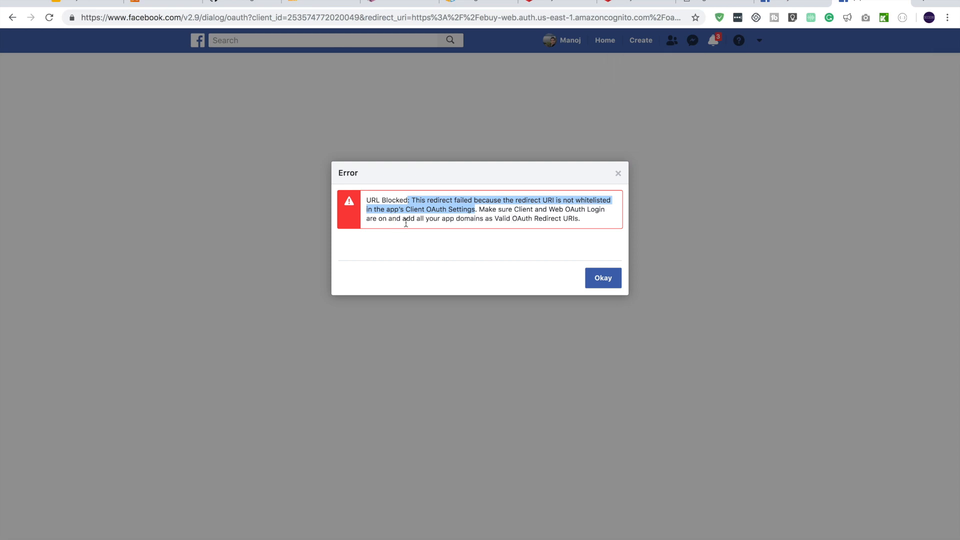
mouse_move(514, 233)
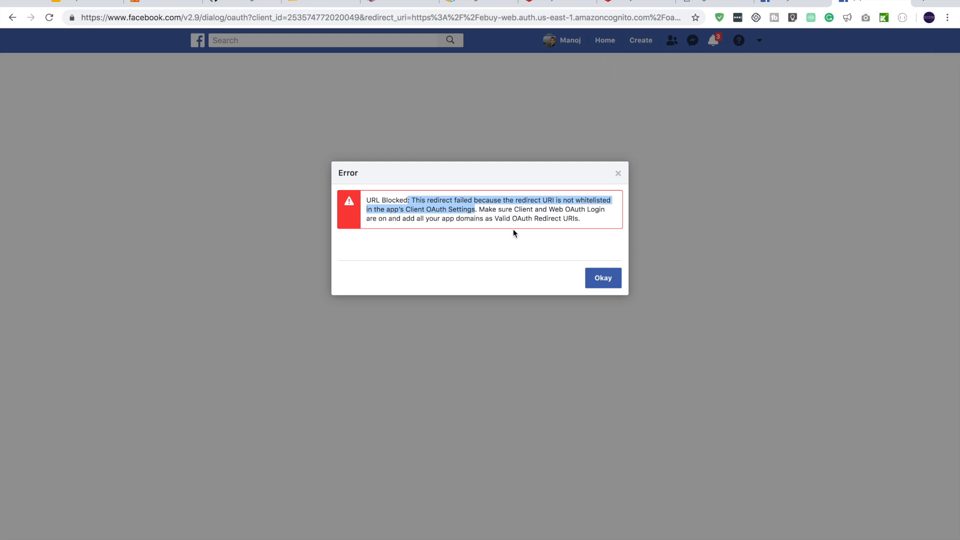
mouse_move(430, 231)
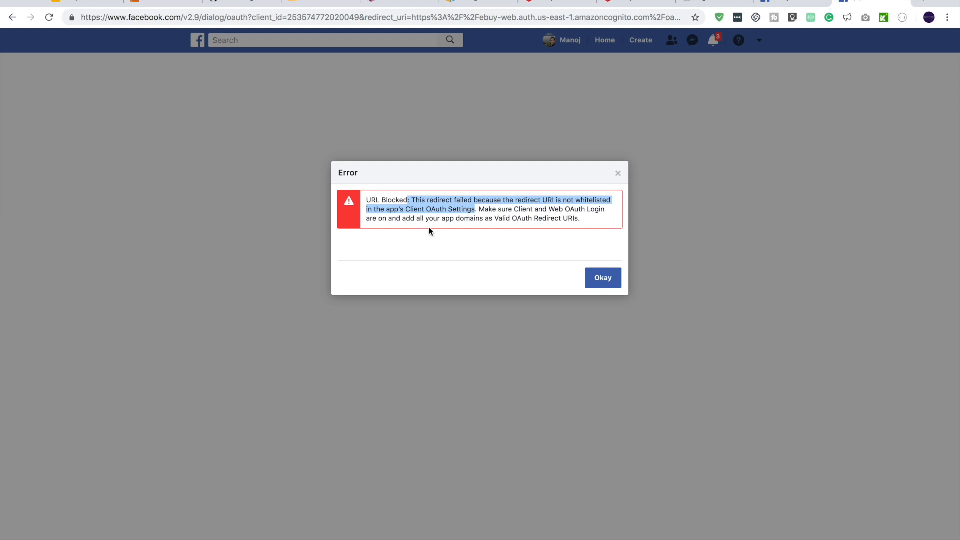
mouse_move(539, 238)
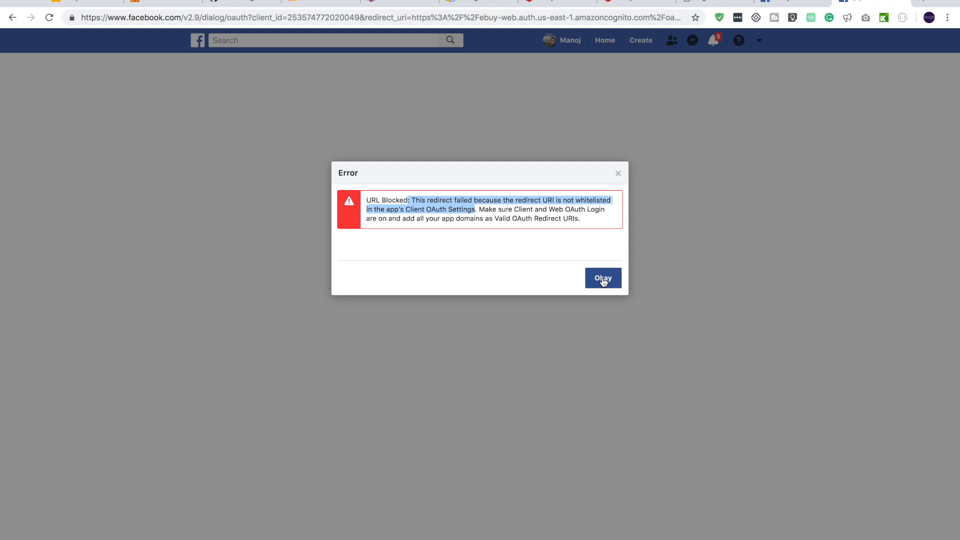
click(602, 277)
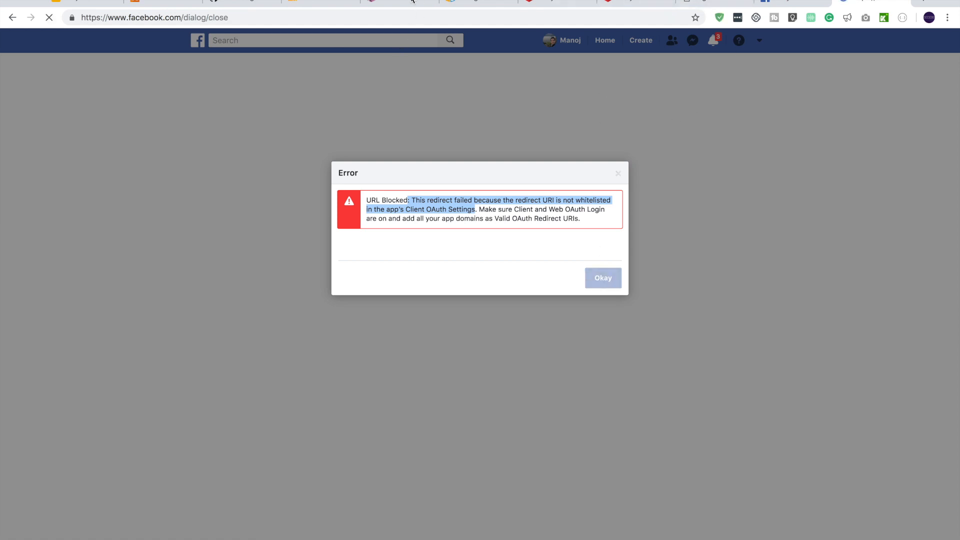
Go to the Facebook Login product's Settings page in Facebook for Developers
click(602, 277)
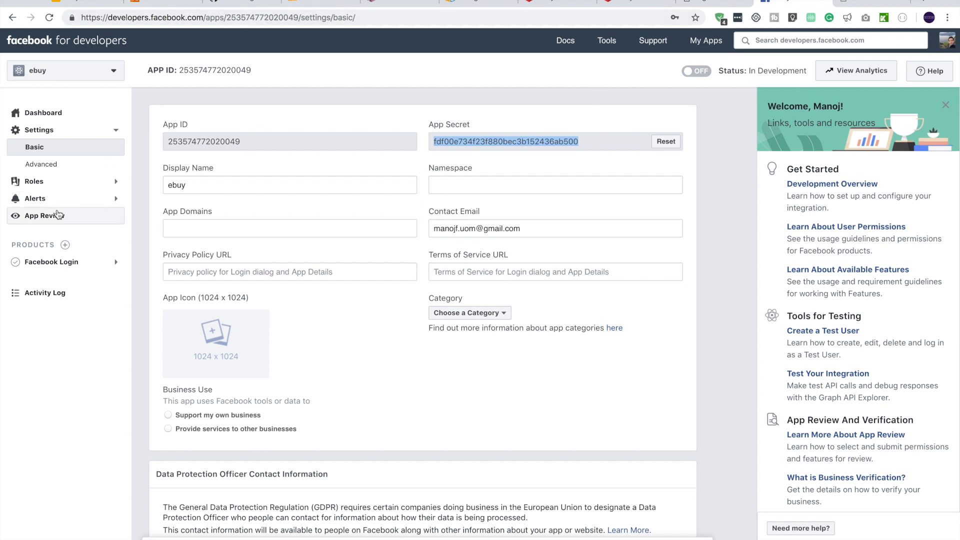
click(51, 262)
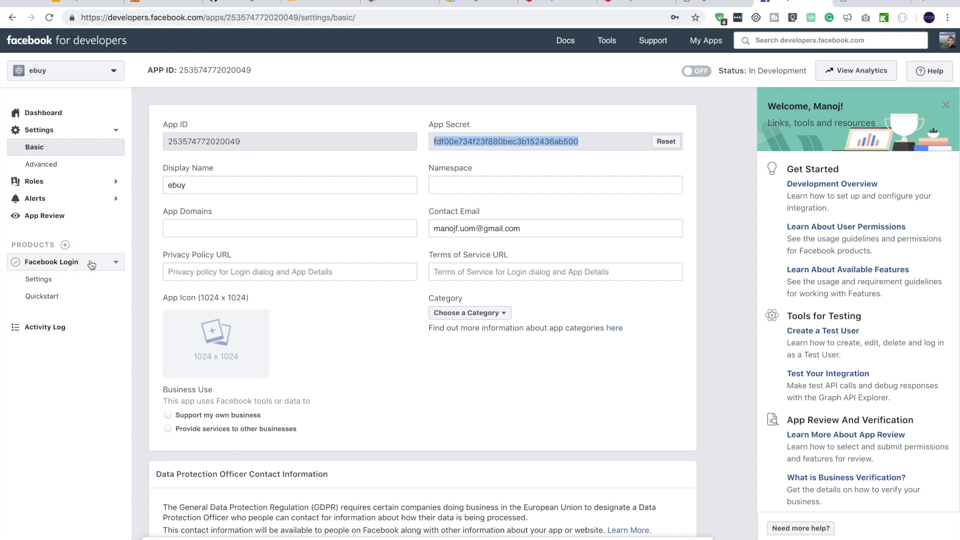
click(38, 279)
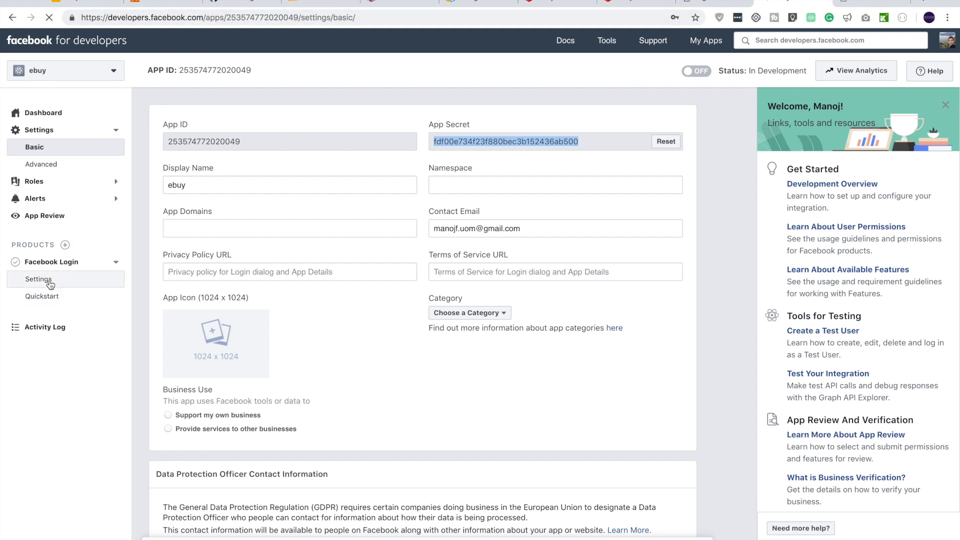
click(38, 279)
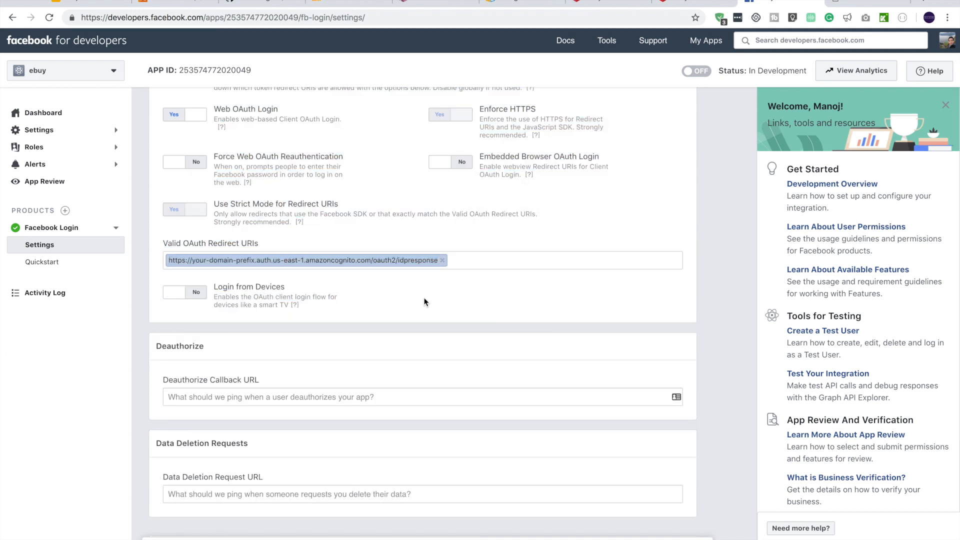
mouse_move(412, 277)
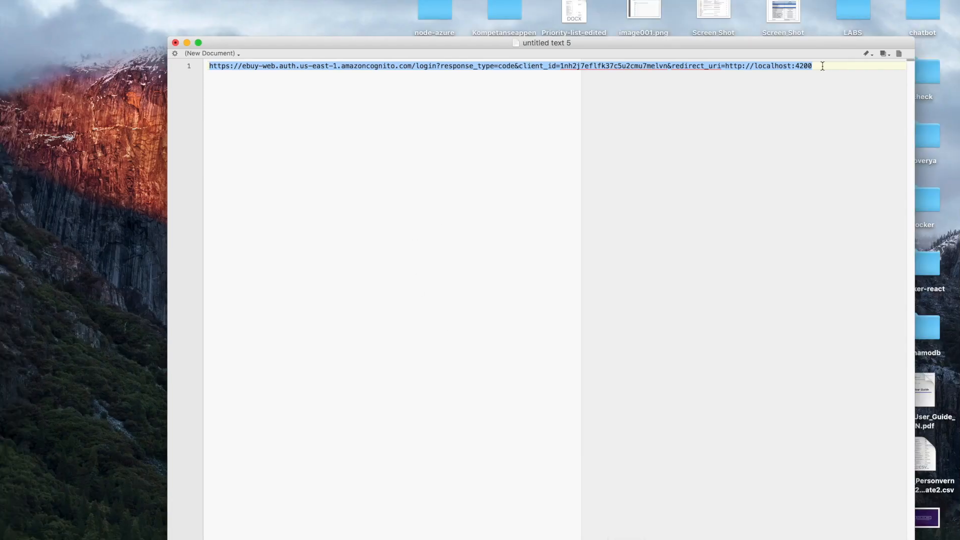
text(https://your-domain-prefix.auth.us-east-1.amazoncognito.com/oauth2/idpresponse)
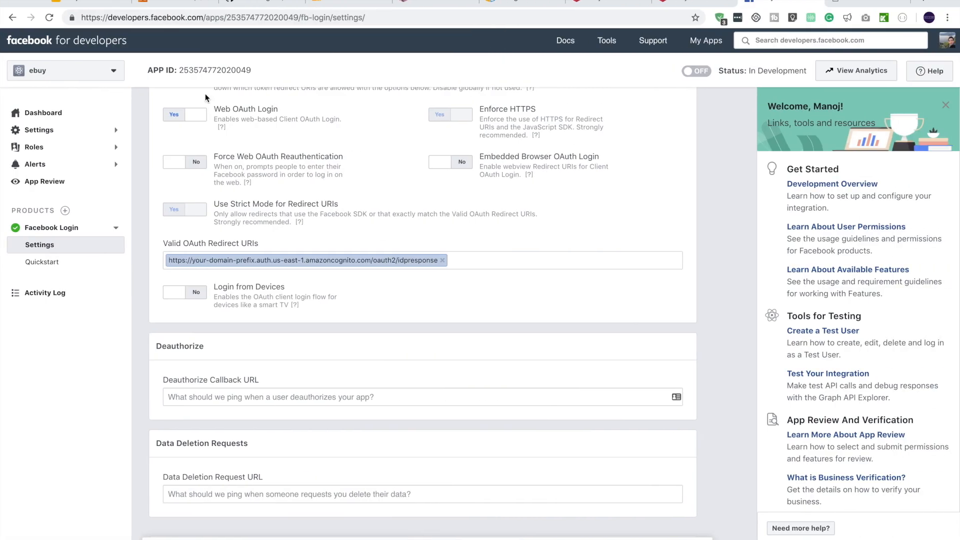
click(442, 260)
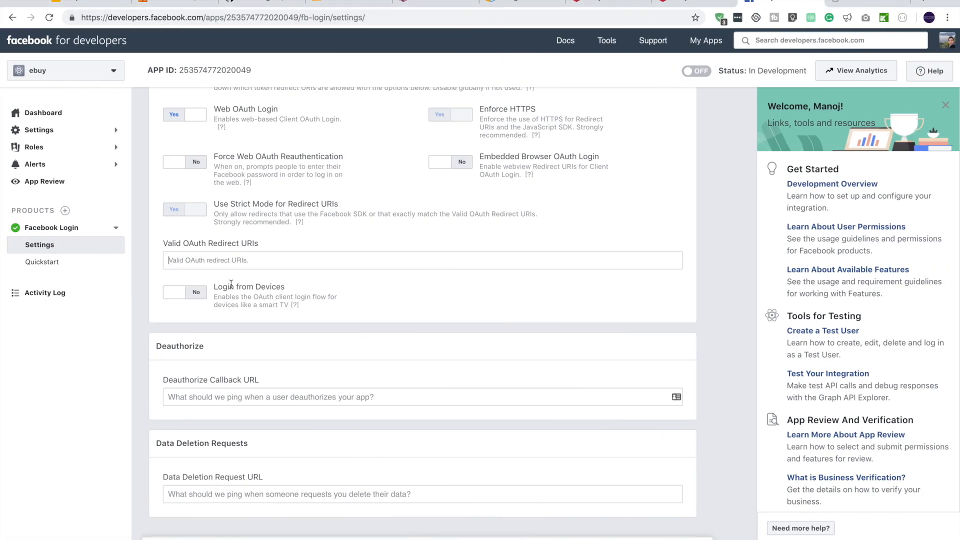
text(https://ebuy-web.auth.us-east-1.amazoncognito.com/oauth2/idpresponse)
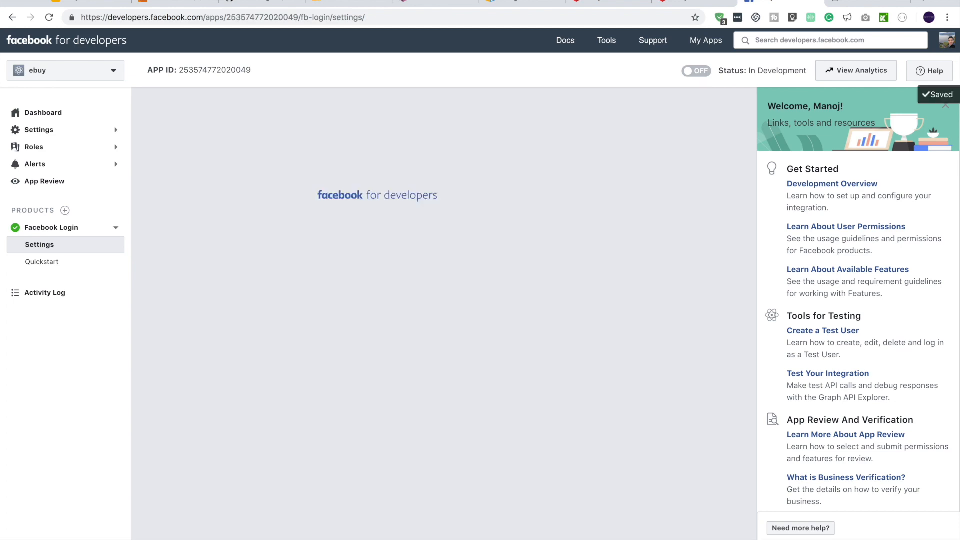
click(39, 244)
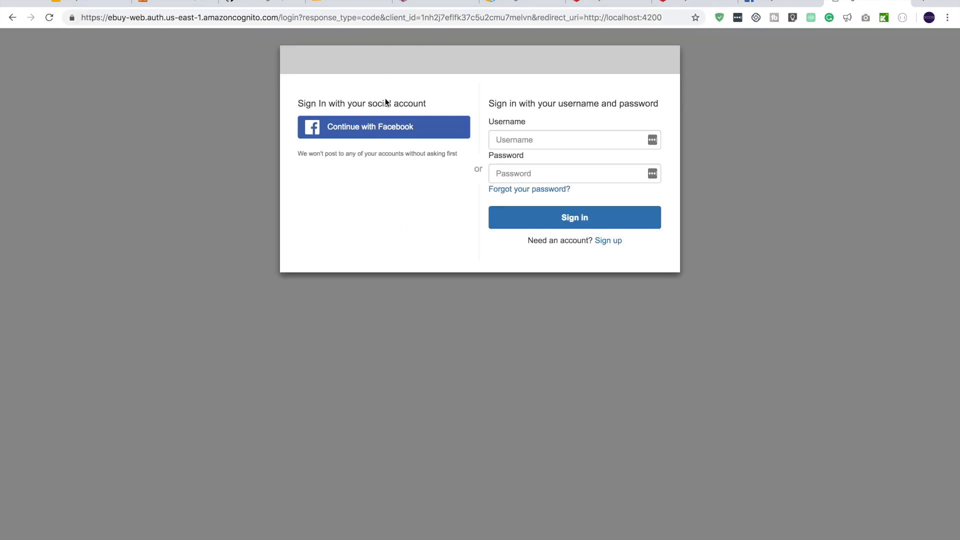
Sign in with Facebook from the hosted UI and approve sharing the profile with ebuy
click(384, 127)
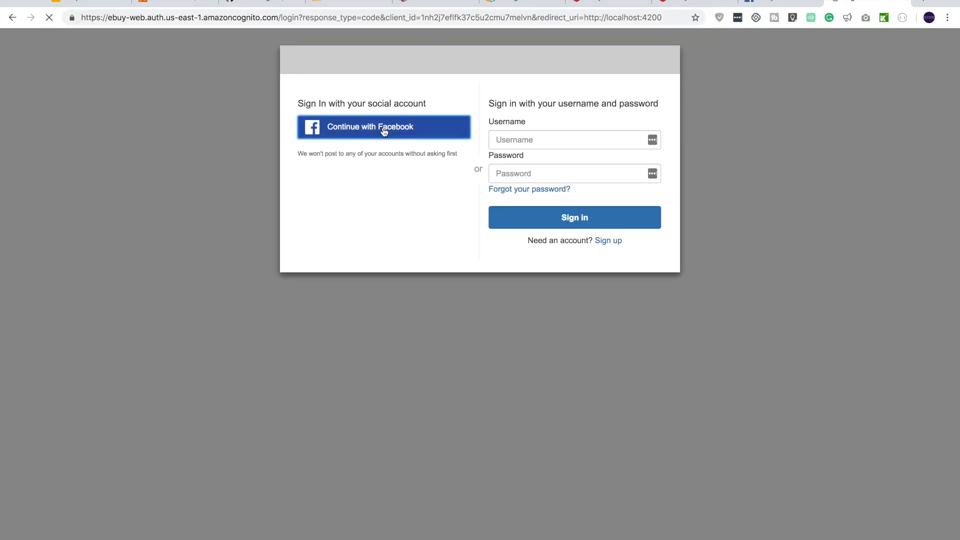
click(384, 127)
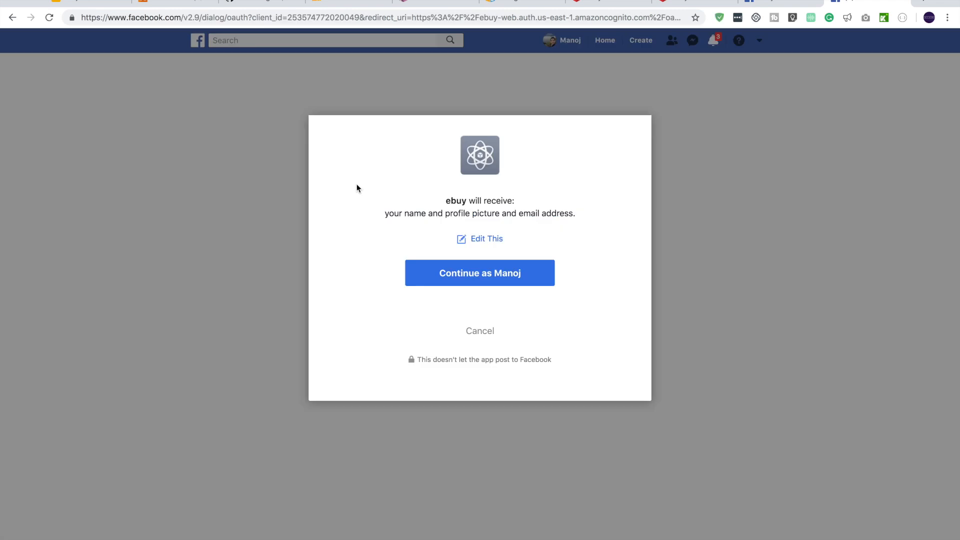
mouse_move(449, 232)
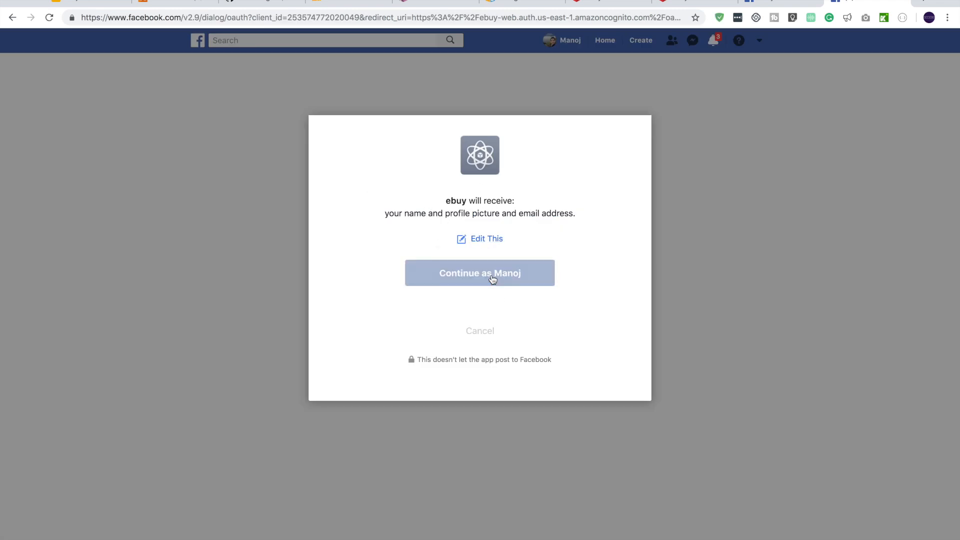
click(479, 272)
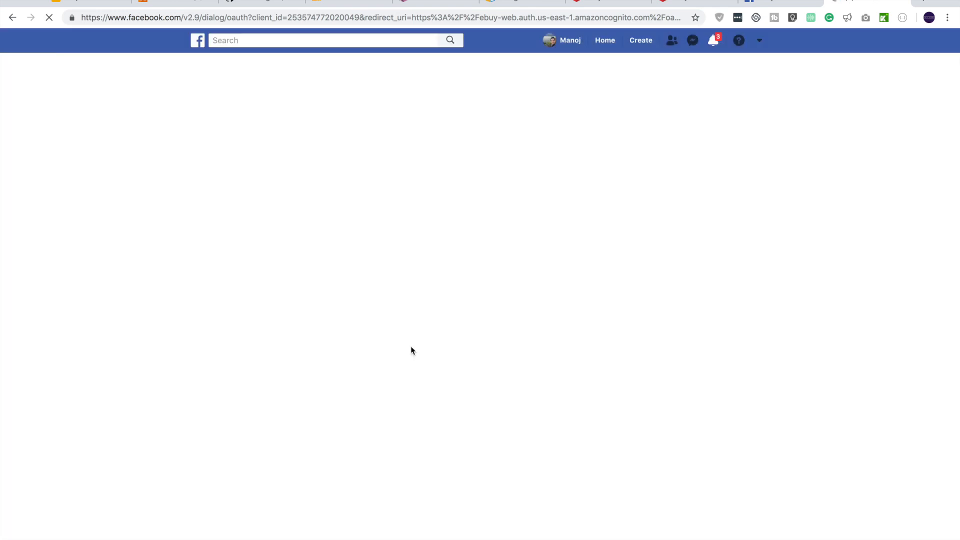
mouse_move(519, 141)
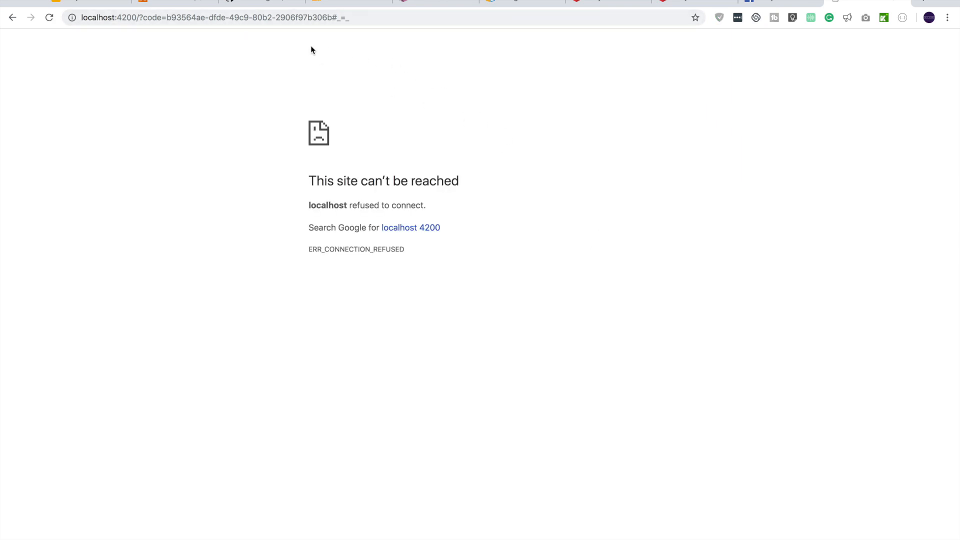
mouse_move(113, 53)
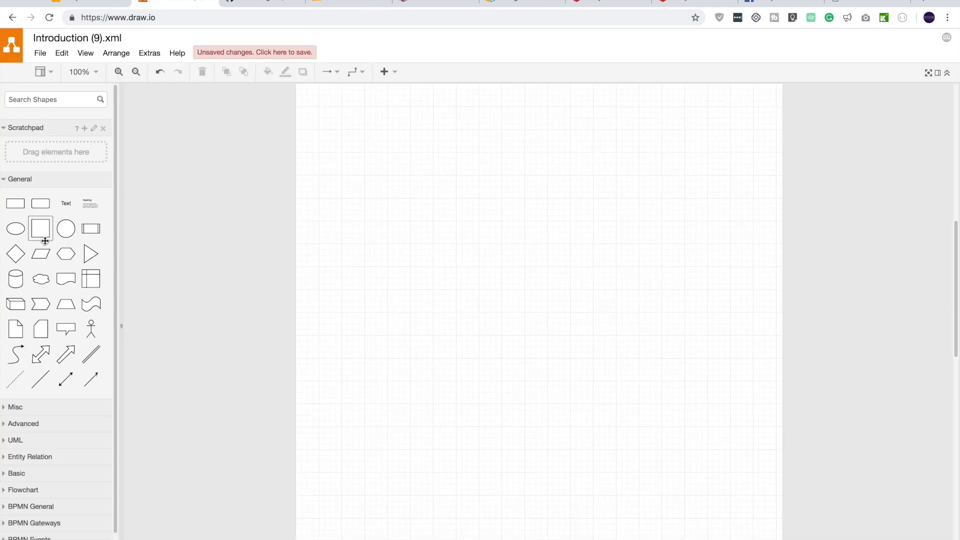
Place a Cognito UserPool square and an Actor shape with an arrow into it
drag(40, 228, 524, 267)
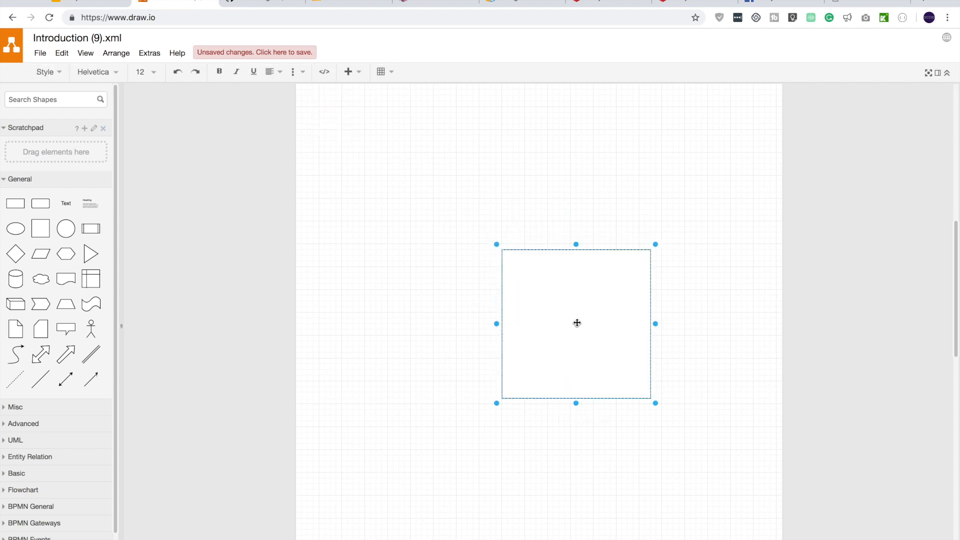
text(Cognito UserPool)
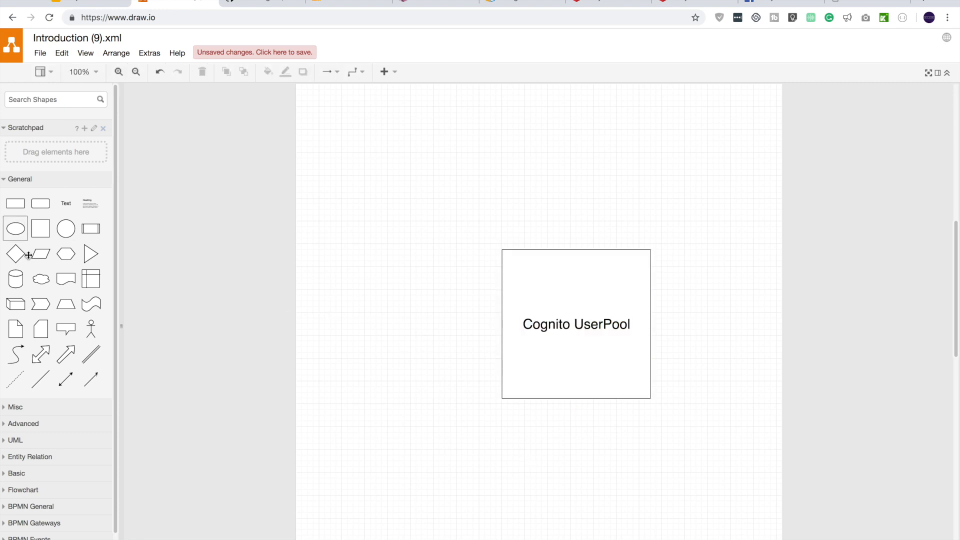
drag(501, 438, 530, 409)
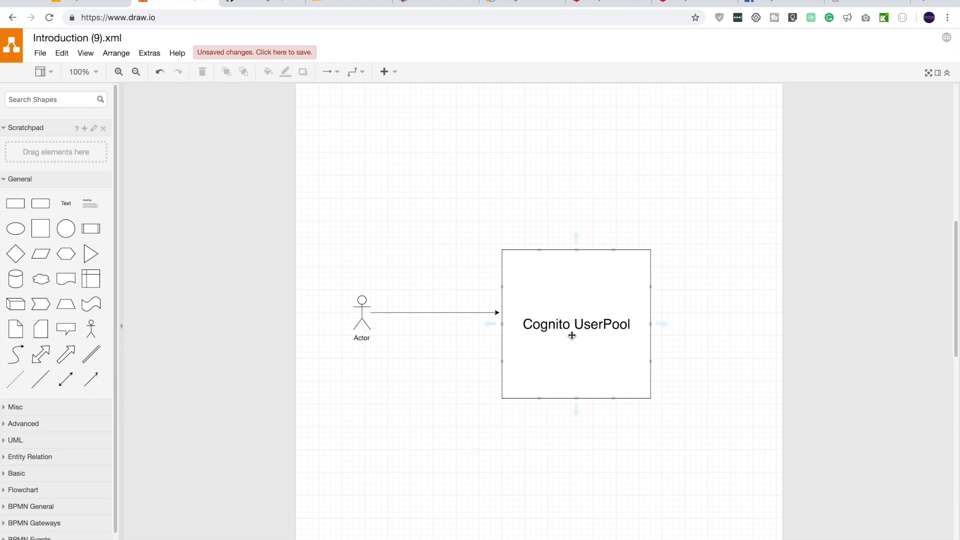
Select the Cognito UserPool box to add the return arrow for the tokens
click(381, 324)
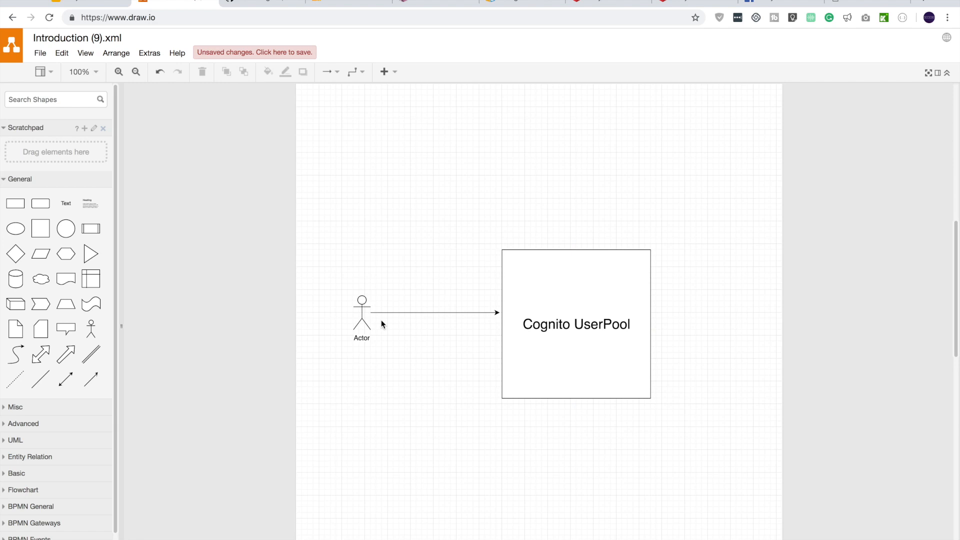
click(576, 323)
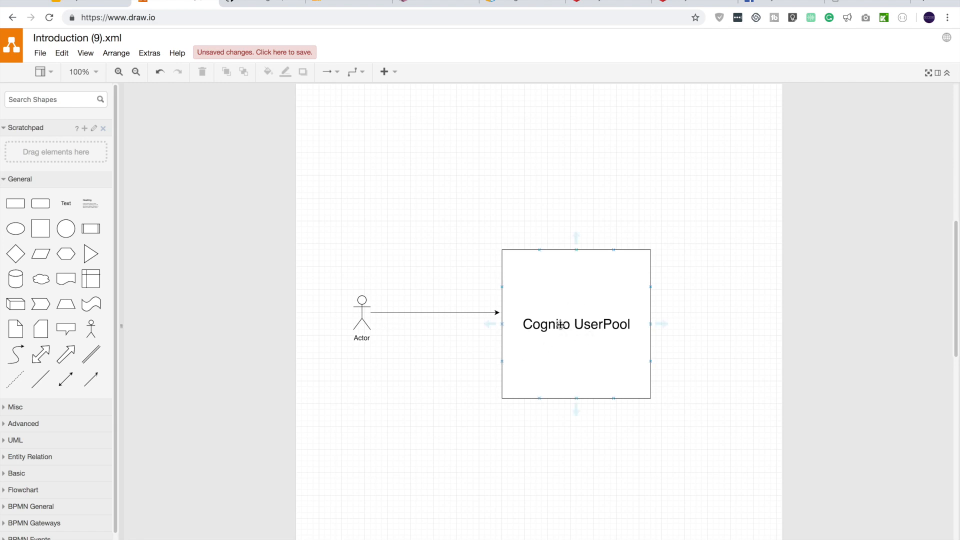
click(576, 323)
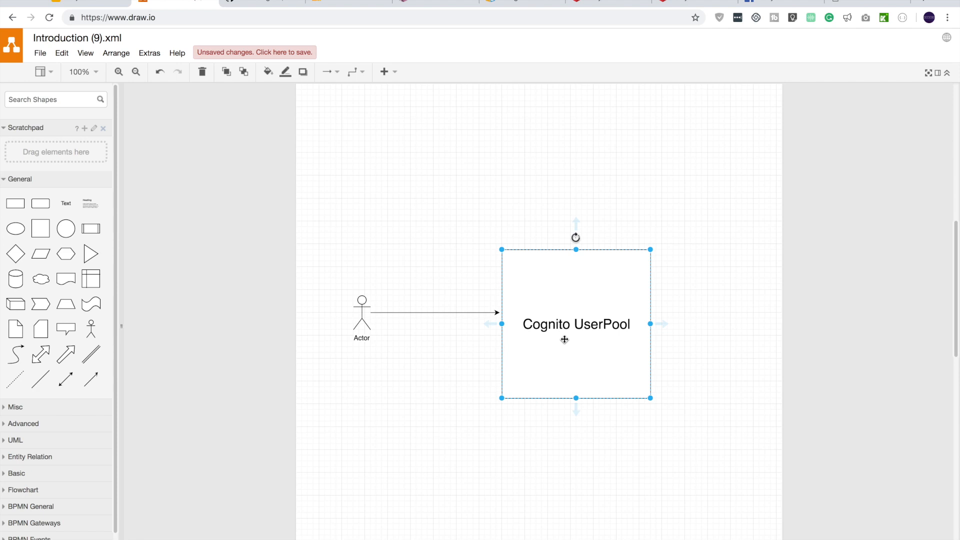
mouse_move(115, 344)
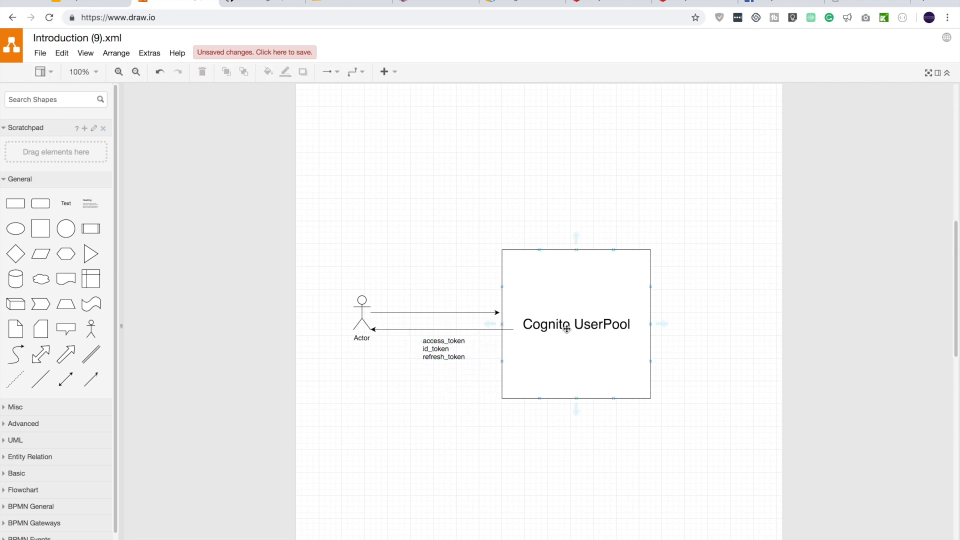
mouse_move(595, 372)
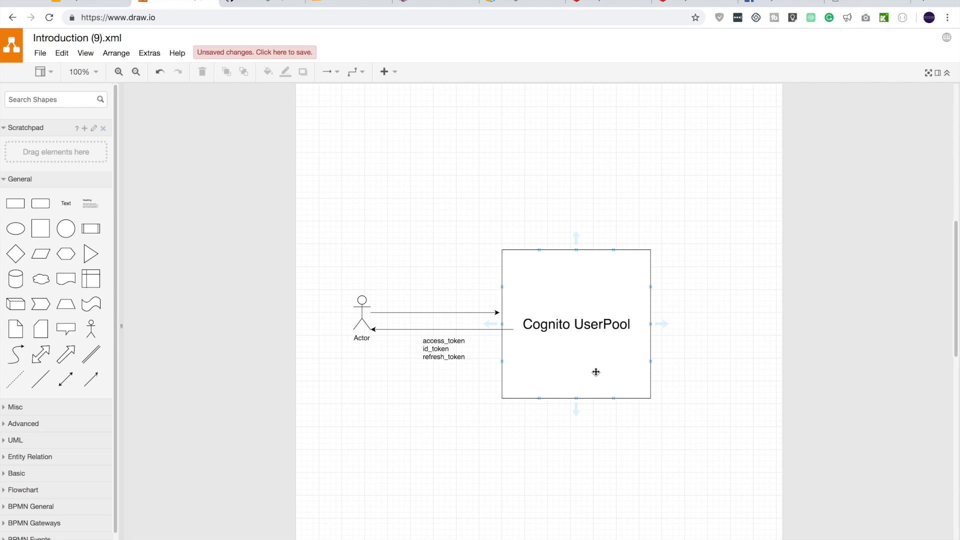
mouse_move(581, 359)
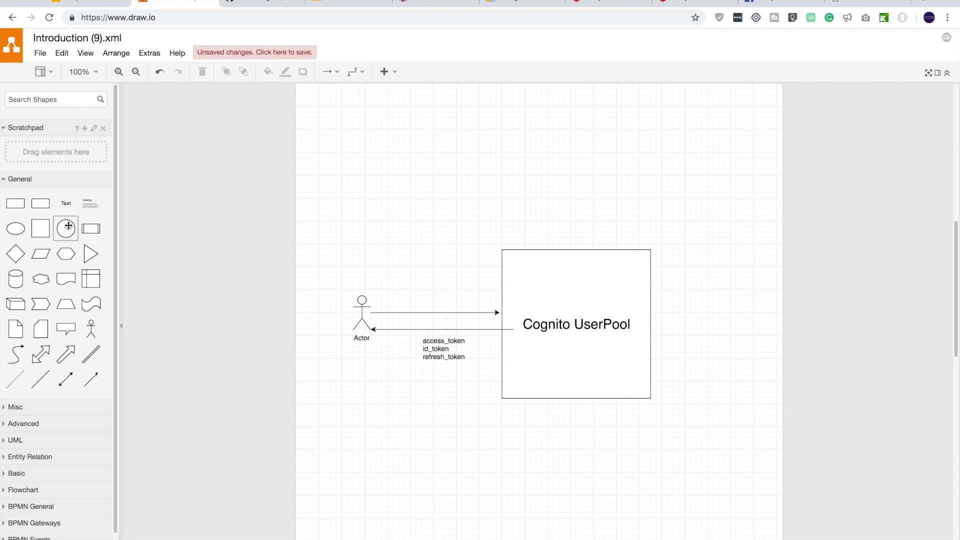
drag(66, 228, 375, 432)
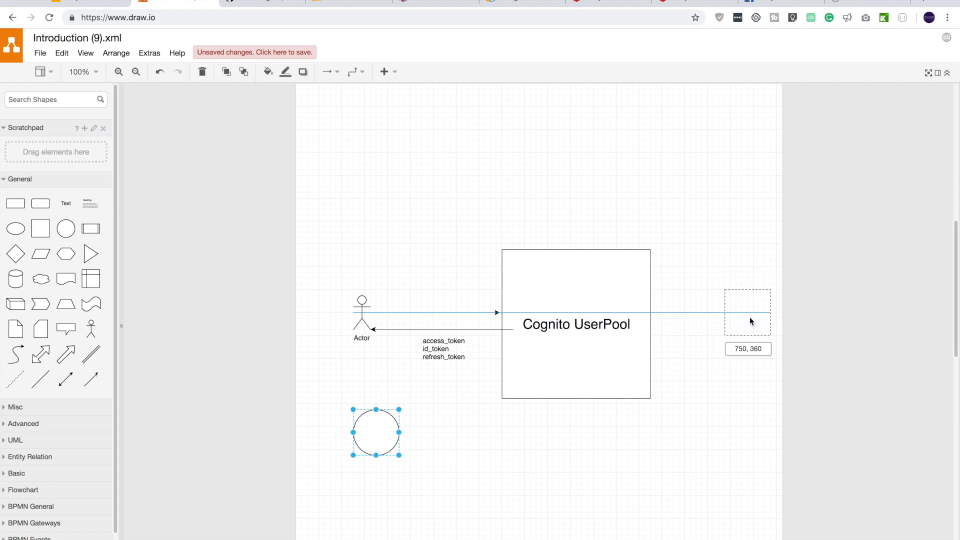
drag(377, 432, 741, 321)
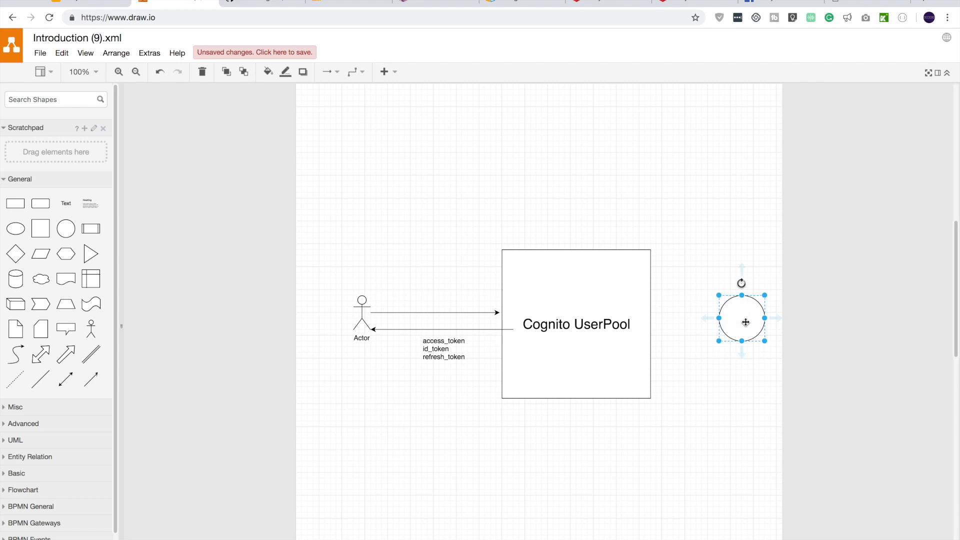
text(Facebook)
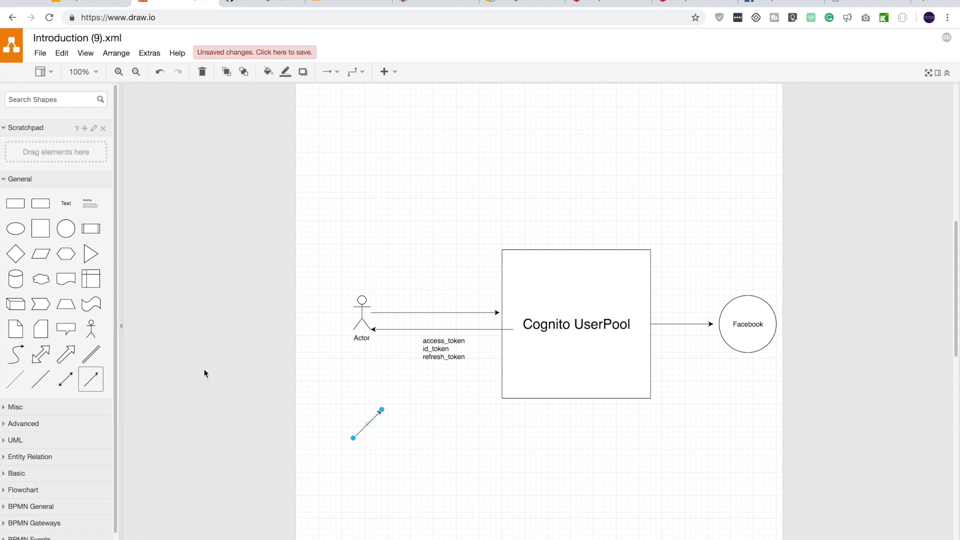
drag(352, 438, 239, 419)
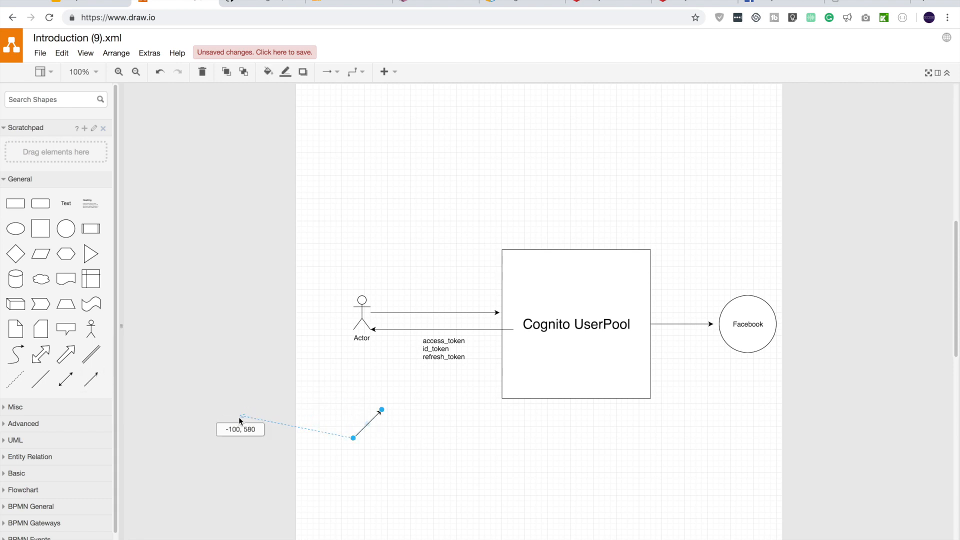
drag(239, 419, 279, 437)
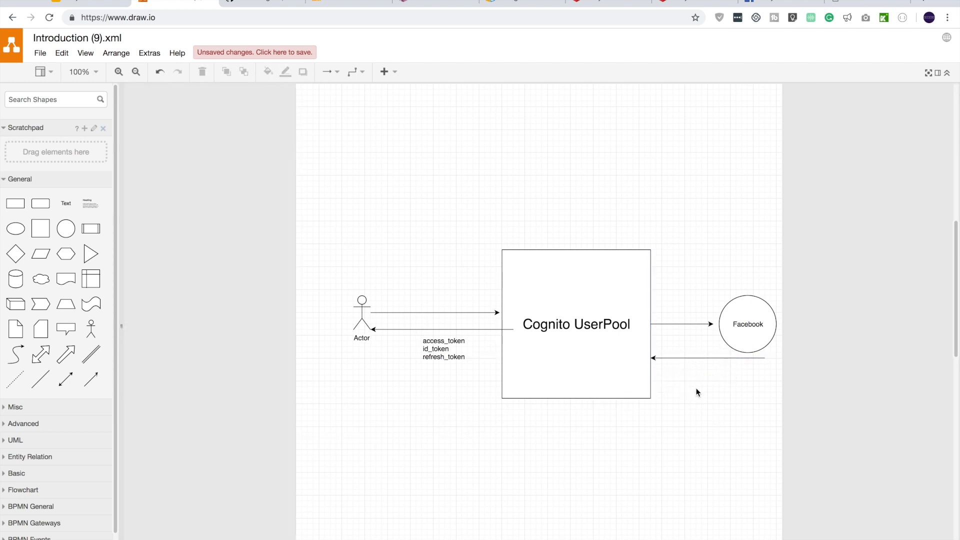
mouse_move(715, 357)
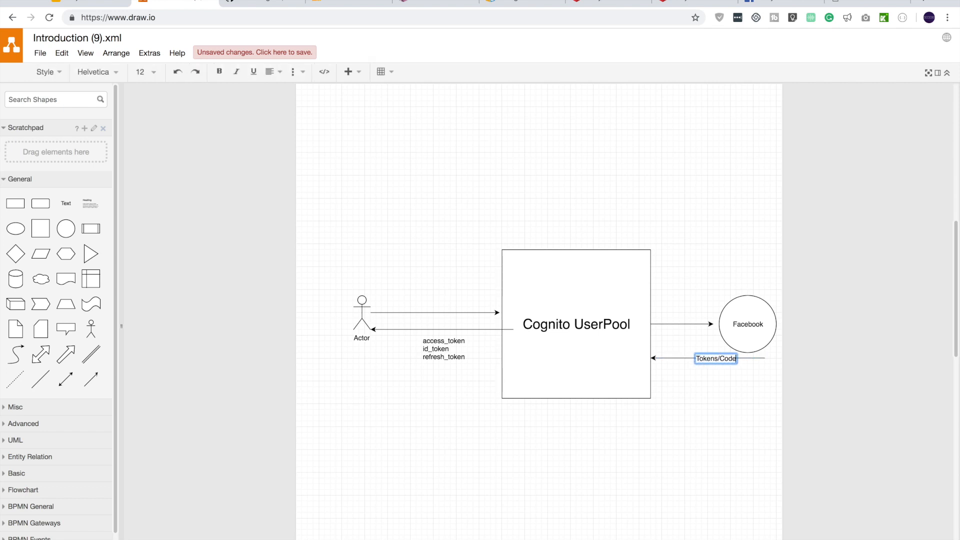
click(576, 324)
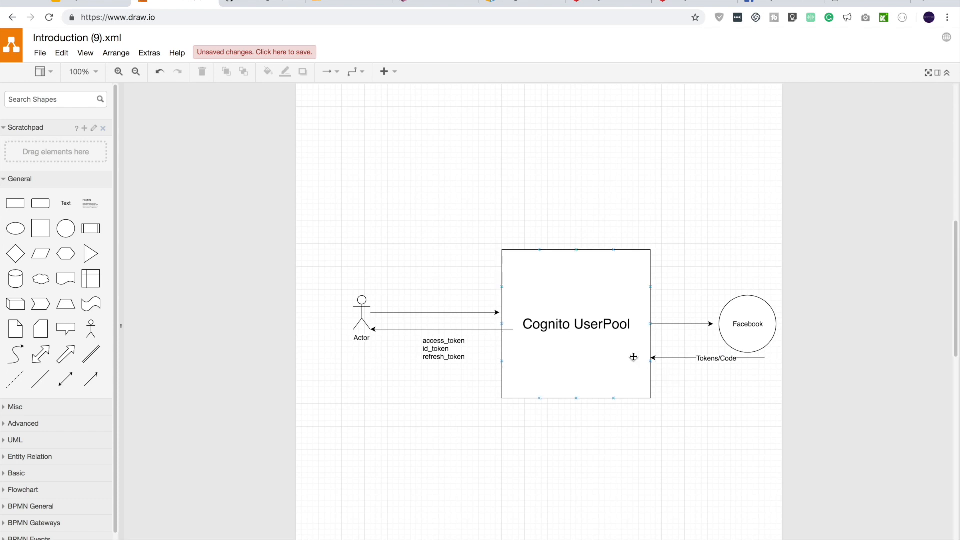
click(576, 323)
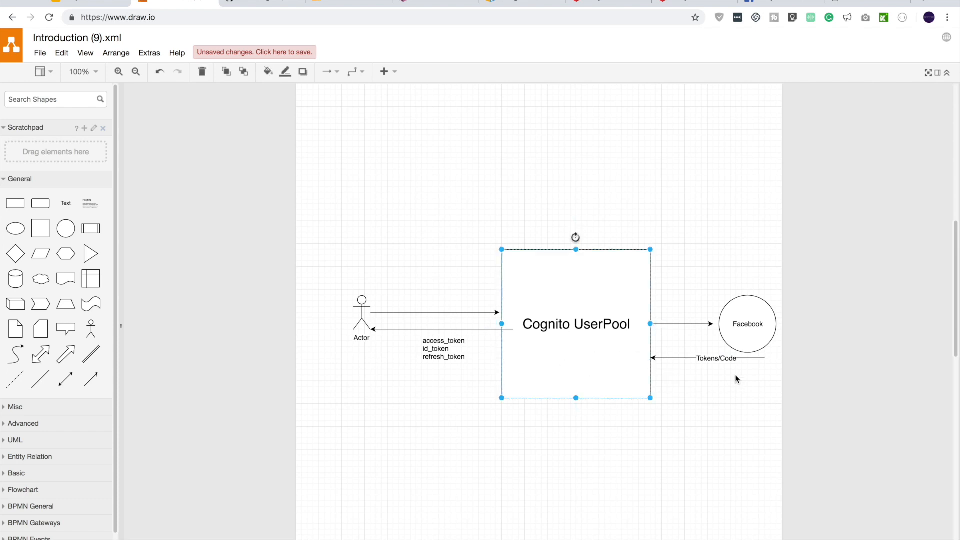
mouse_move(617, 403)
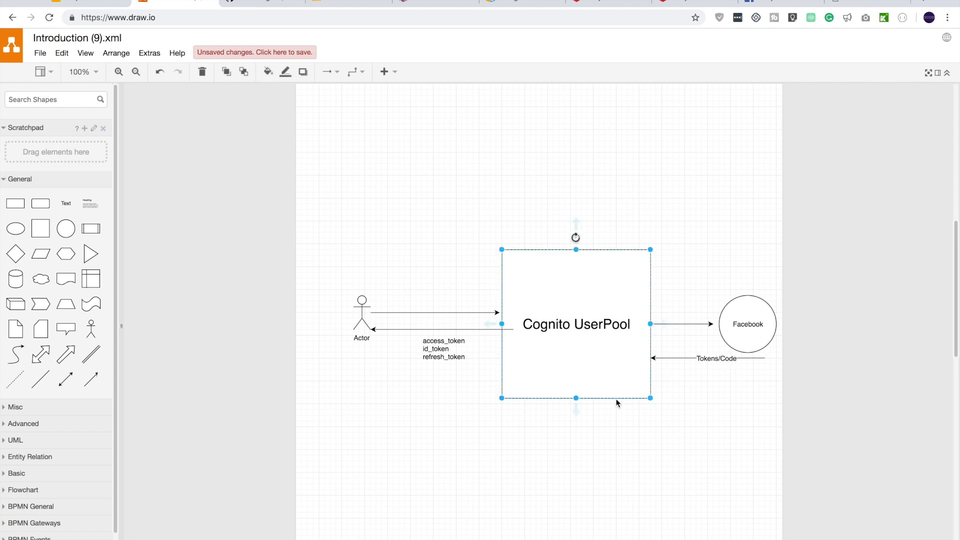
mouse_move(707, 323)
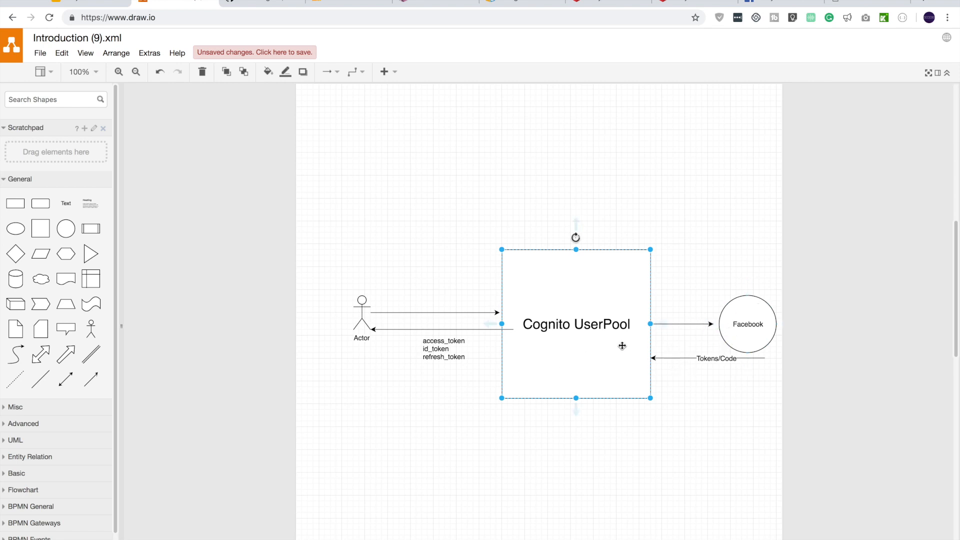
mouse_move(562, 342)
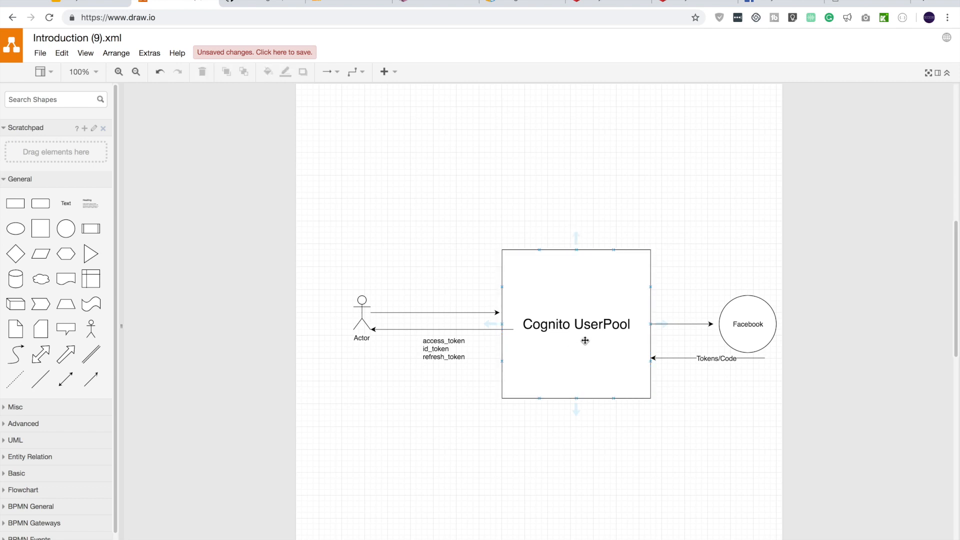
click(576, 324)
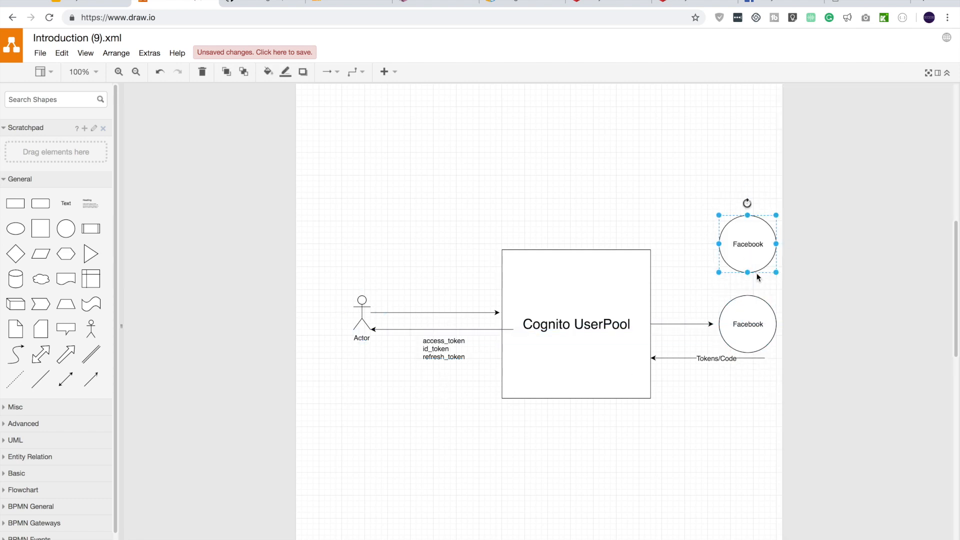
Rename the duplicated circles to Google and Azure AD around the Facebook circle
text(Google)
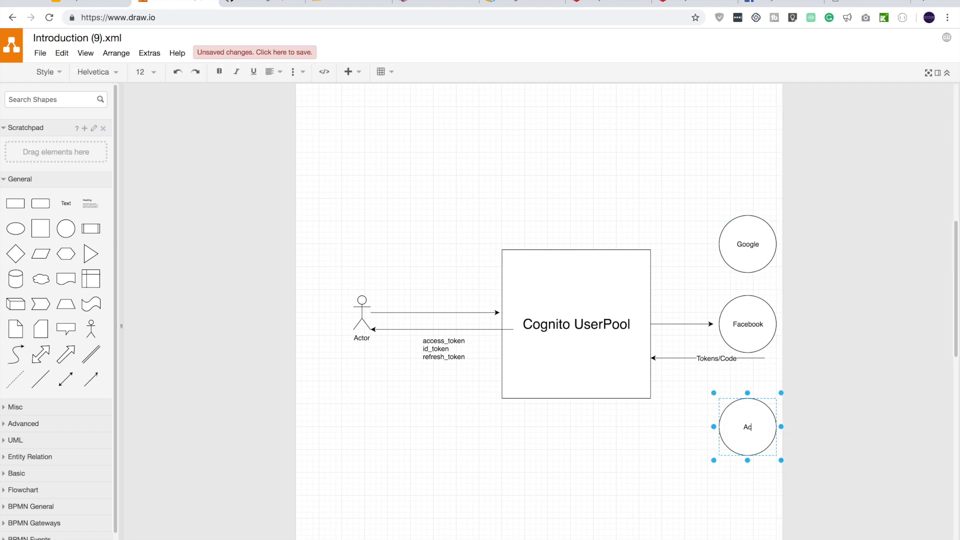
text(Azure AD)
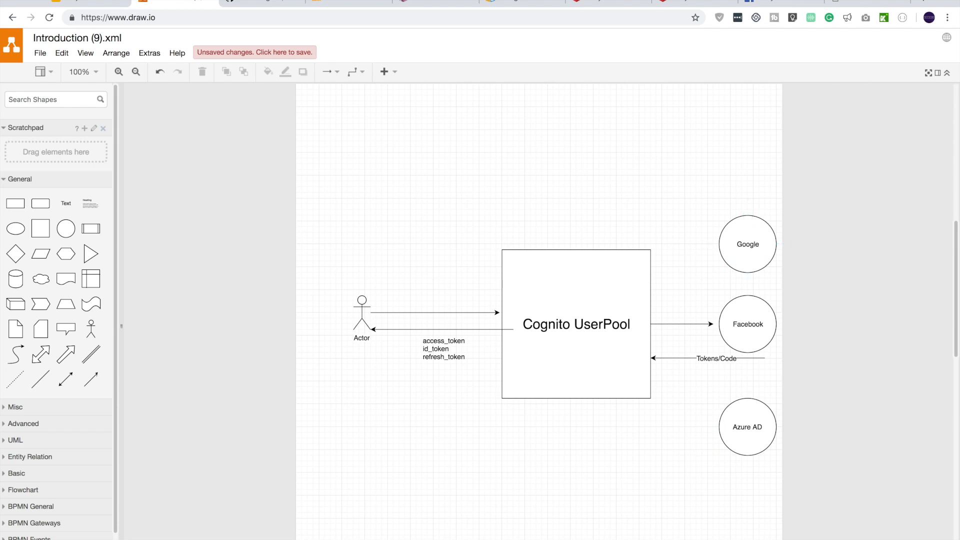
mouse_move(753, 390)
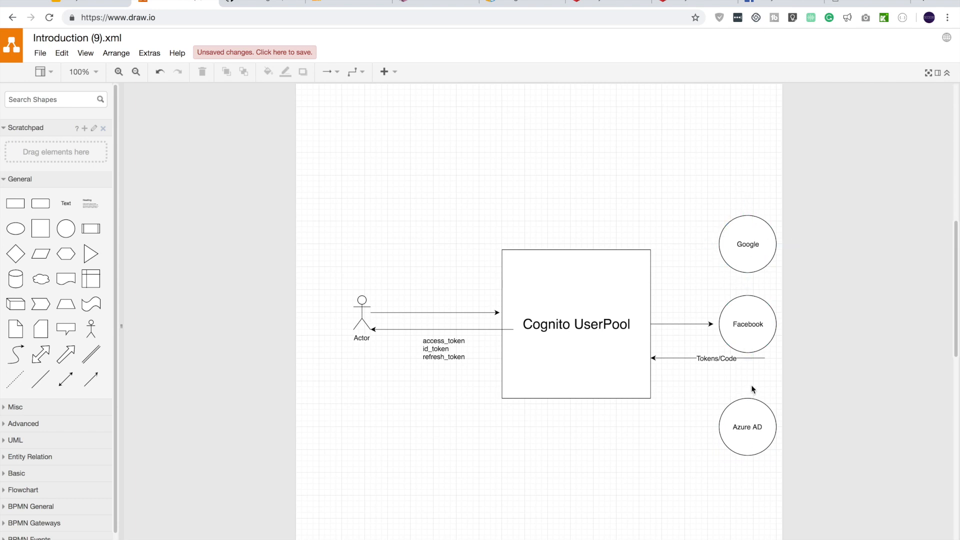
click(747, 427)
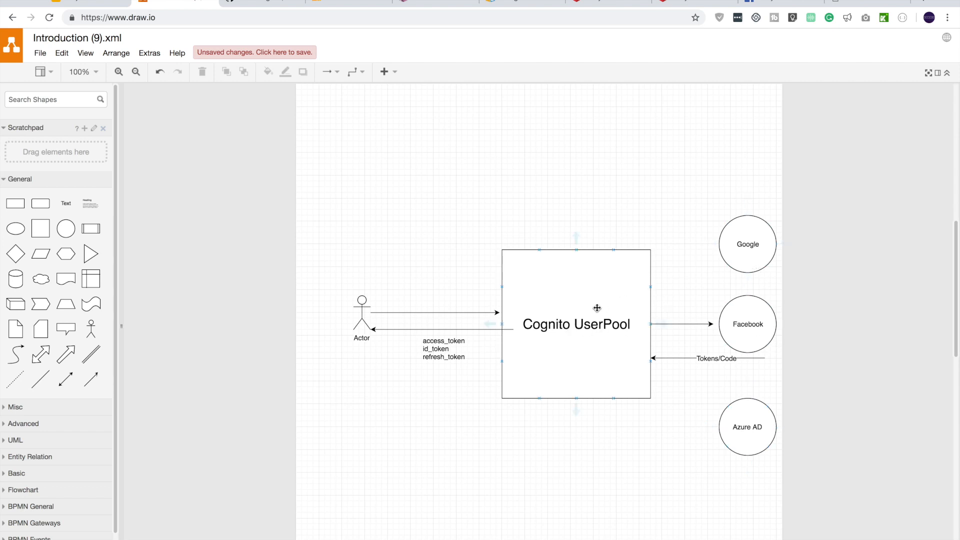
click(746, 324)
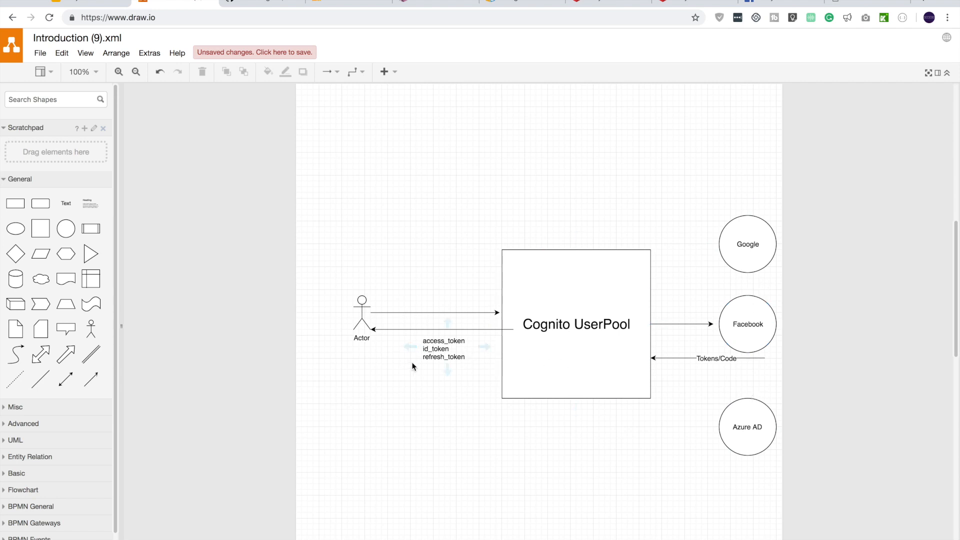
mouse_move(444, 360)
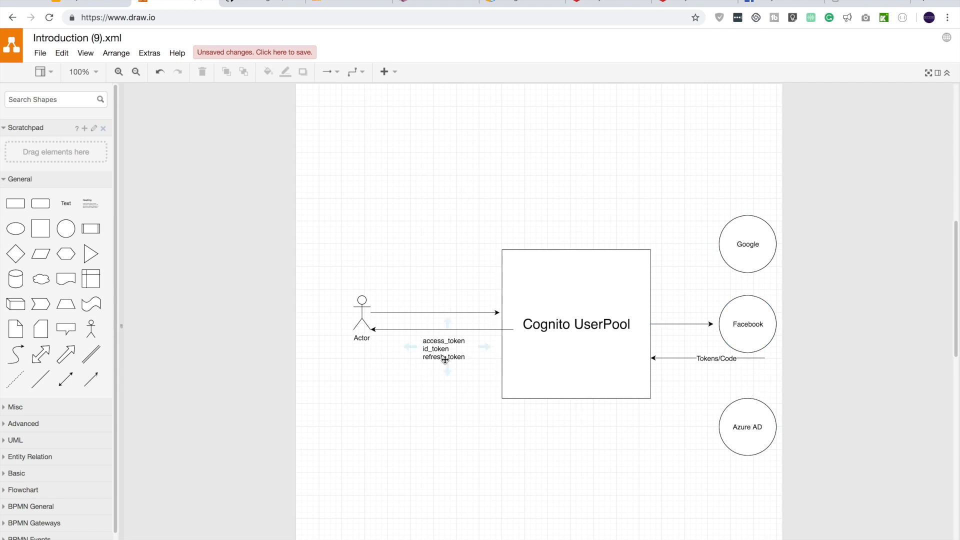
mouse_move(399, 362)
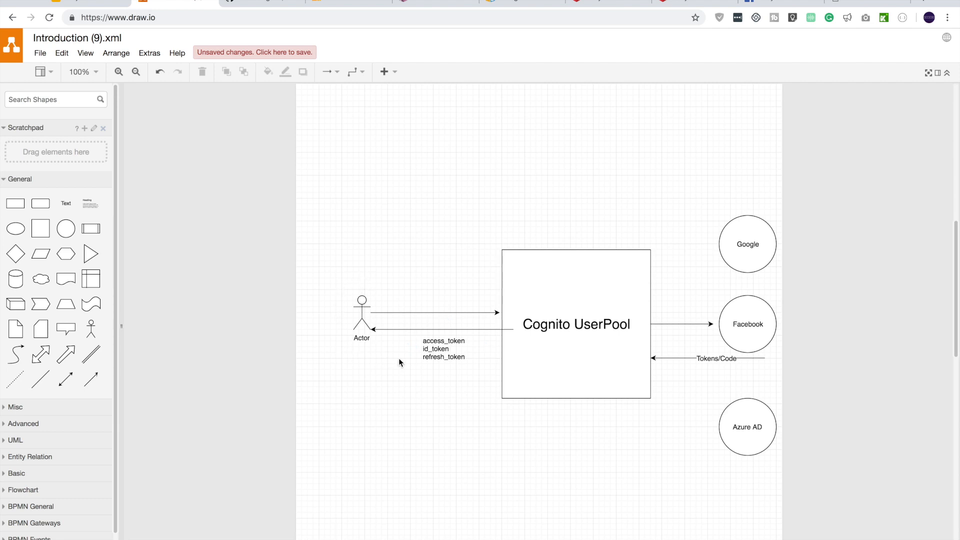
mouse_move(438, 354)
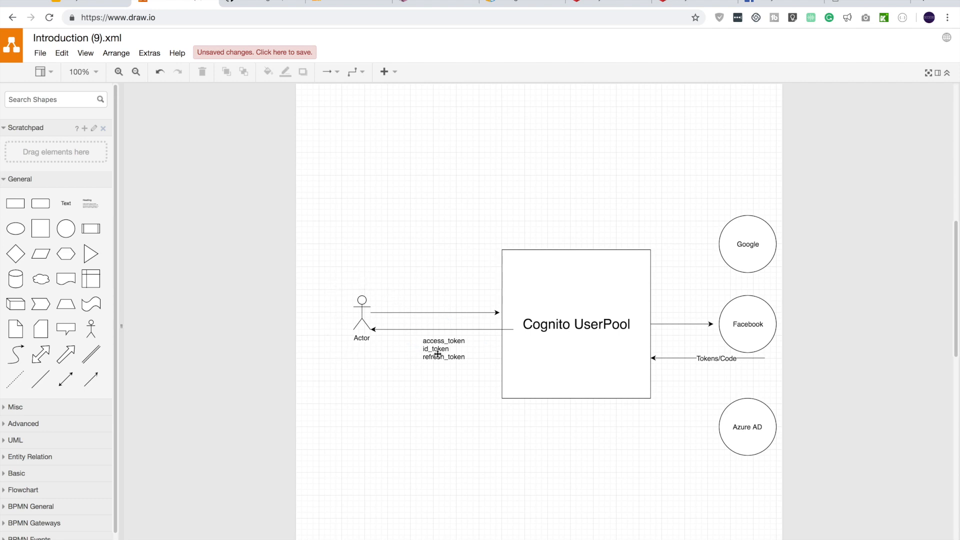
click(442, 347)
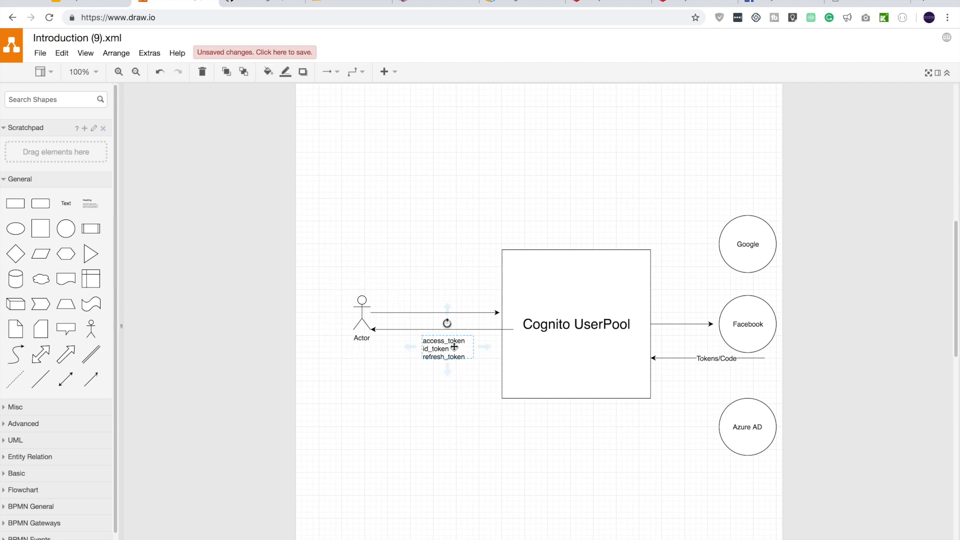
click(576, 323)
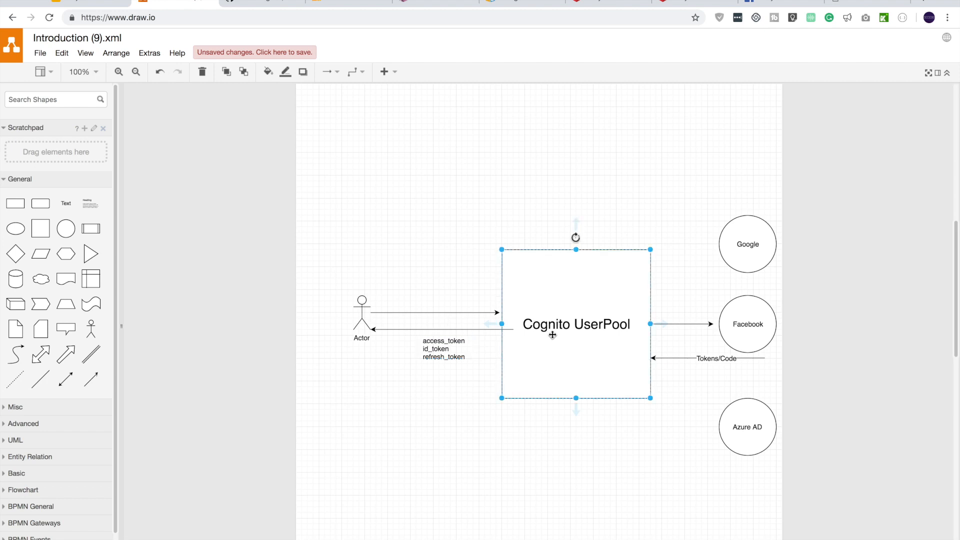
click(481, 288)
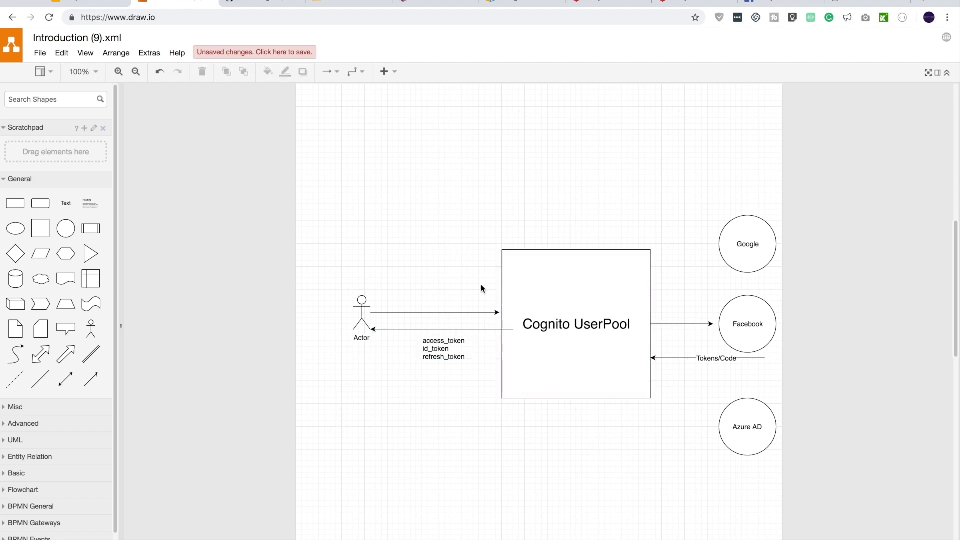
click(361, 314)
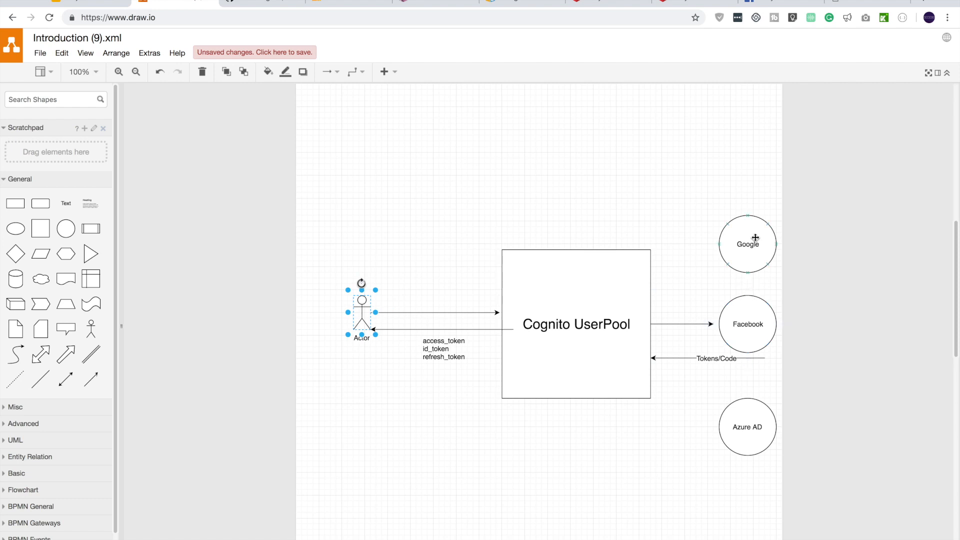
mouse_move(737, 312)
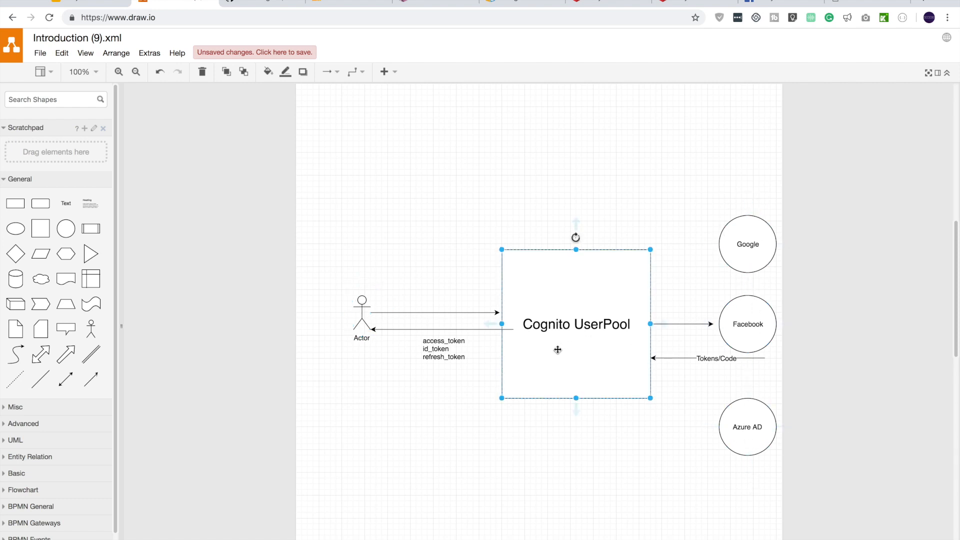
mouse_move(544, 331)
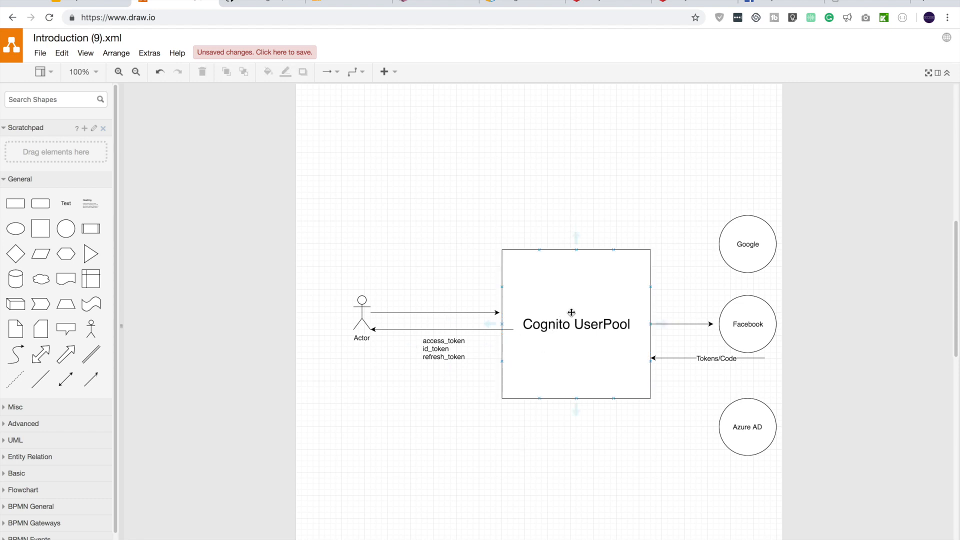
click(576, 324)
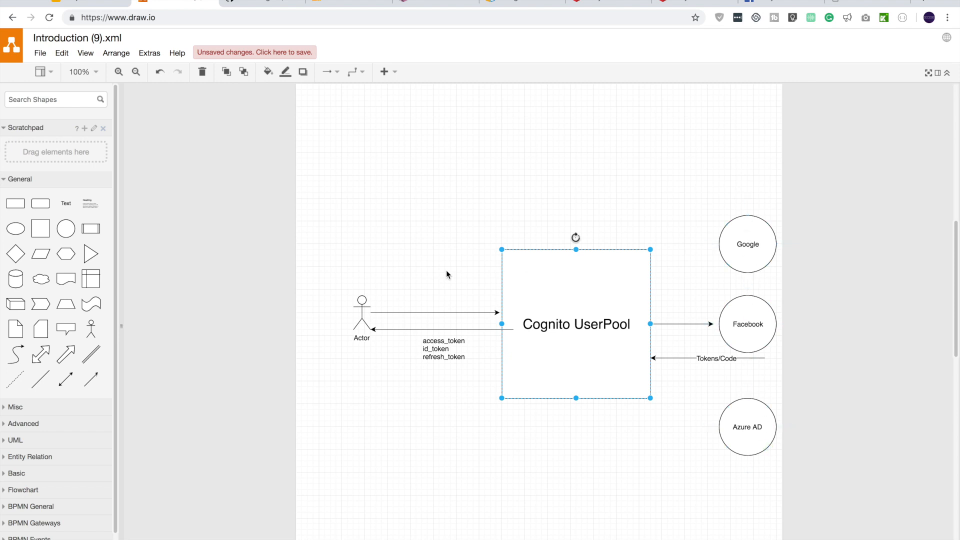
click(691, 255)
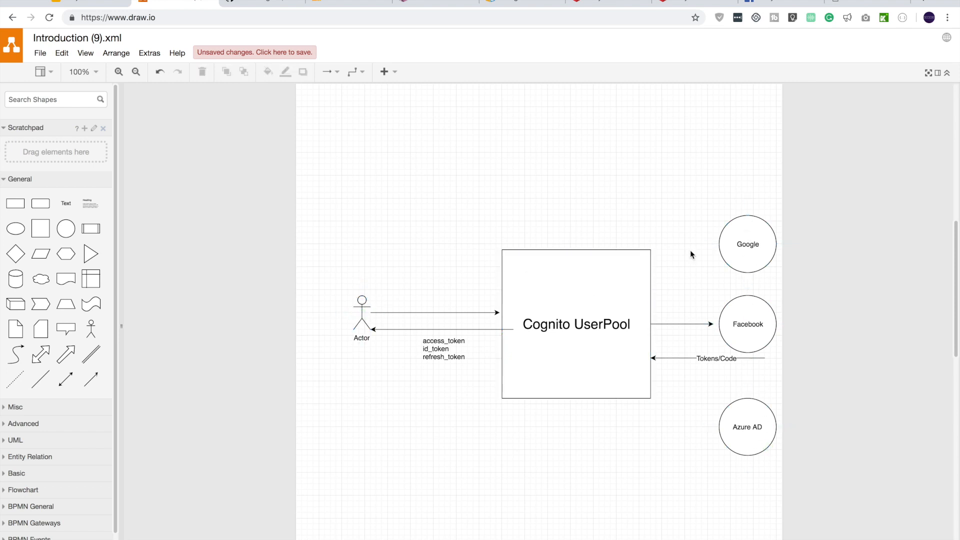
click(748, 427)
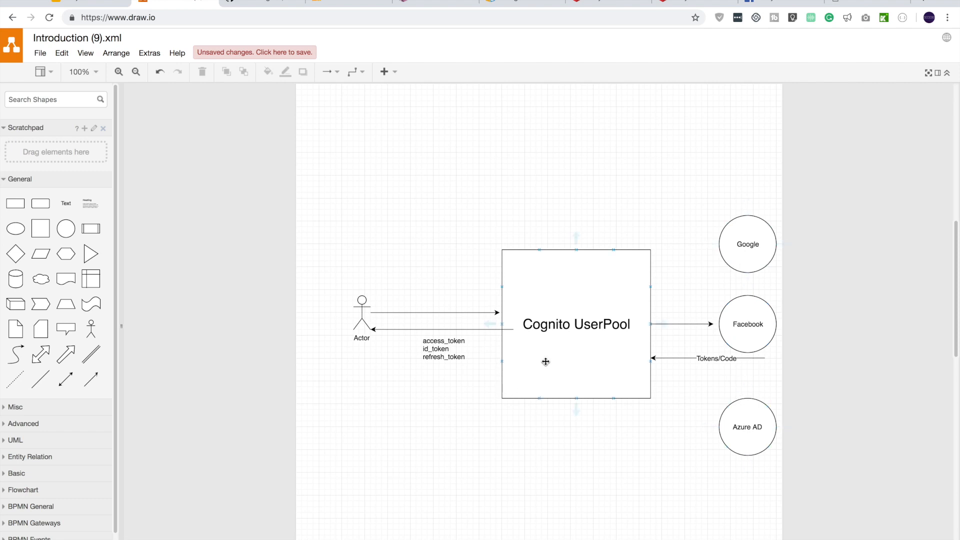
click(576, 324)
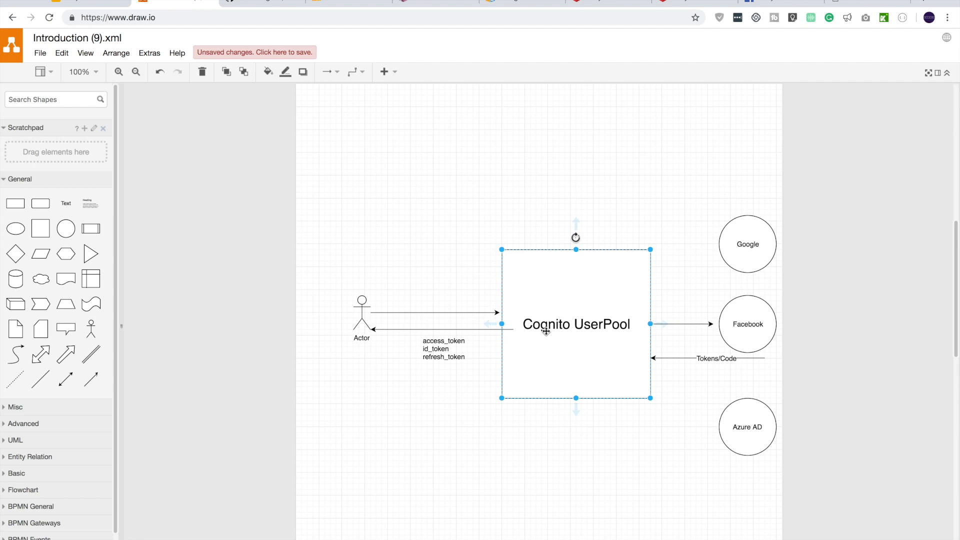
click(521, 476)
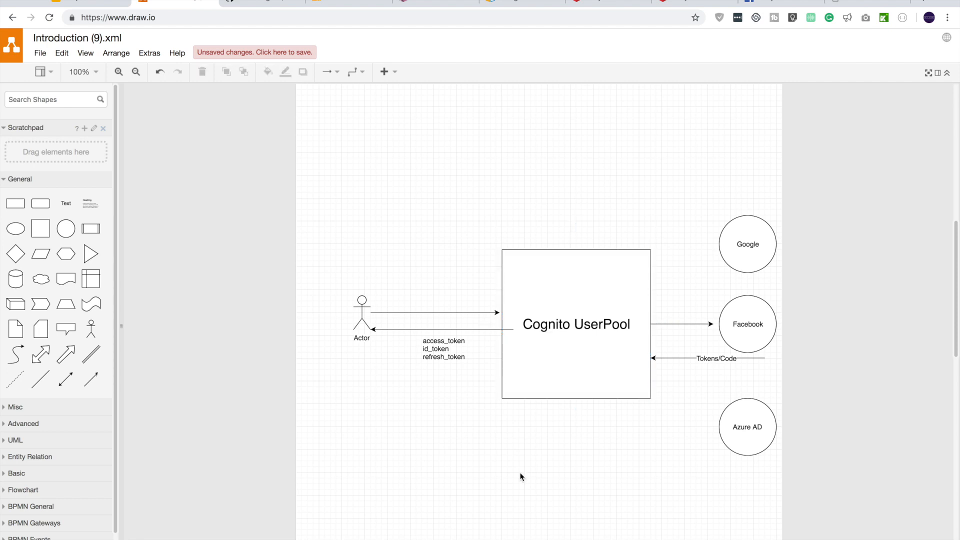
click(576, 323)
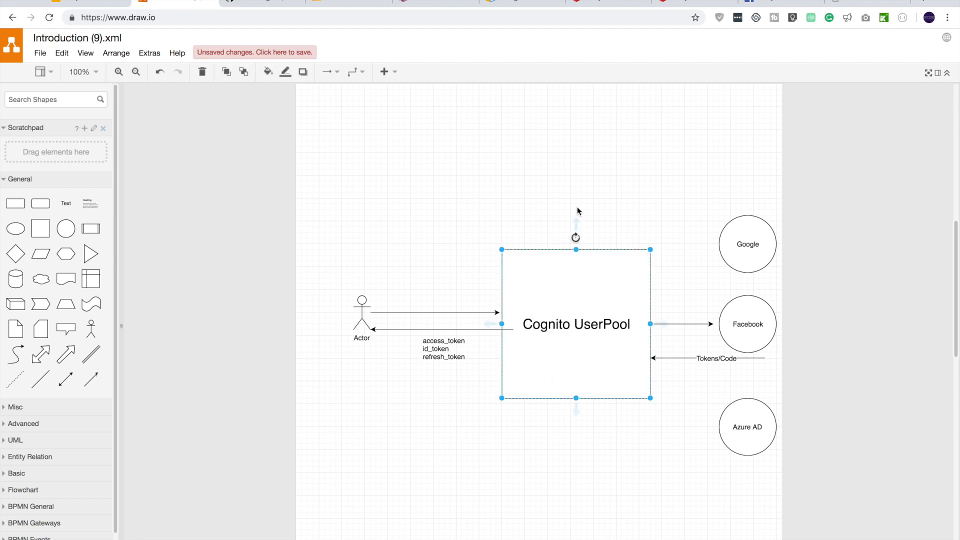